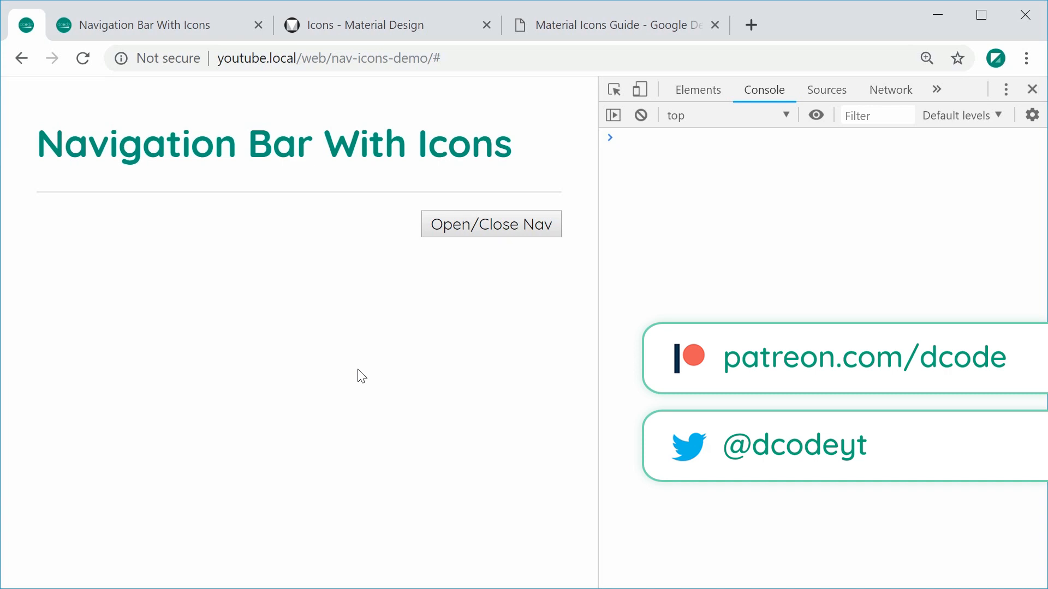
Slide the finished demo's side navigation open and try its Logout link.
{"action": "left_click", "coordinate": [491, 223]}
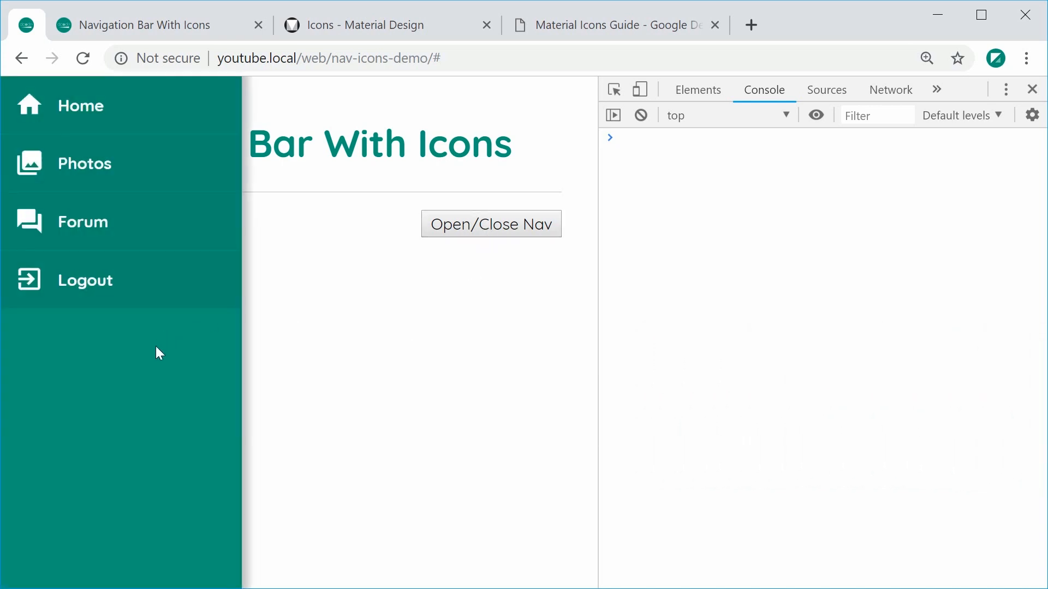
{"action": "mouse_move", "coordinate": [147, 378]}
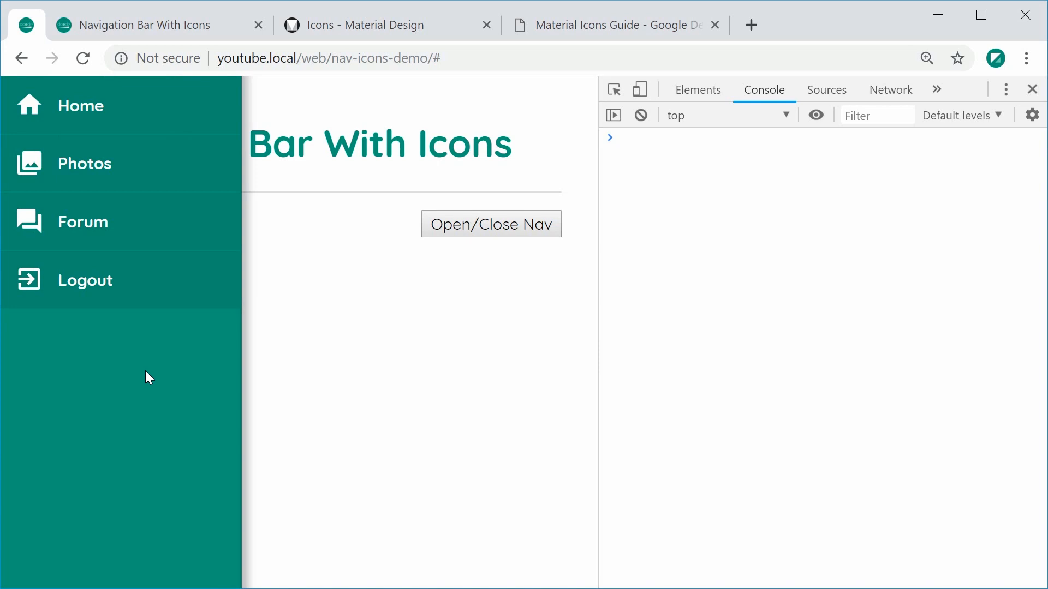
{"action": "mouse_move", "coordinate": [32, 308]}
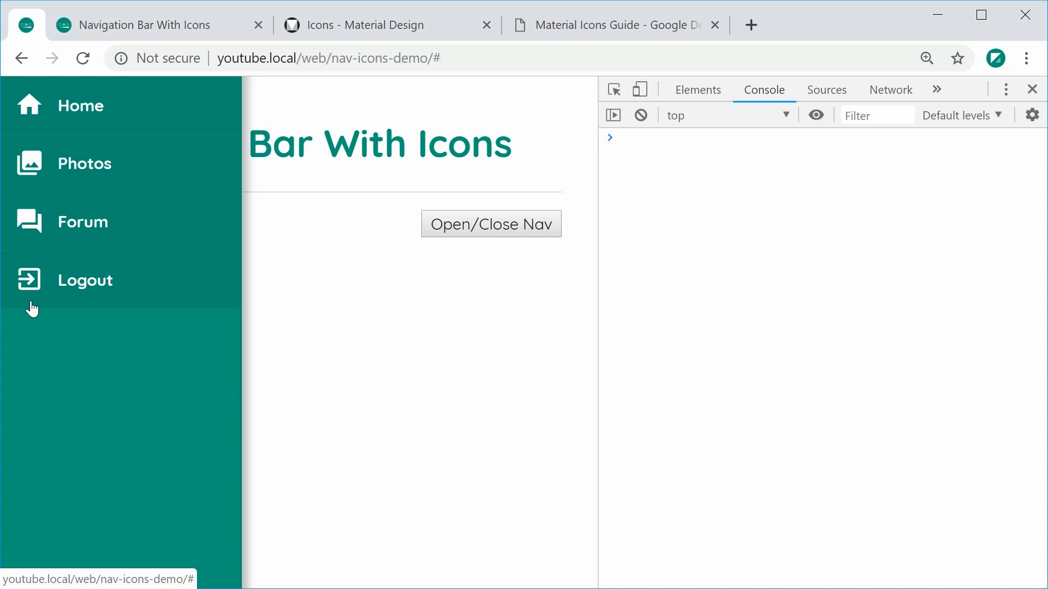
{"action": "left_click", "coordinate": [363, 25]}
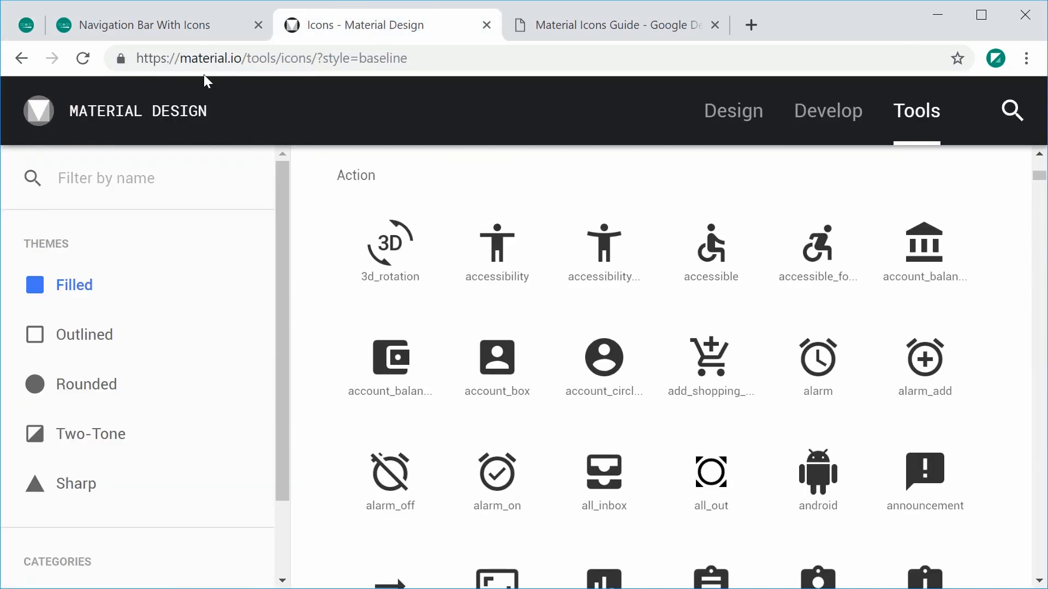
{"action": "mouse_move", "coordinate": [259, 79]}
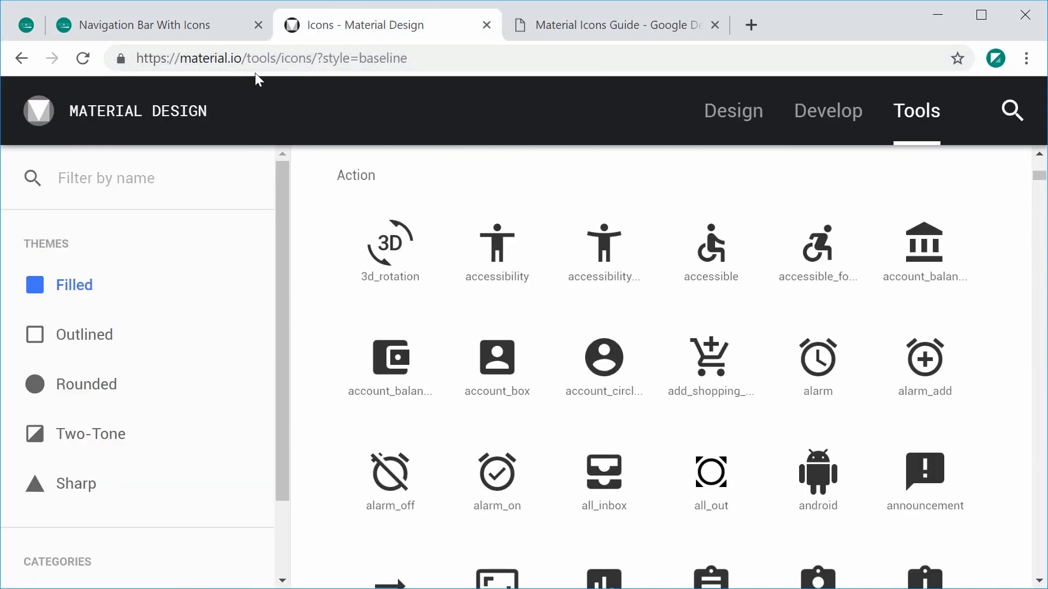
{"action": "mouse_move", "coordinate": [301, 104]}
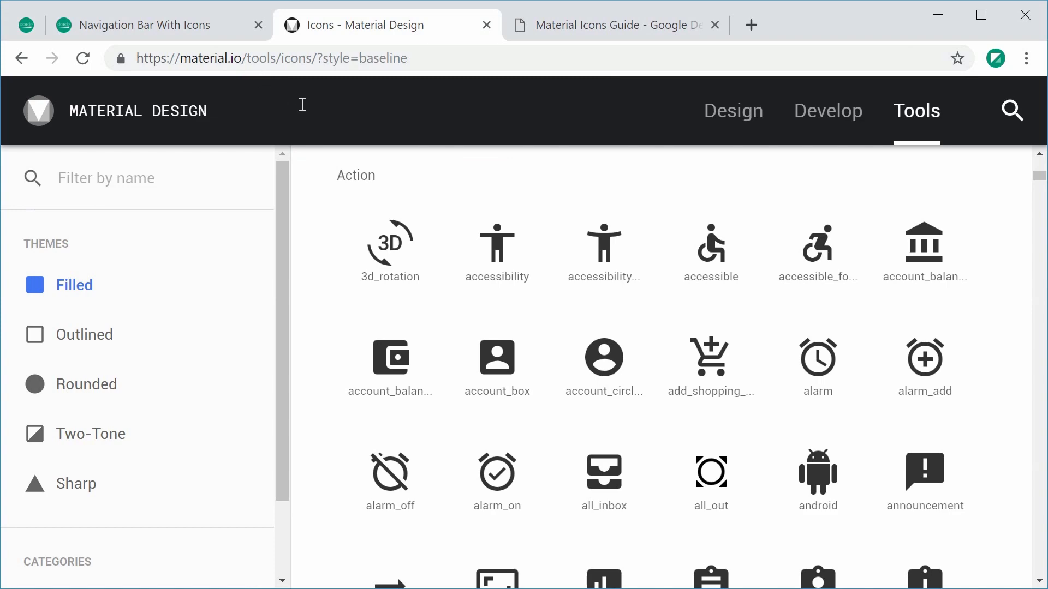
Browse the Action icon catalogue, then switch to the Material Icons Guide page.
{"action": "scroll", "scroll_direction": "down", "scroll_amount": 3}
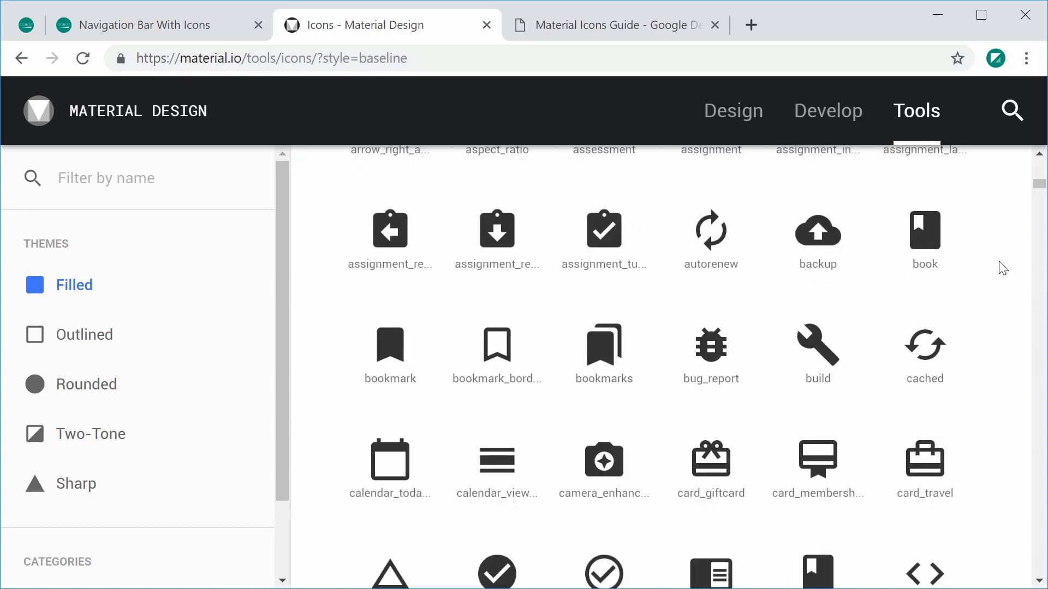
{"action": "scroll", "scroll_direction": "up", "scroll_amount": 3}
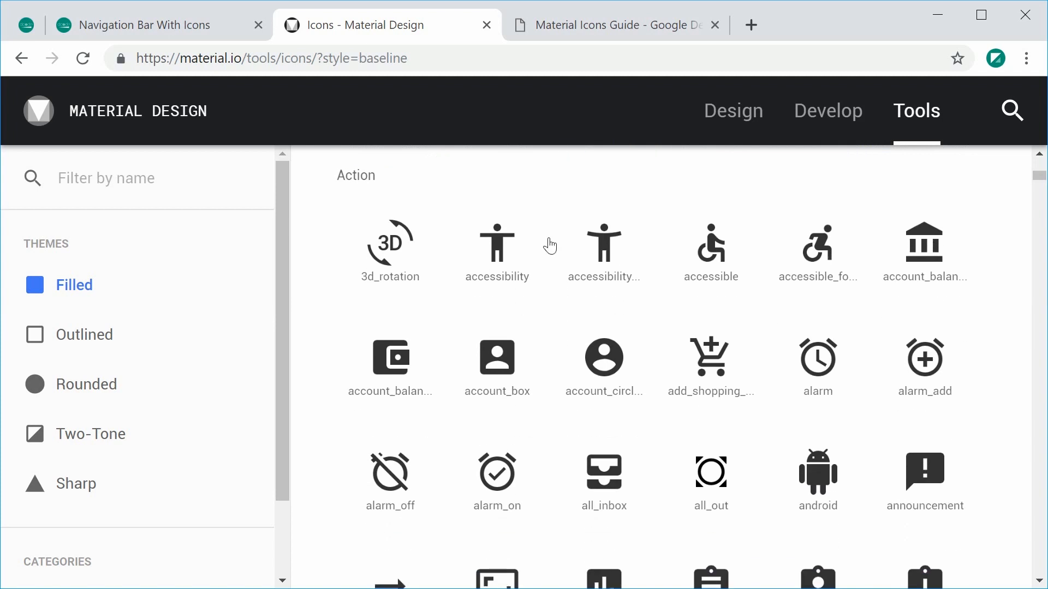
{"action": "mouse_move", "coordinate": [617, 54]}
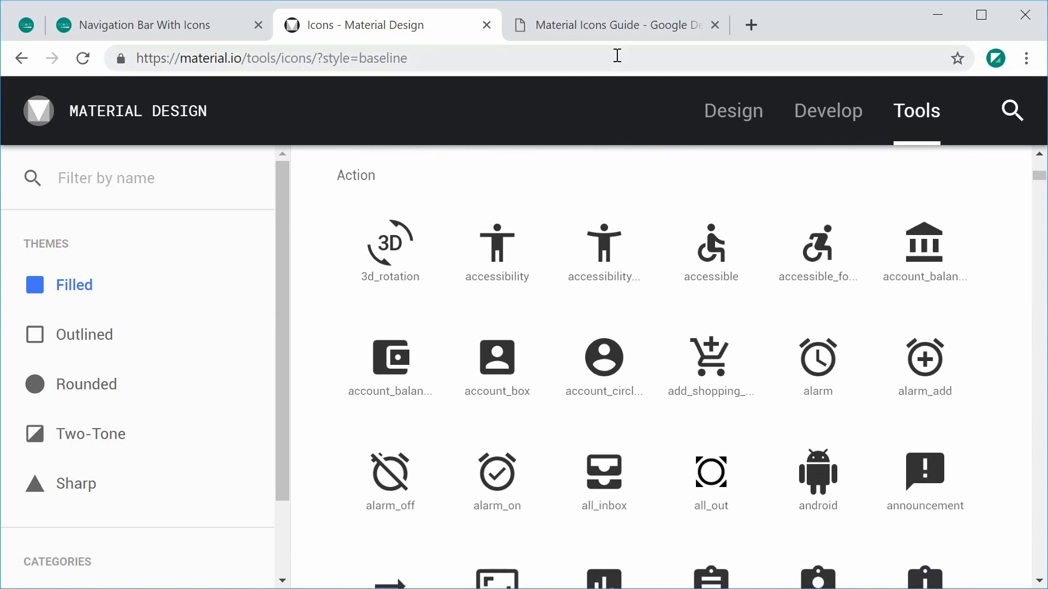
{"action": "left_click", "coordinate": [612, 25]}
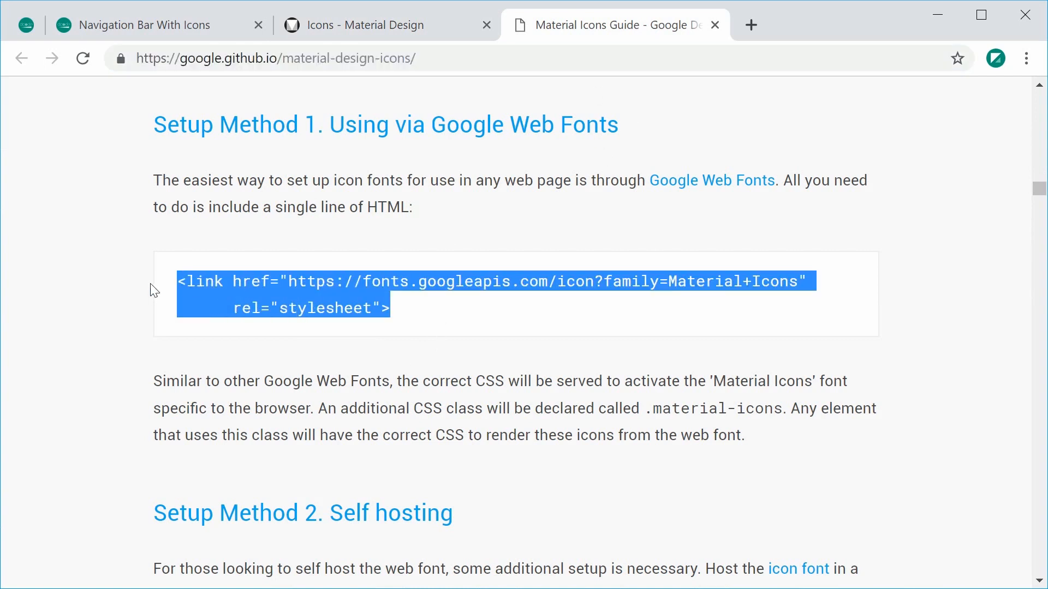
Note the guide's web address after copying the link snippet, then switch to the blank navigation bar page.
{"action": "left_click", "coordinate": [444, 316]}
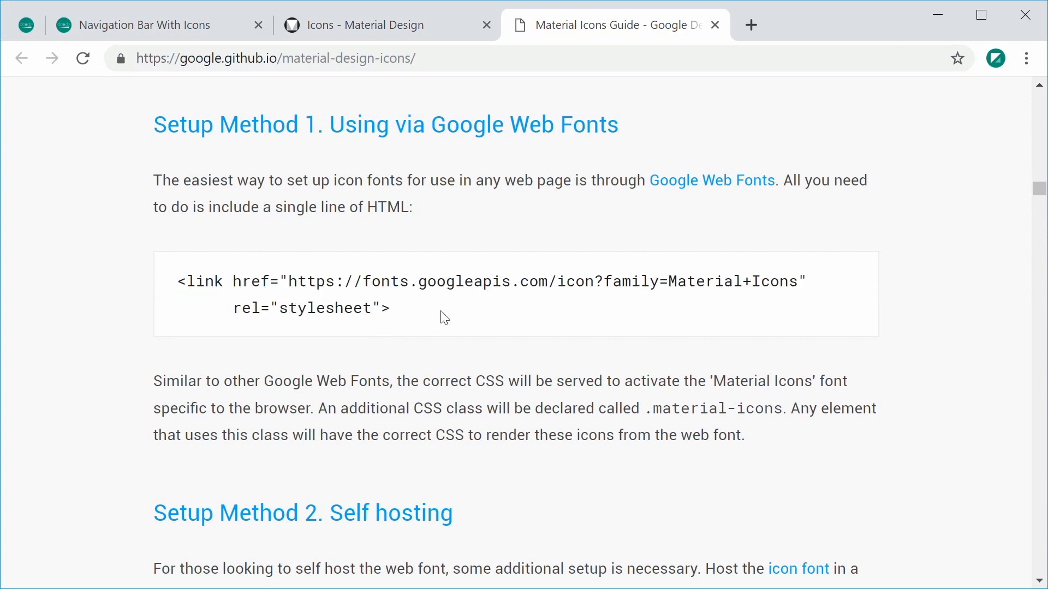
{"action": "left_click", "coordinate": [274, 57]}
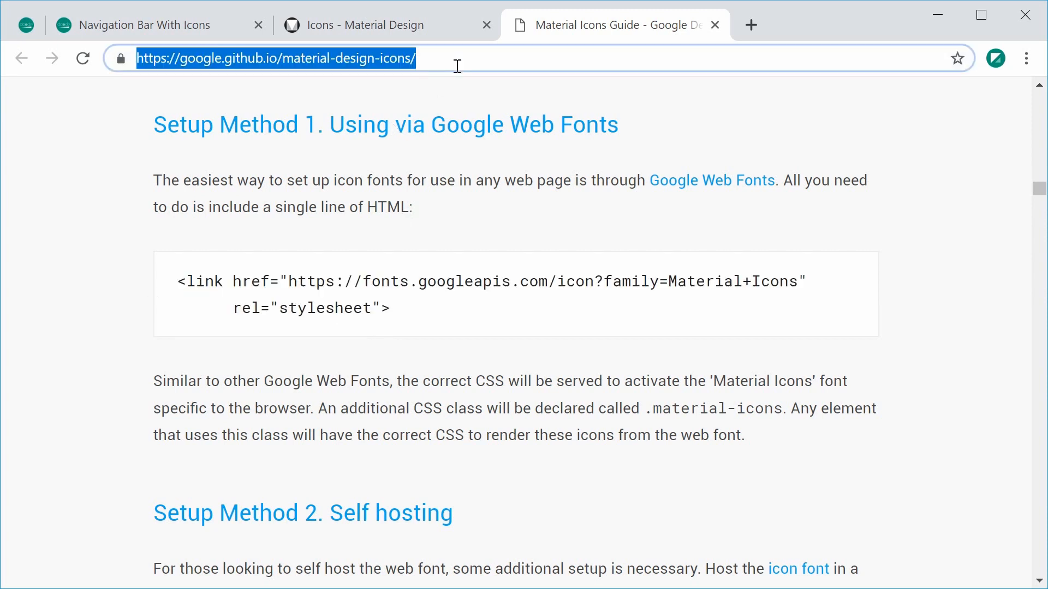
{"action": "left_click", "coordinate": [541, 226]}
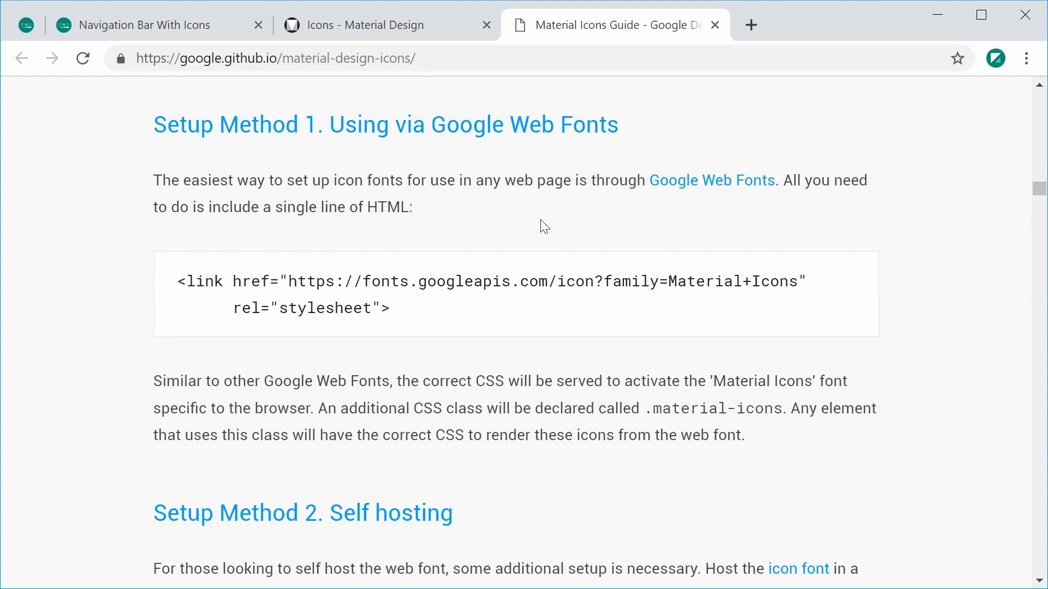
{"action": "mouse_move", "coordinate": [506, 218]}
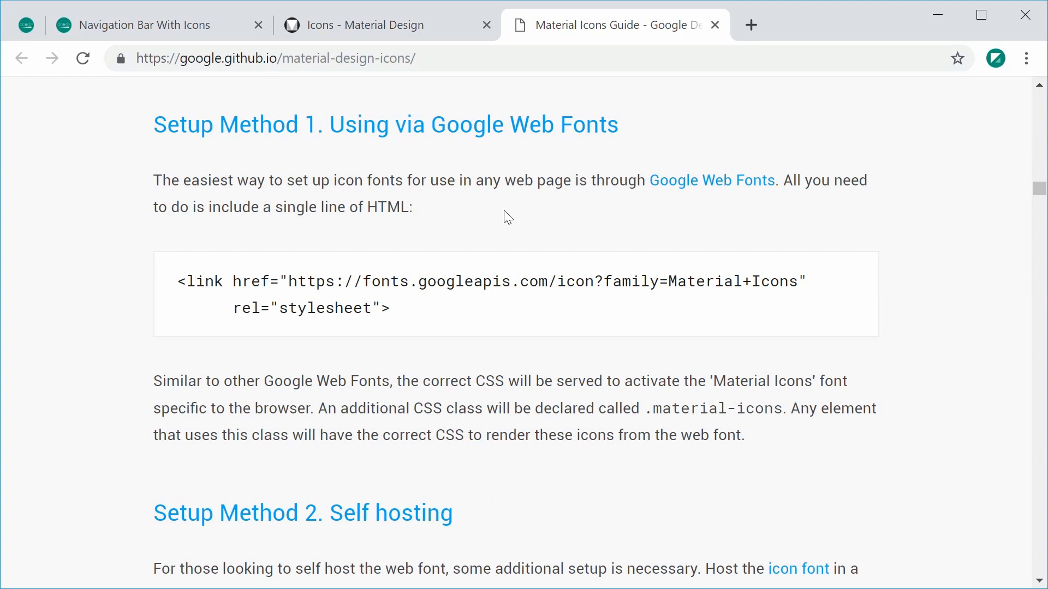
{"action": "left_click", "coordinate": [140, 25]}
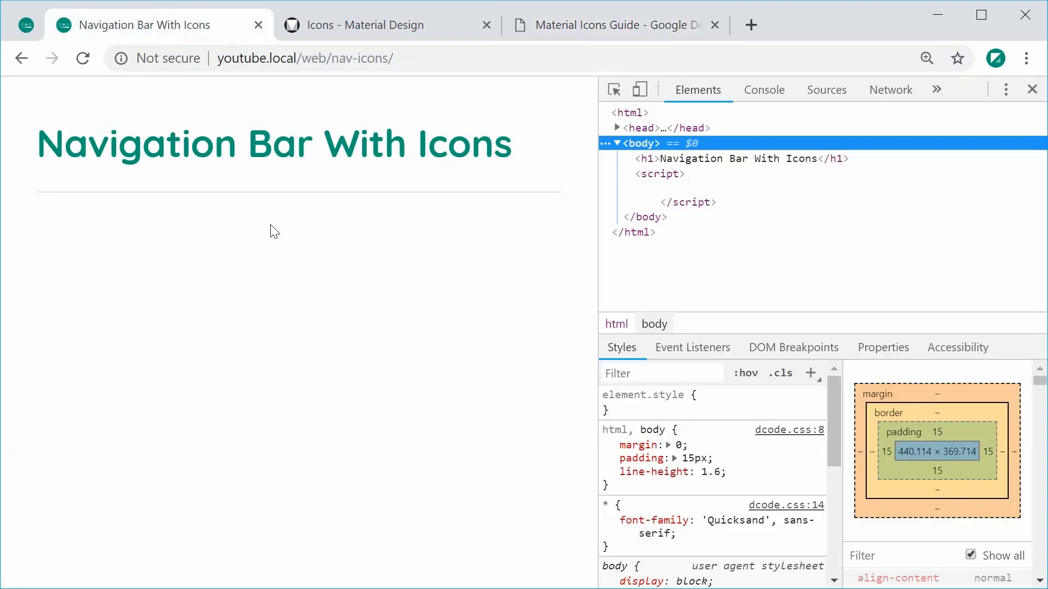
{"action": "mouse_move", "coordinate": [286, 302]}
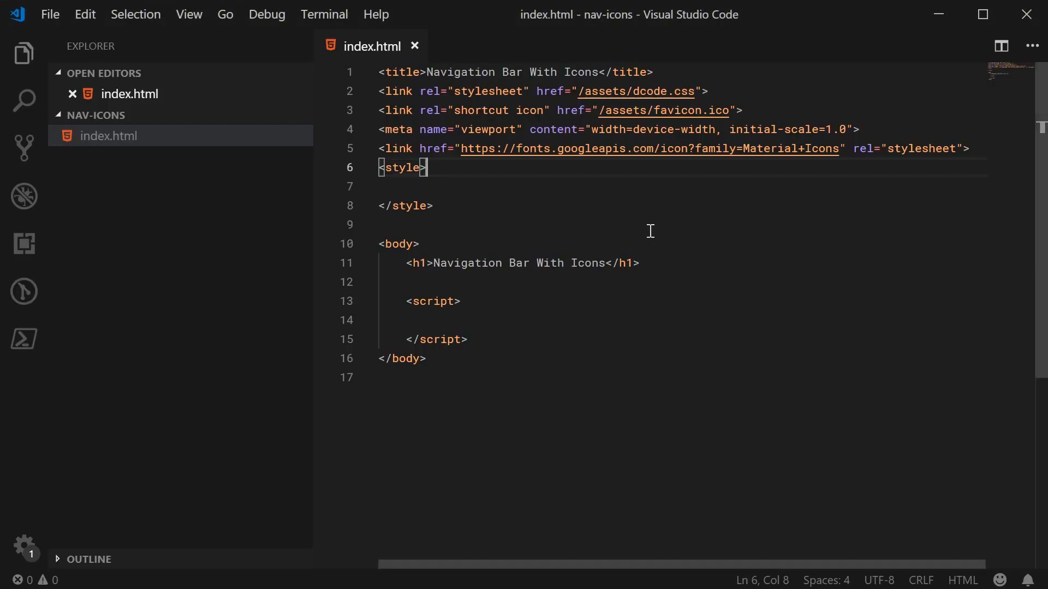
Point out the pasted Material Icons link line and open a new line after the h1 heading.
{"action": "left_click", "coordinate": [857, 129]}
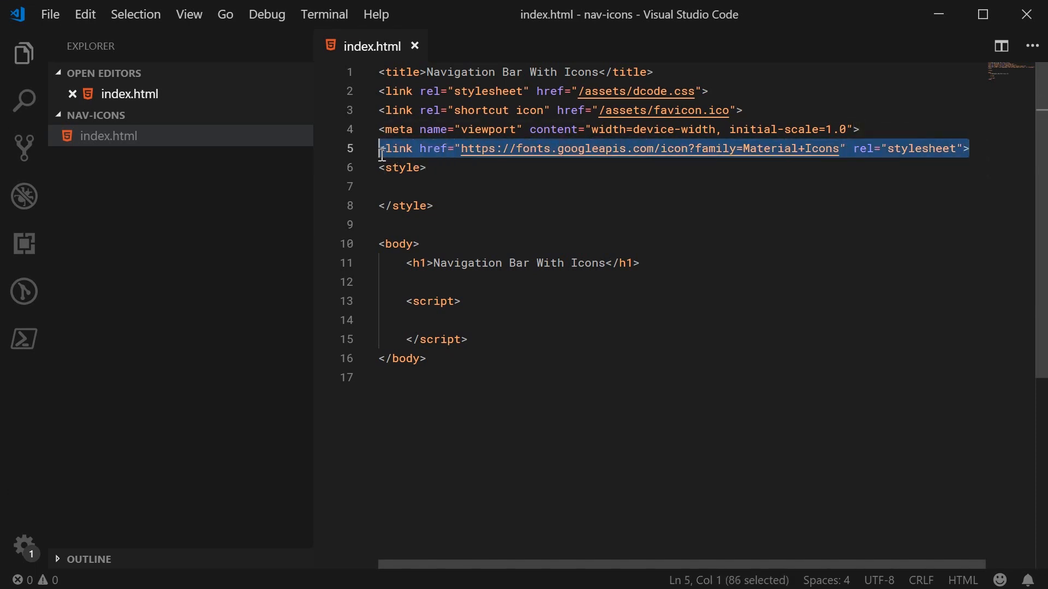
{"action": "mouse_move", "coordinate": [443, 208]}
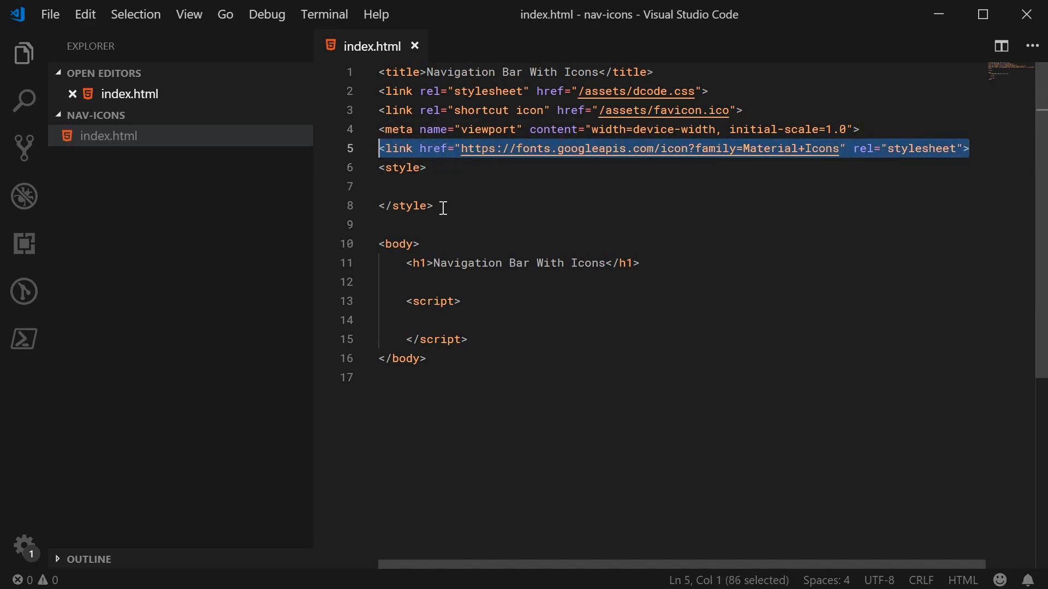
{"action": "mouse_move", "coordinate": [599, 186]}
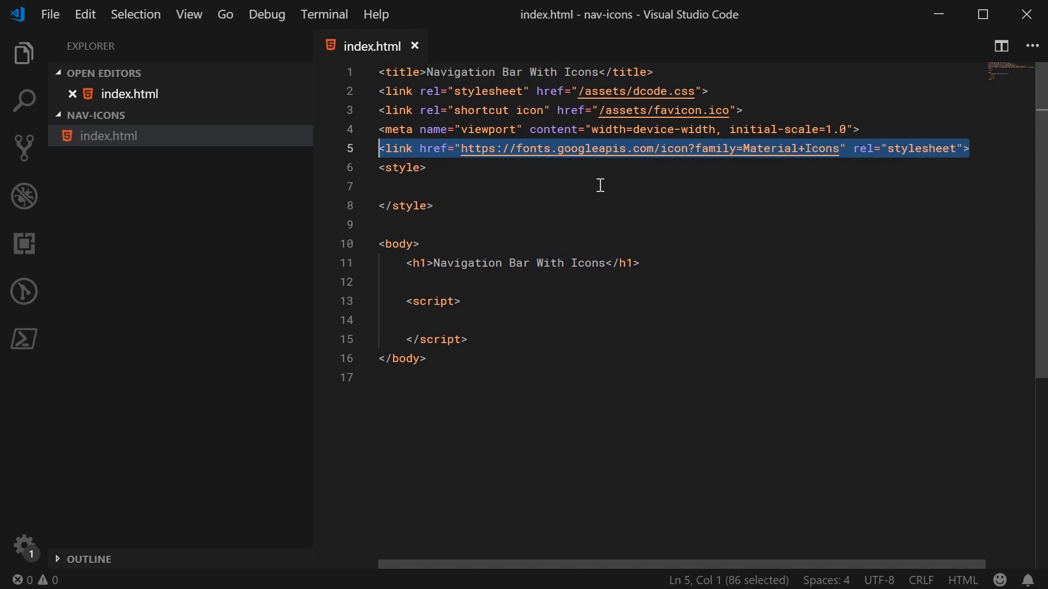
{"action": "left_click", "coordinate": [639, 263]}
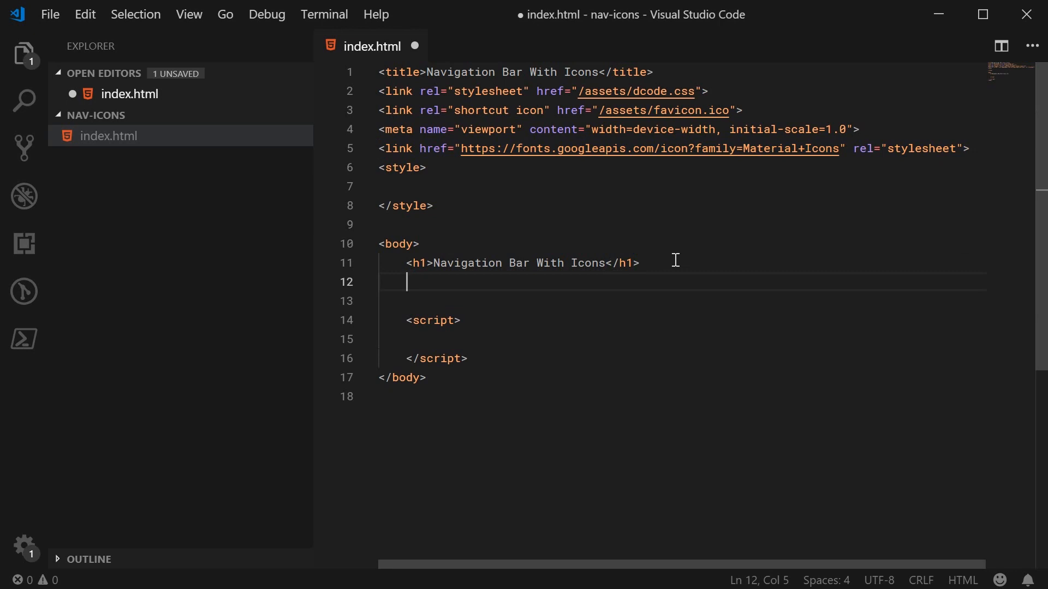
Add a .navbar div holding an <a href="#" class="navbar__link"> element via Emmet.
{"action": "type", "text": "."}
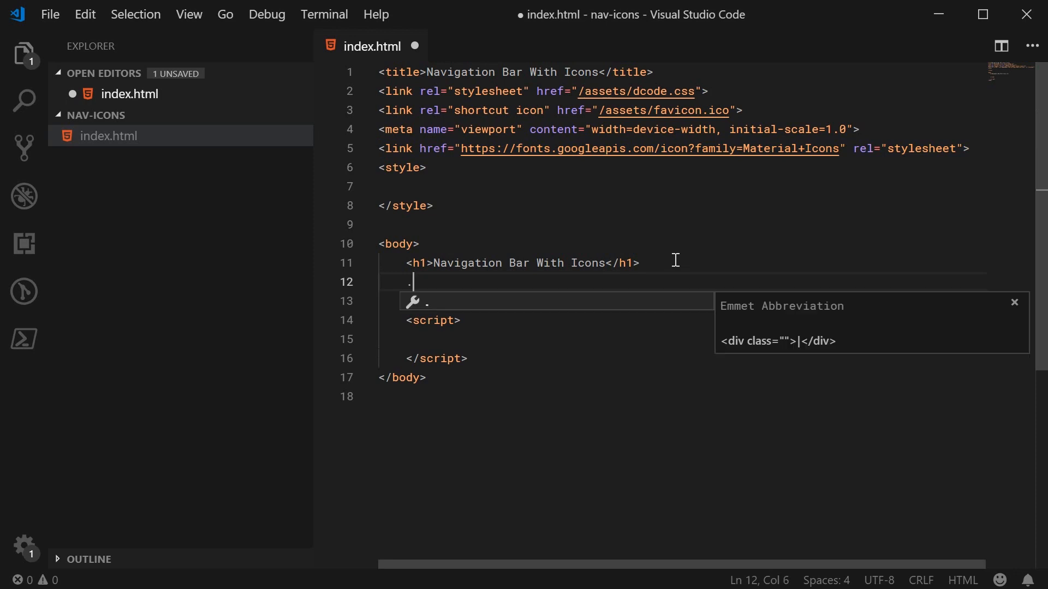
{"action": "type", "text": "navbar\">"}
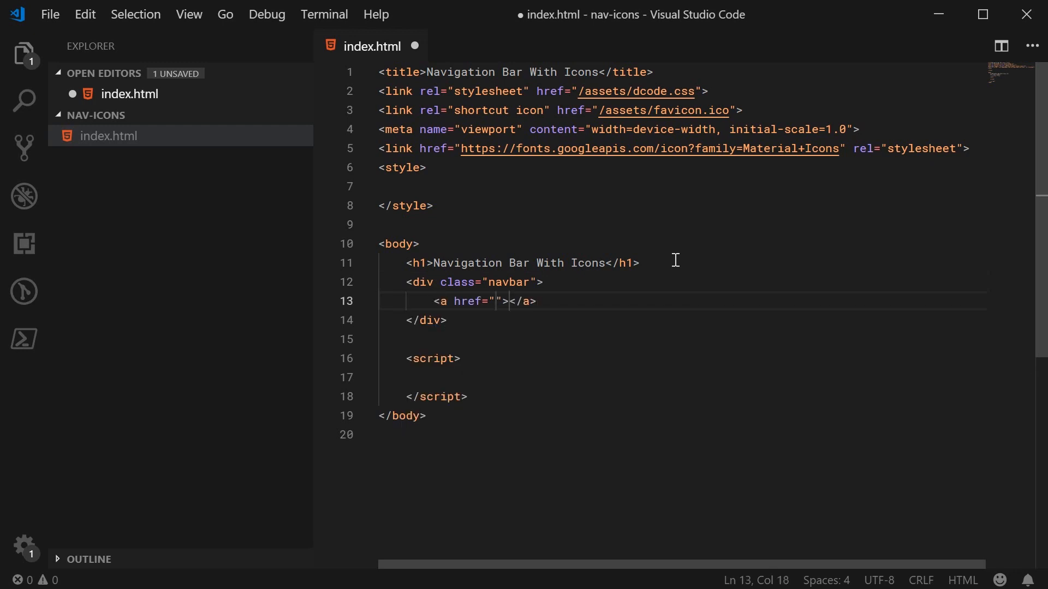
{"action": "type", "text": "#"}
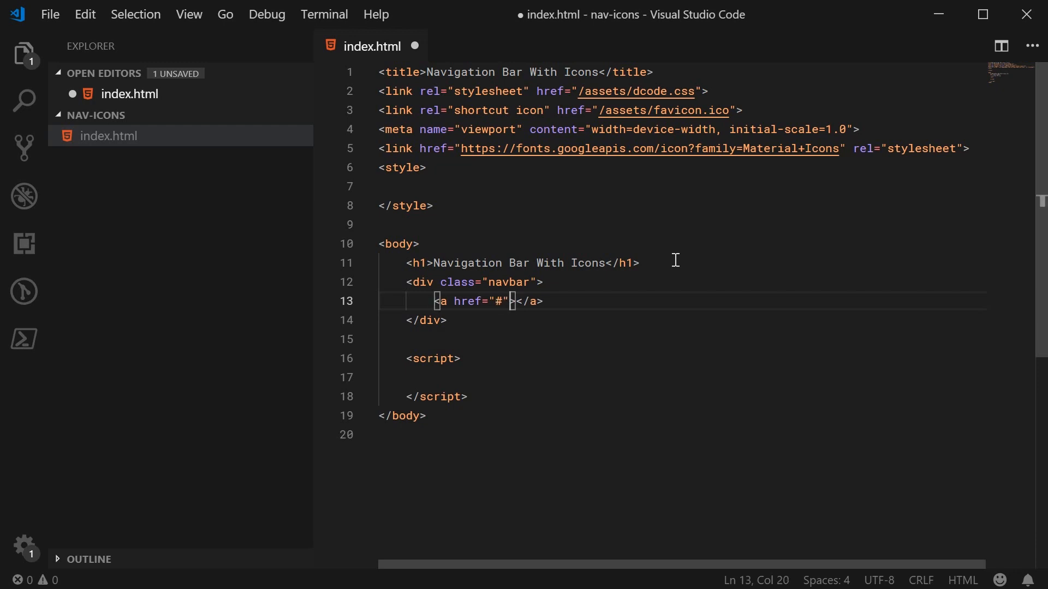
{"action": "mouse_move", "coordinate": [505, 301]}
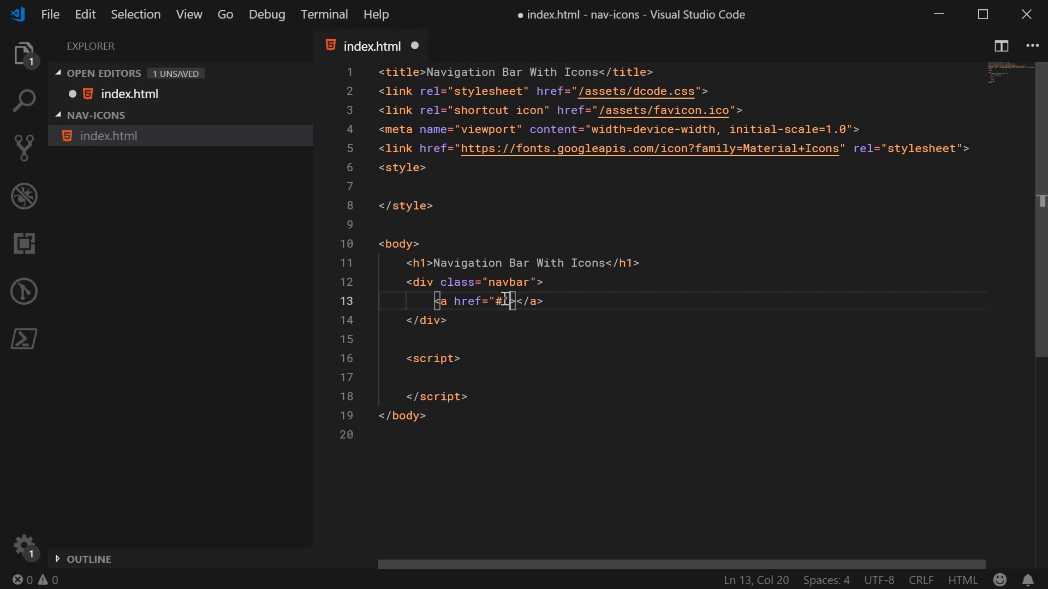
{"action": "type", "text": "clas"}
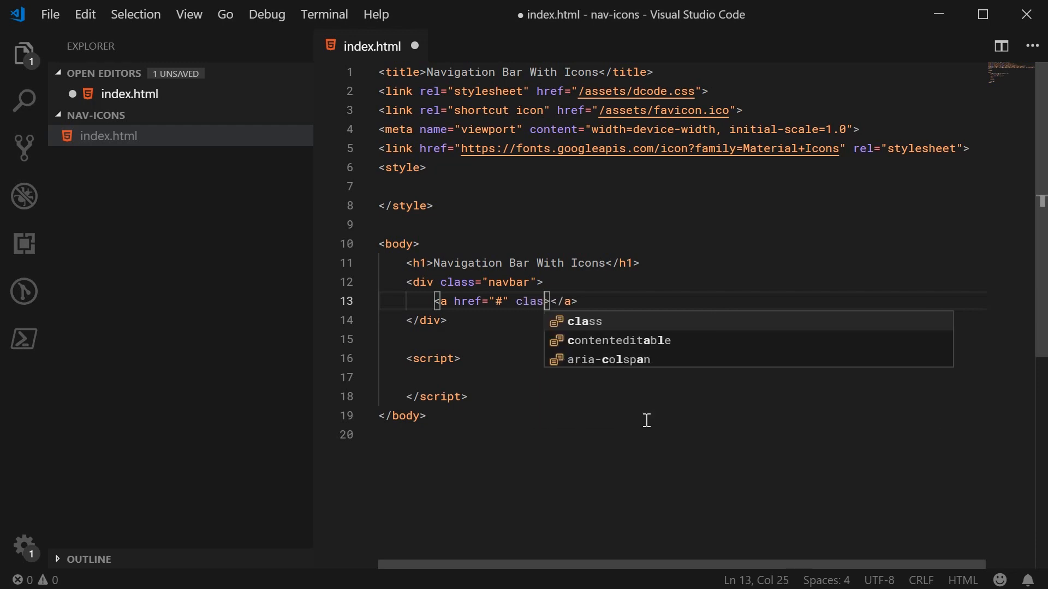
{"action": "type", "text": "=\"navbar__L\">"}
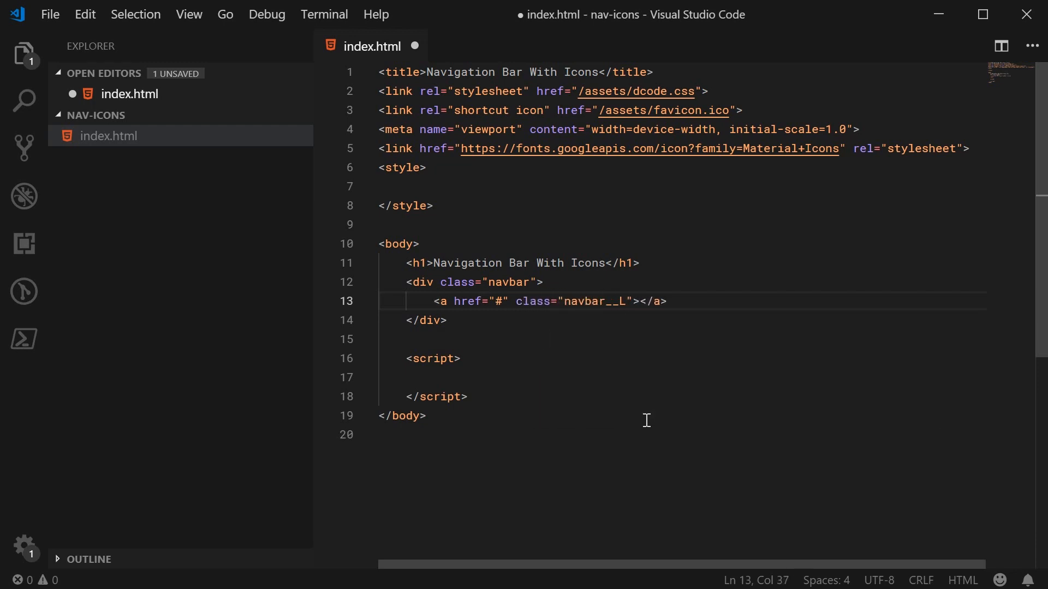
{"action": "type", "text": "ink"}
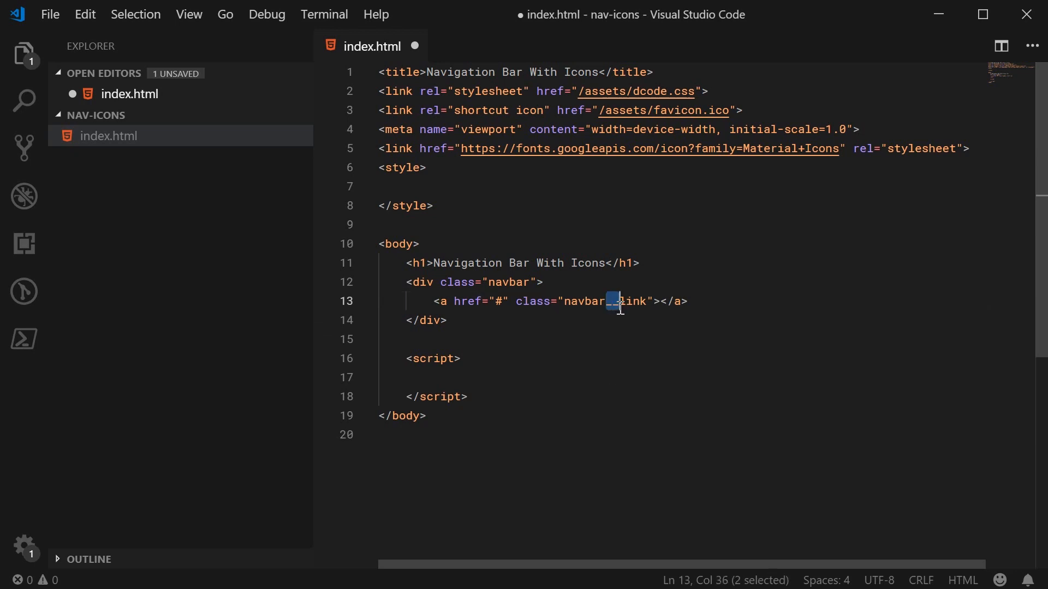
{"action": "mouse_move", "coordinate": [604, 348]}
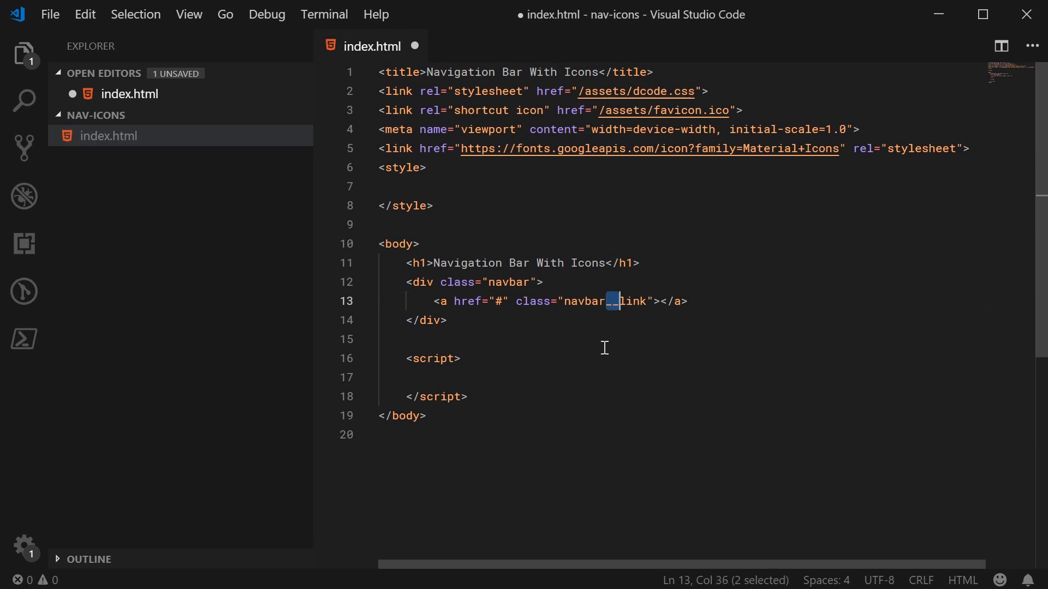
{"action": "mouse_move", "coordinate": [578, 293]}
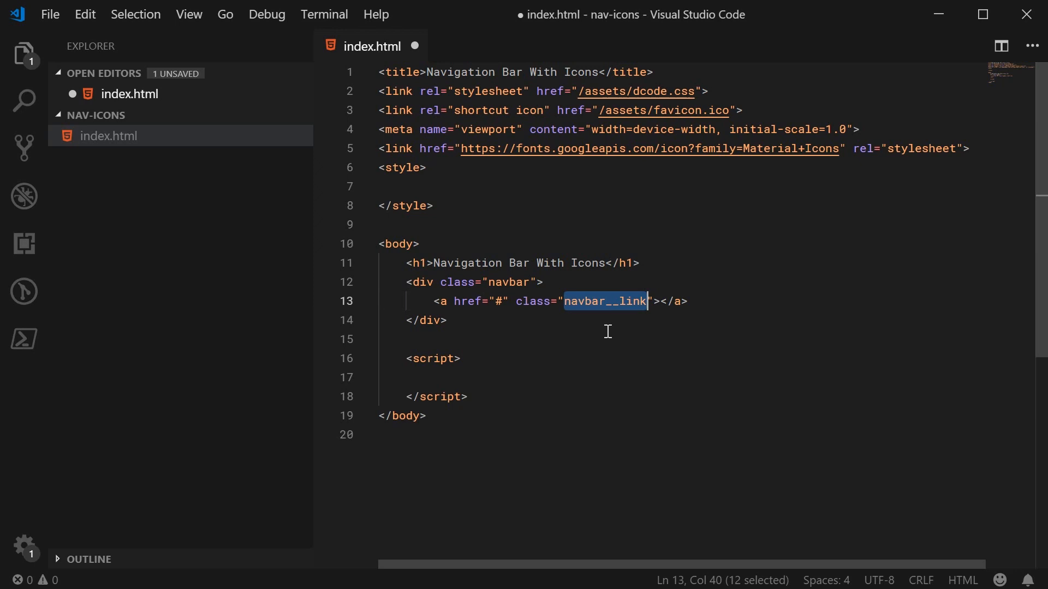
{"action": "mouse_move", "coordinate": [637, 349]}
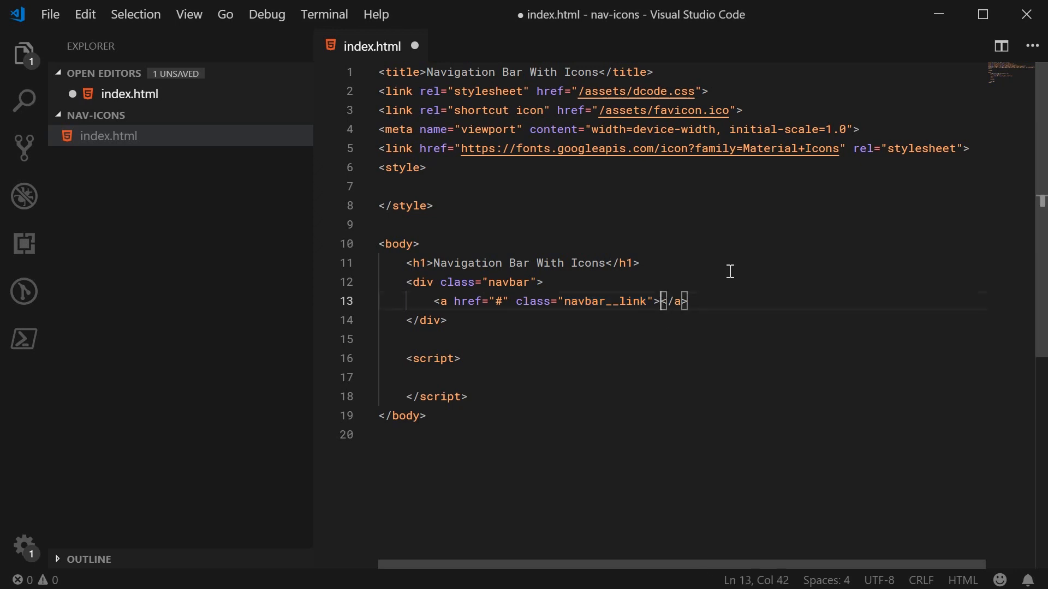
Label the link Home, save, and add a material-icons span reading home before the label.
{"action": "key", "text": "Enter"}
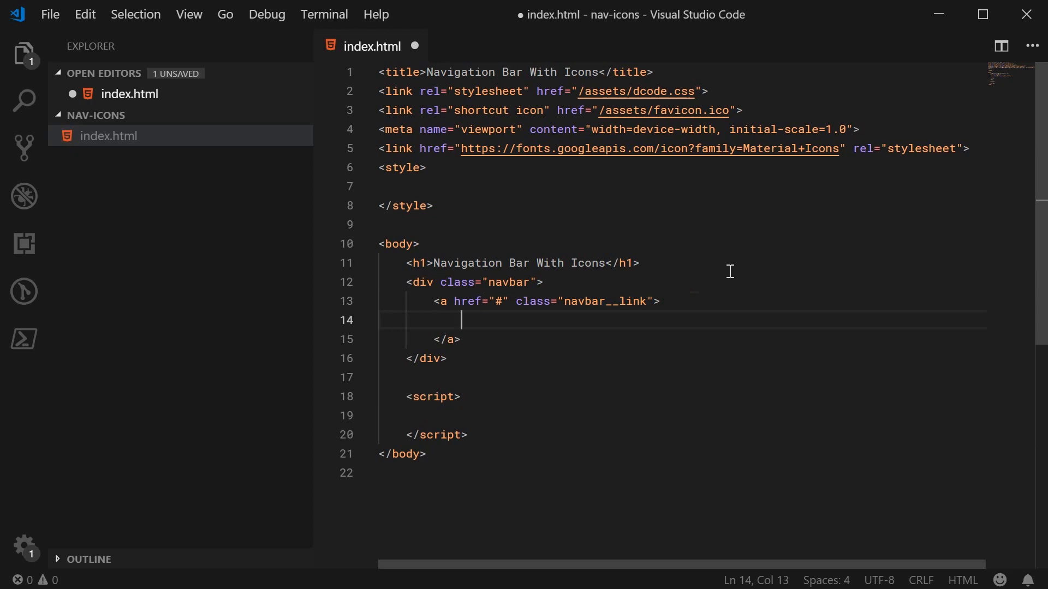
{"action": "type", "text": "Home"}
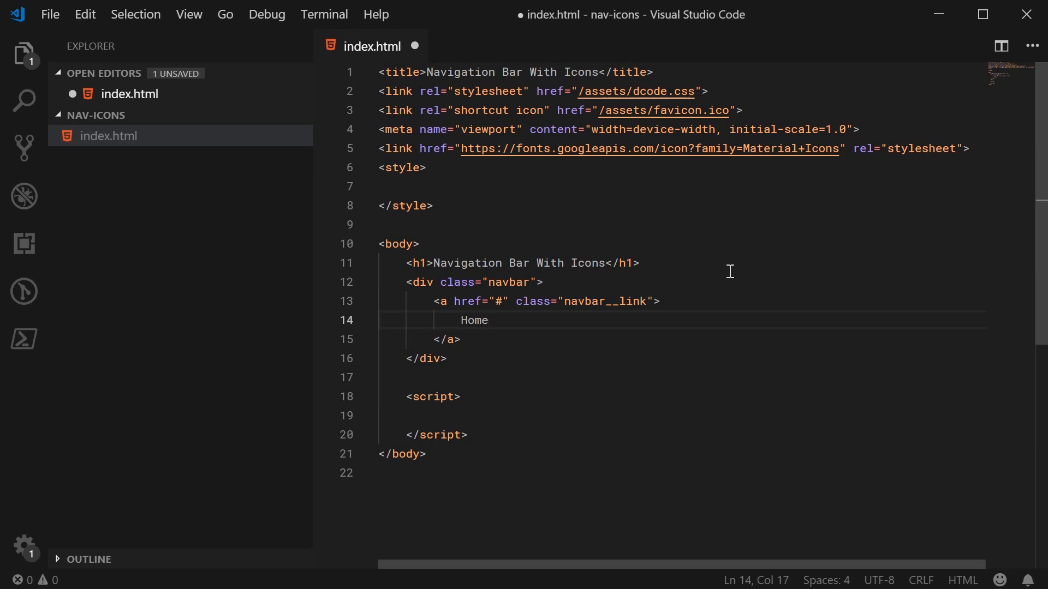
{"action": "key", "text": "ctrl+s"}
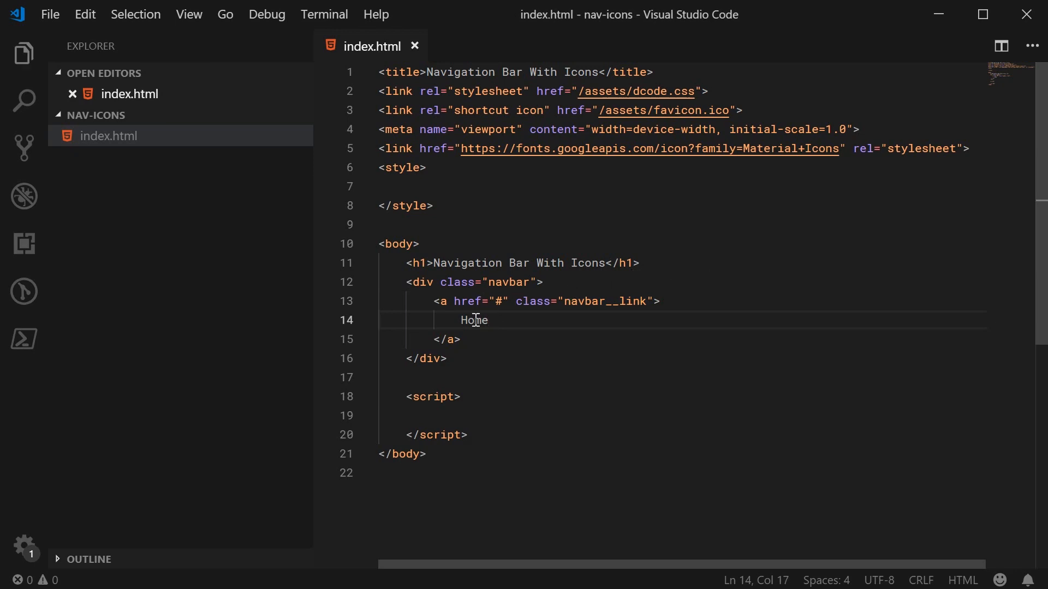
{"action": "left_click", "coordinate": [461, 319]}
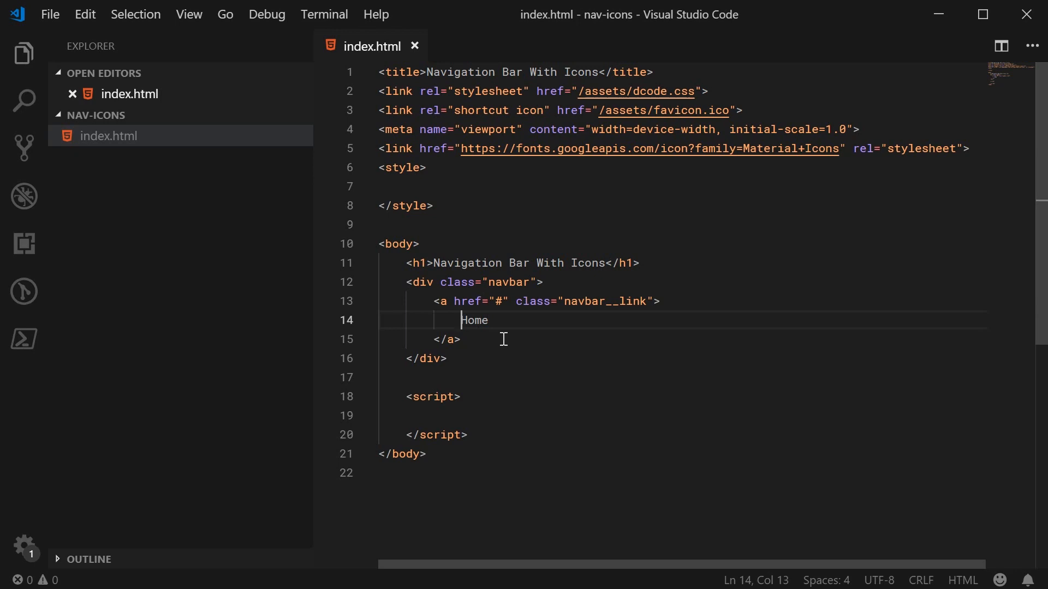
{"action": "type", "text": "span.mater"}
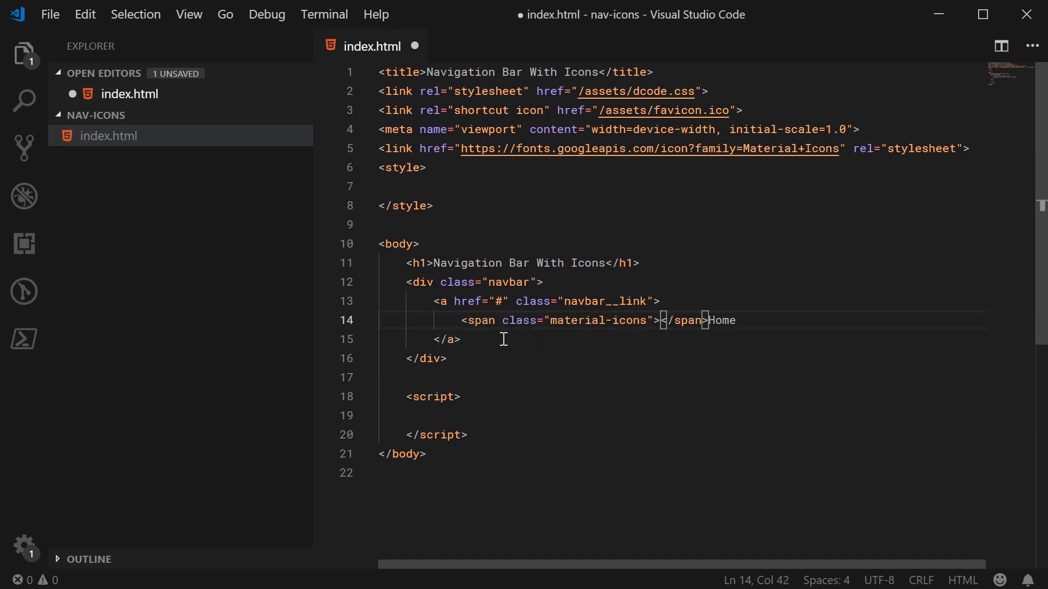
{"action": "mouse_move", "coordinate": [514, 333]}
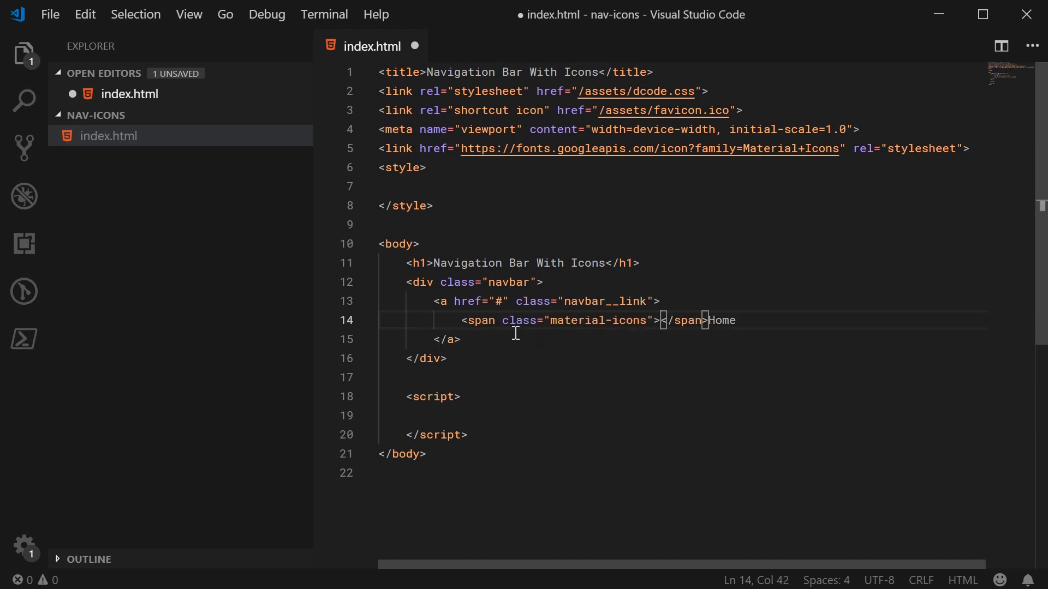
{"action": "mouse_move", "coordinate": [730, 147]}
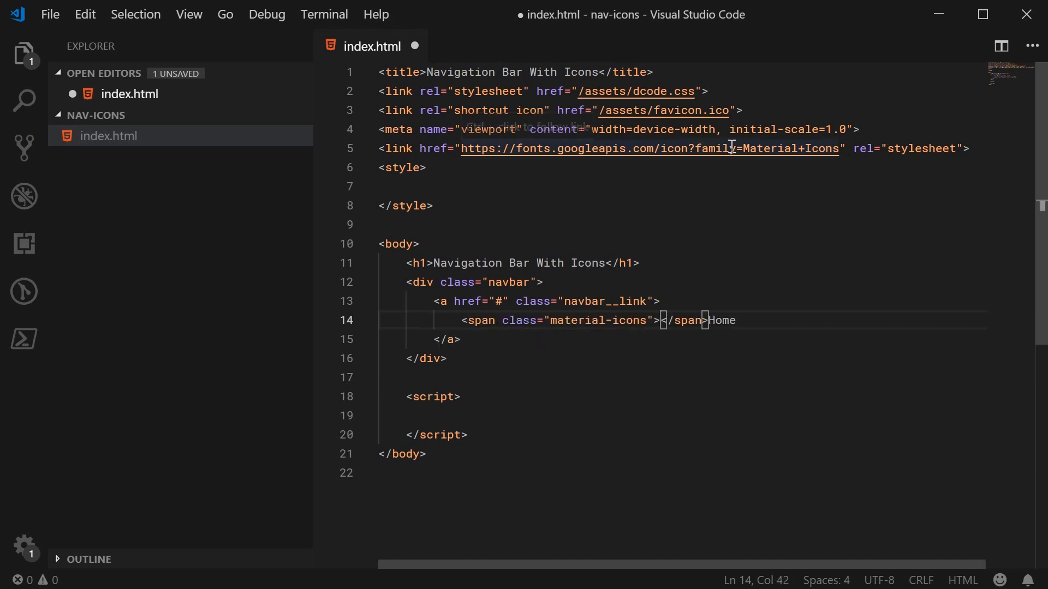
{"action": "mouse_move", "coordinate": [675, 352]}
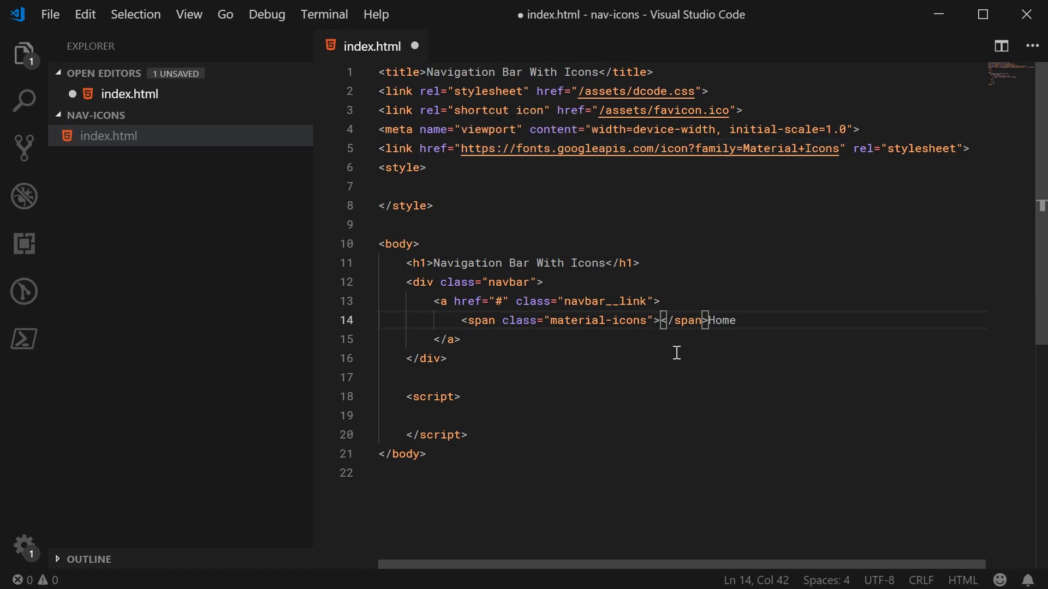
{"action": "mouse_move", "coordinate": [680, 349]}
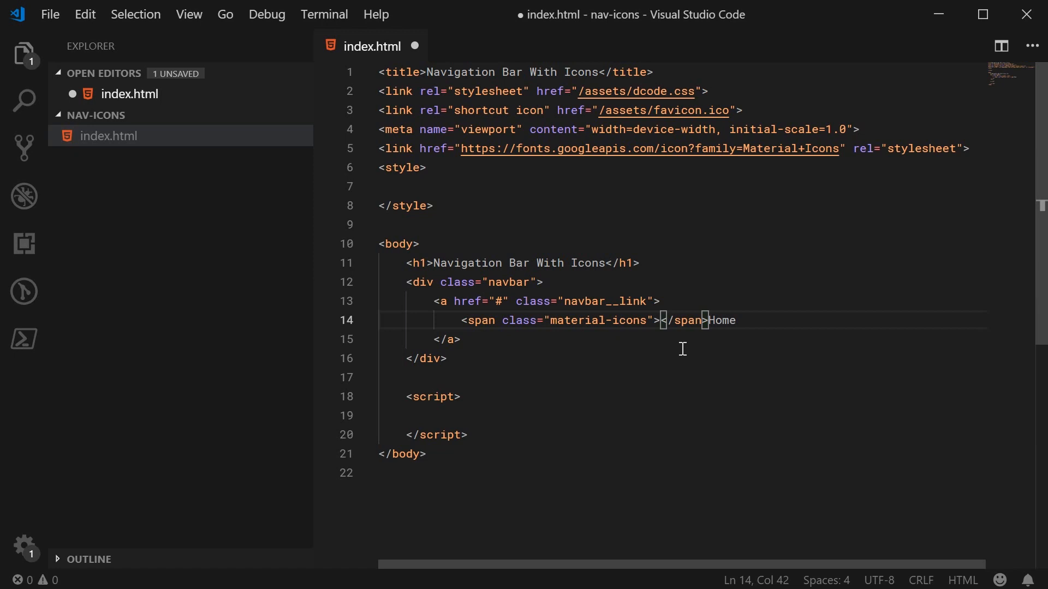
{"action": "type", "text": "home"}
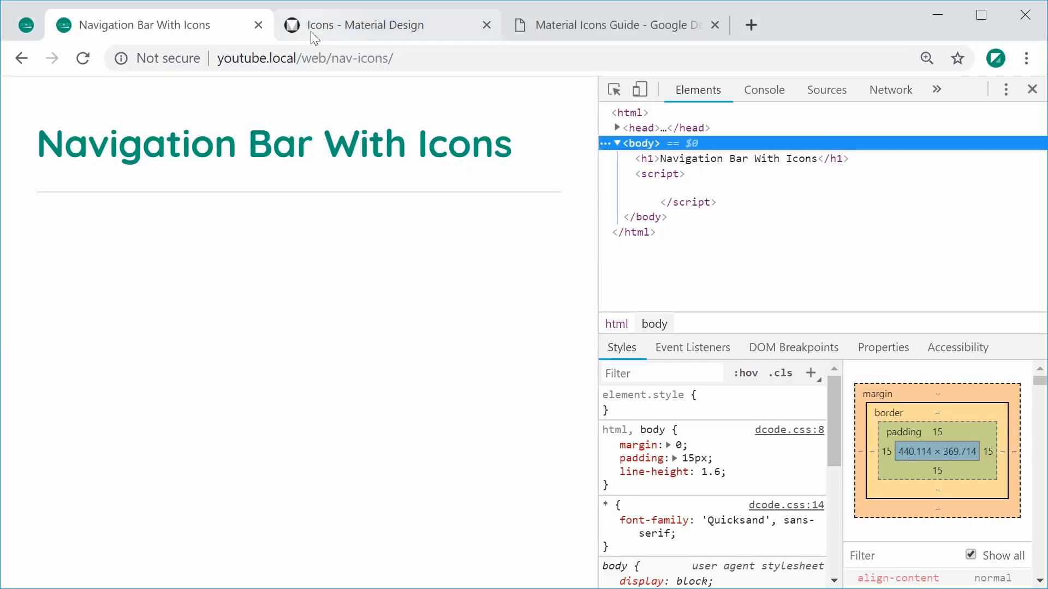
Look up the home icon's font usage snippet on Material Design Icons, then return to the editor.
{"action": "left_click", "coordinate": [364, 25]}
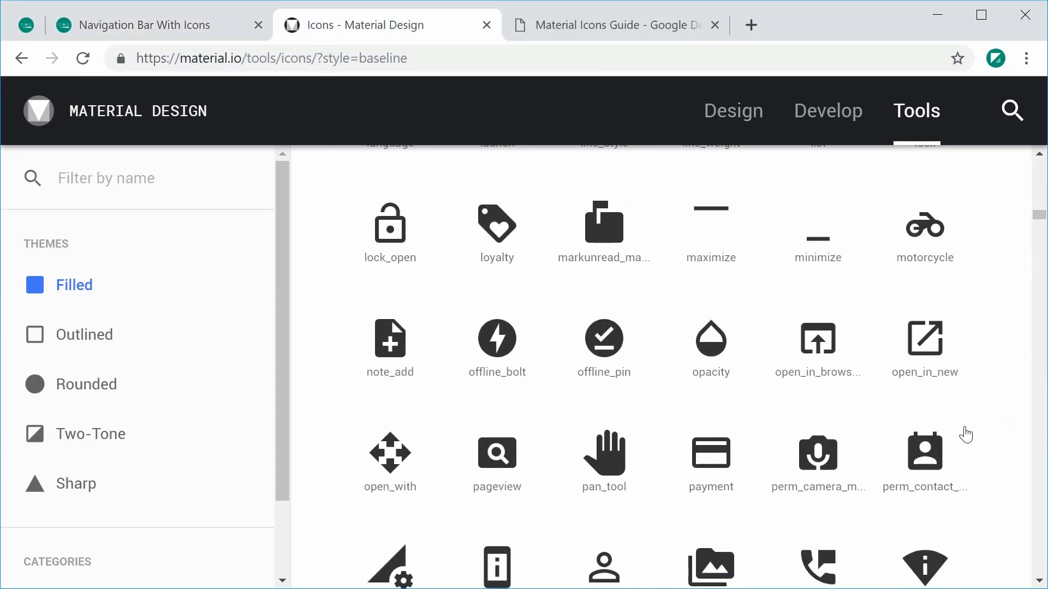
{"action": "scroll", "scroll_direction": "up", "scroll_amount": 3}
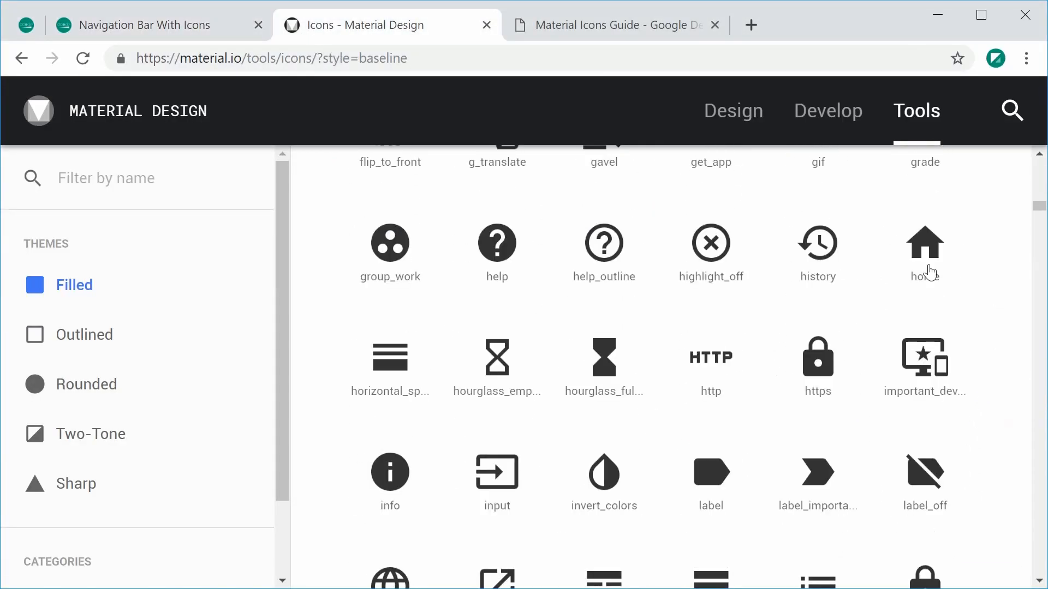
{"action": "mouse_move", "coordinate": [986, 263]}
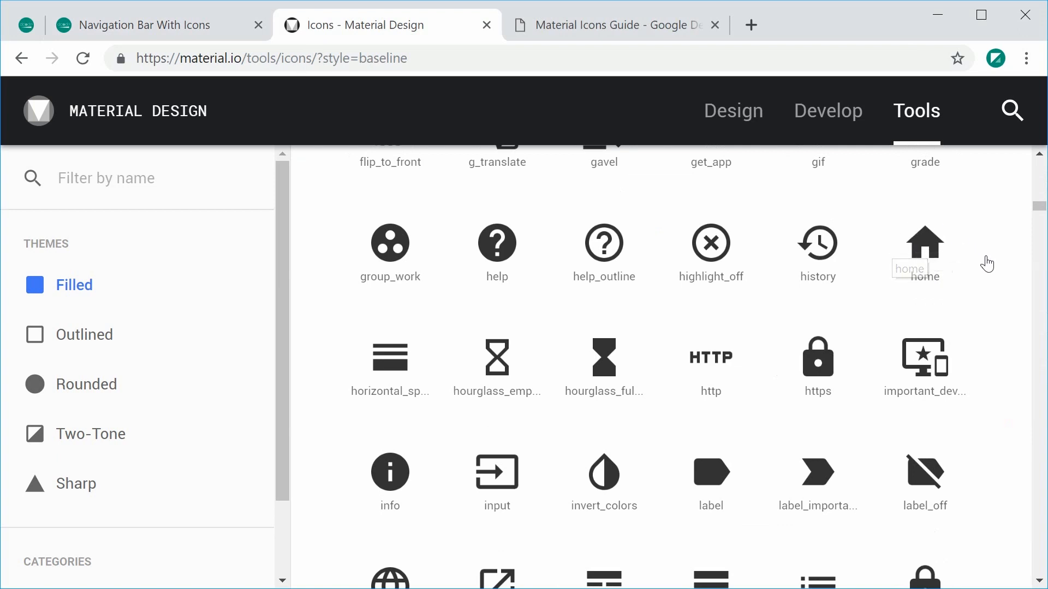
{"action": "mouse_move", "coordinate": [937, 287]}
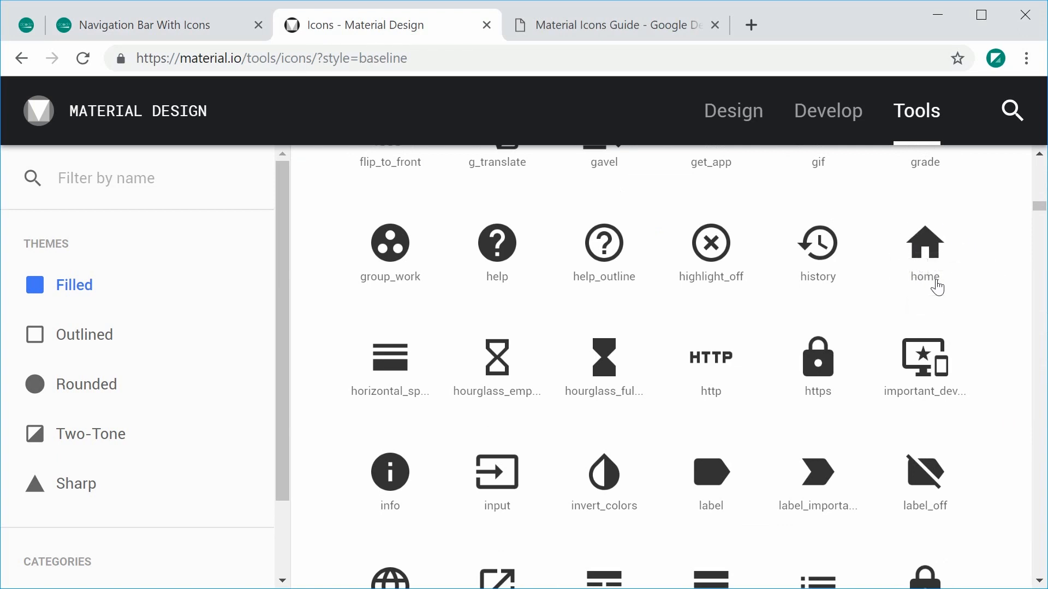
{"action": "left_click", "coordinate": [925, 248]}
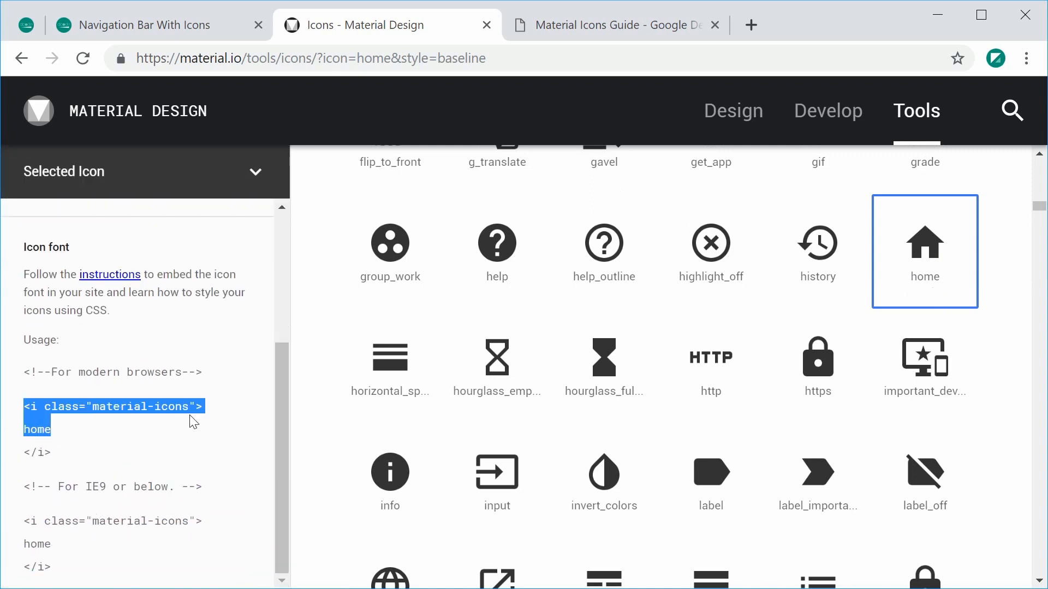
{"action": "left_click", "coordinate": [85, 469]}
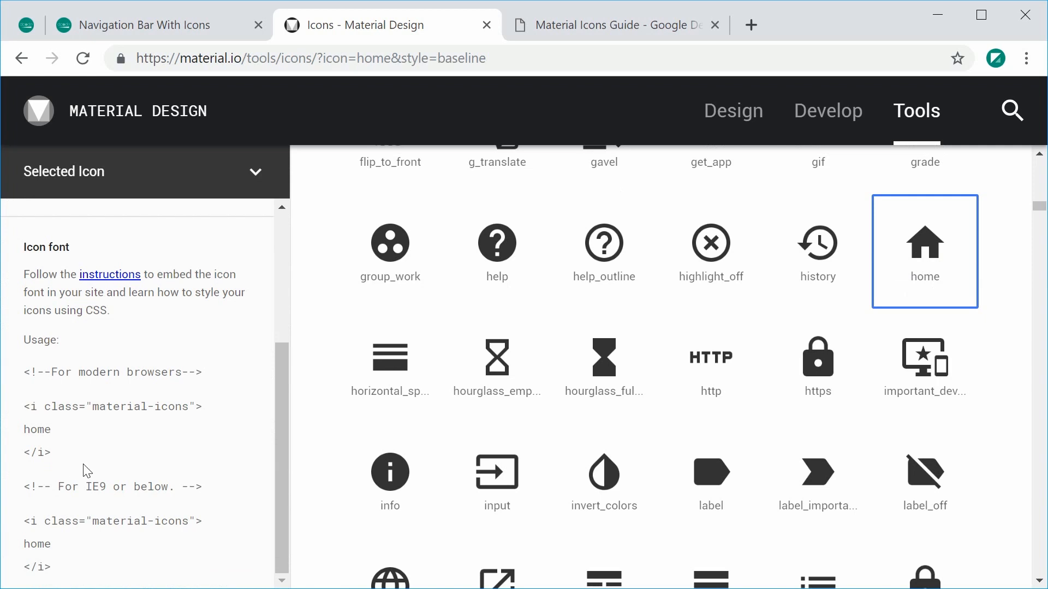
{"action": "mouse_move", "coordinate": [85, 464]}
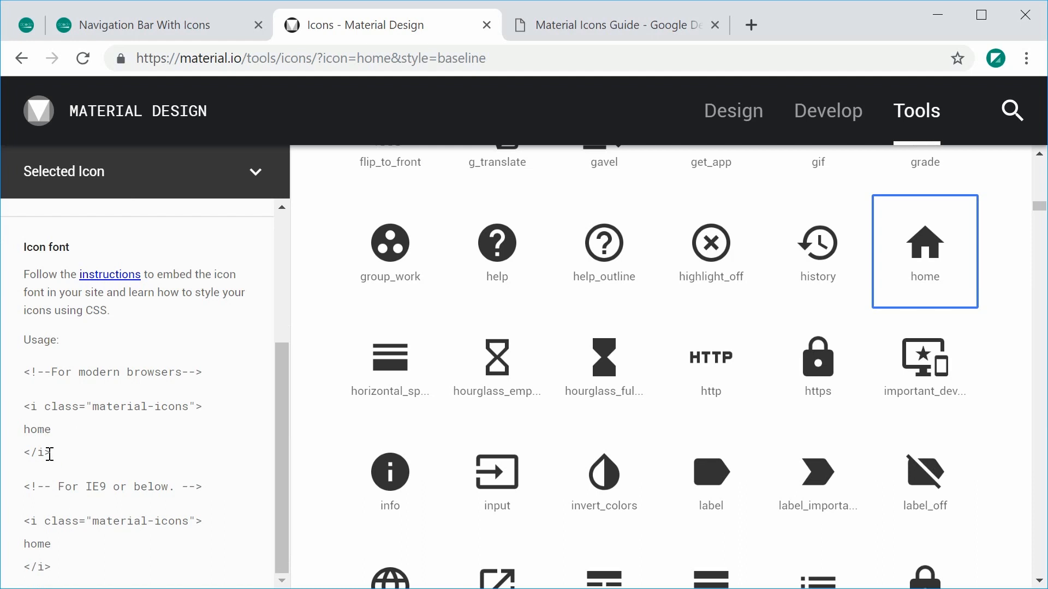
{"action": "mouse_move", "coordinate": [96, 407]}
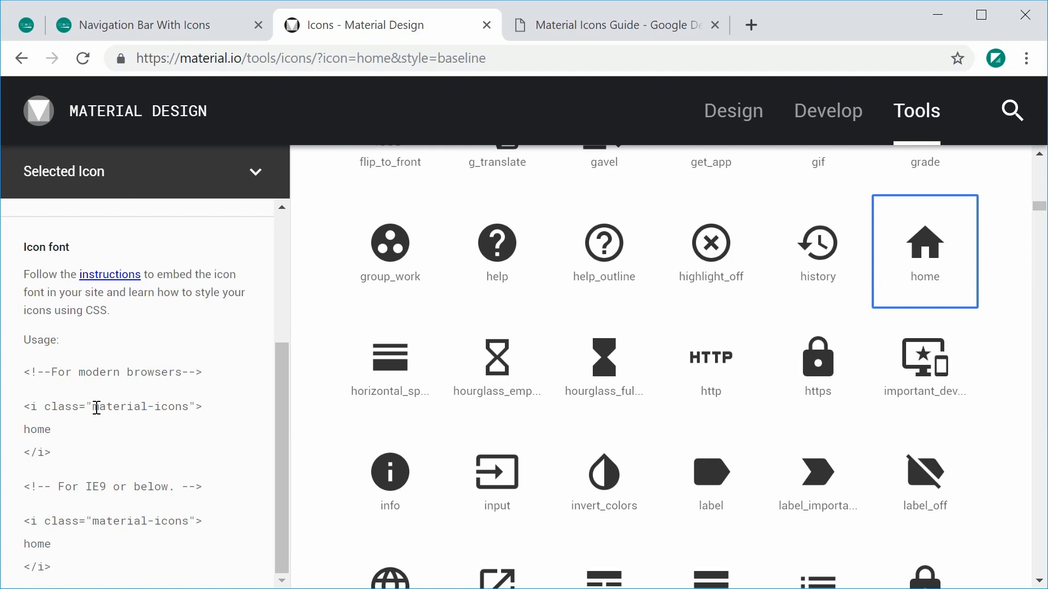
{"action": "mouse_move", "coordinate": [174, 434]}
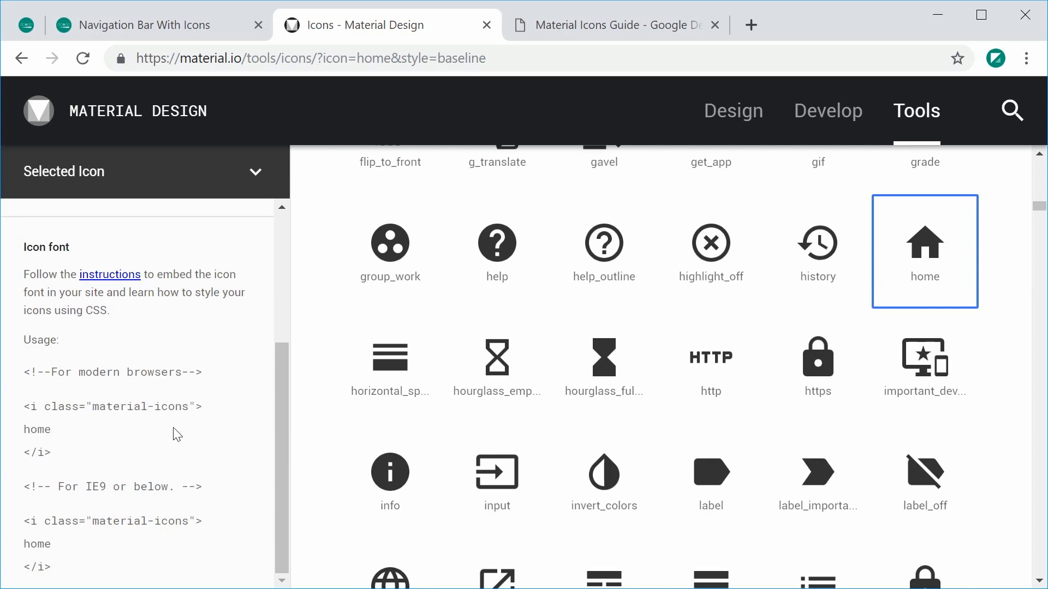
{"action": "left_click", "coordinate": [254, 171]}
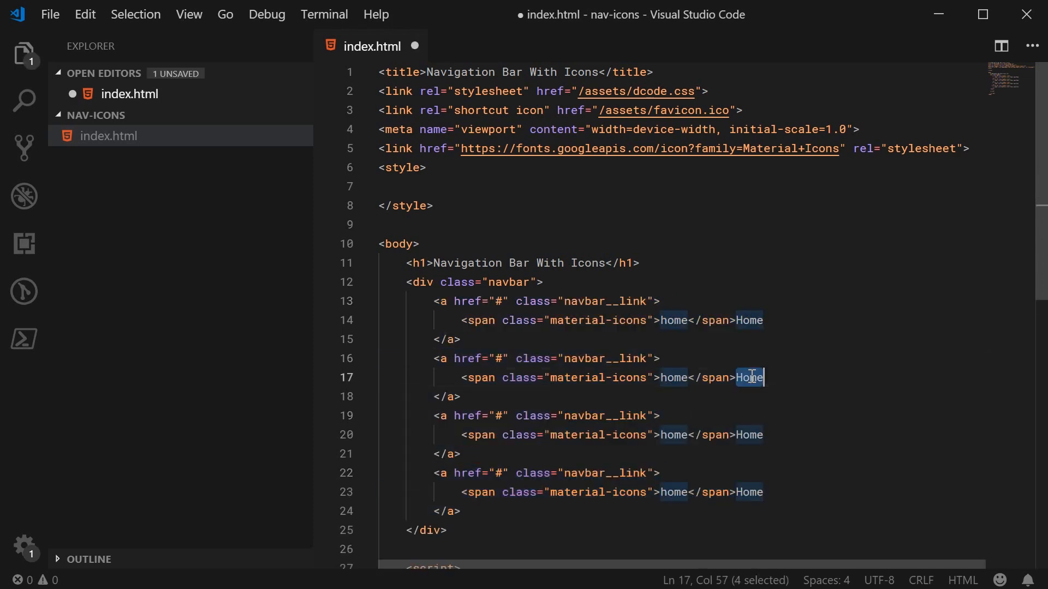
Relabel the duplicated links Photos, Forum and Logout.
{"action": "type", "text": "Photos"}
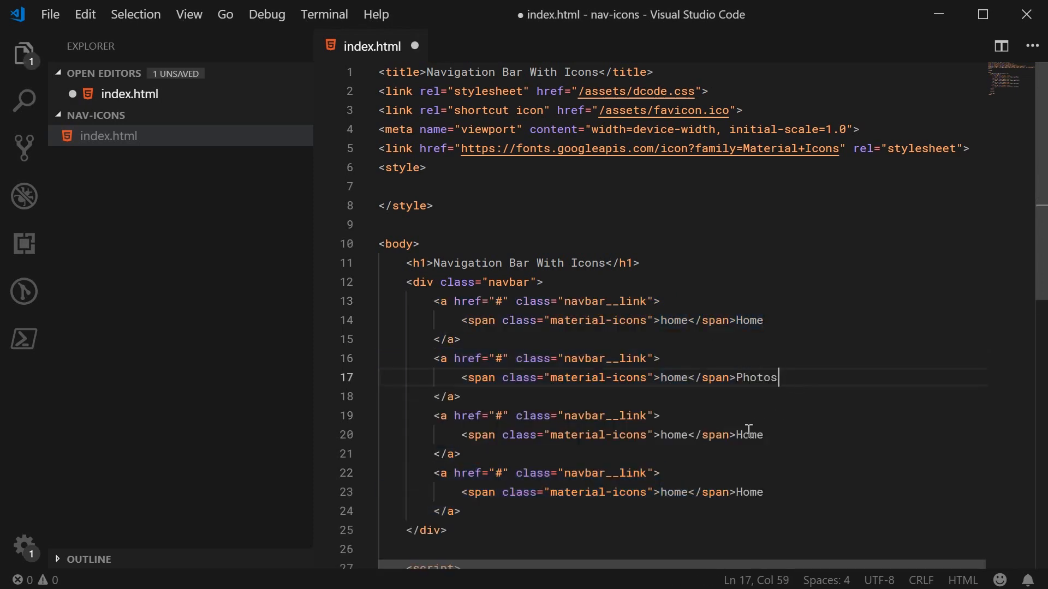
{"action": "type", "text": "Forum"}
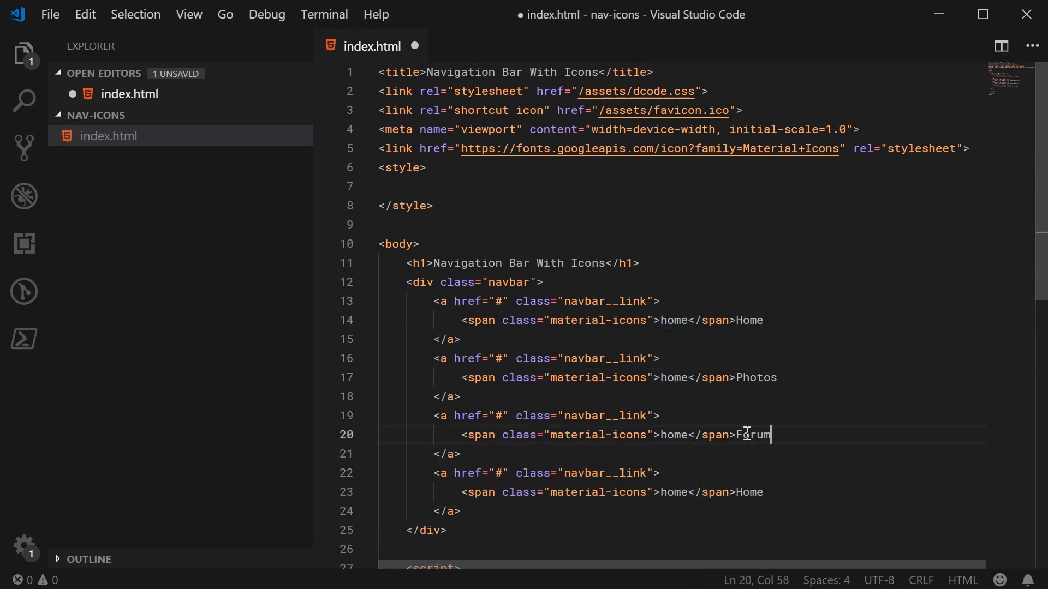
{"action": "type", "text": "Log"}
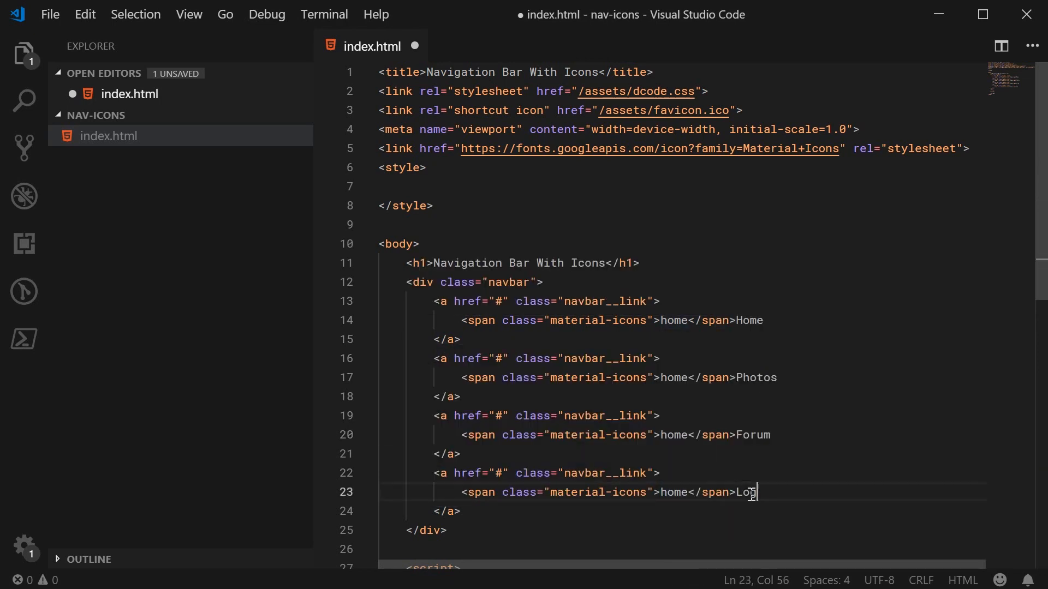
Change their icon names to photo_library, question_answer and exit_to_app, and save.
{"action": "double_click", "coordinate": [674, 377]}
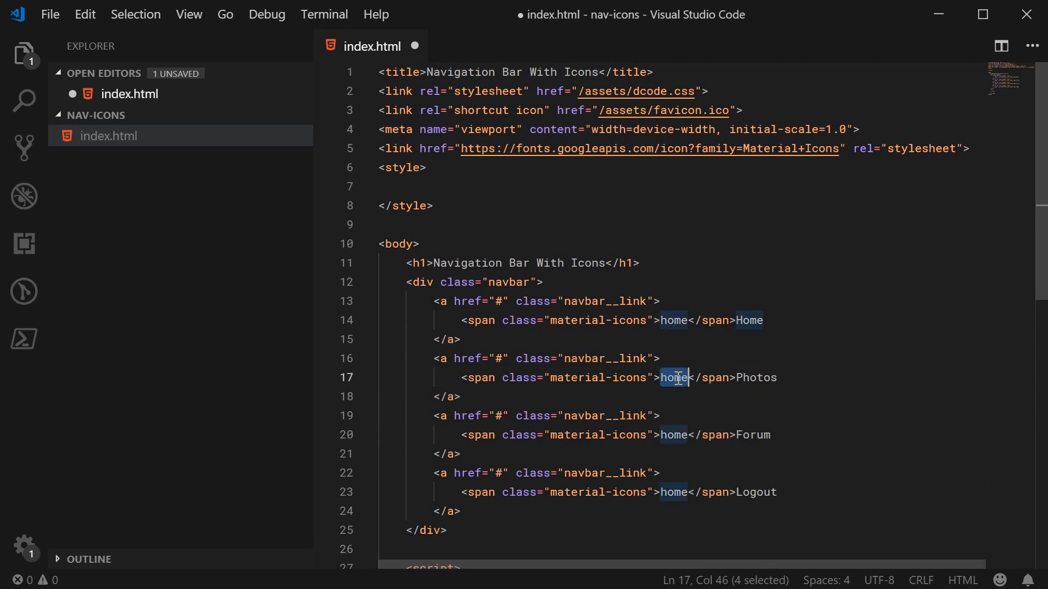
{"action": "type", "text": "photo_library"}
{"action": "left_click", "coordinate": [682, 434]}
{"action": "type", "text": "question"}
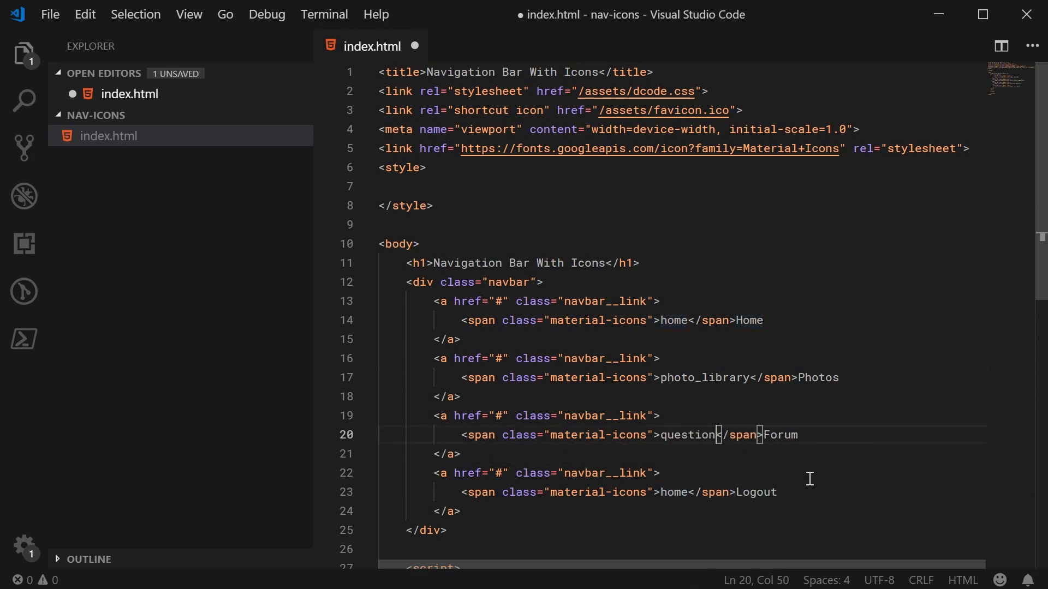
{"action": "type", "text": "_answer"}
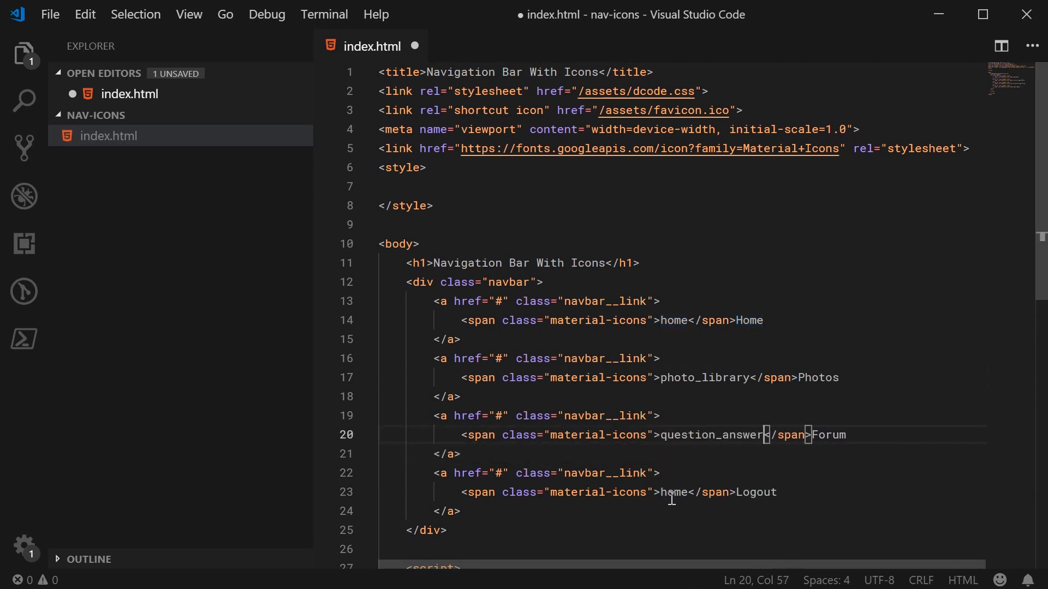
{"action": "type", "text": "exit_to_app"}
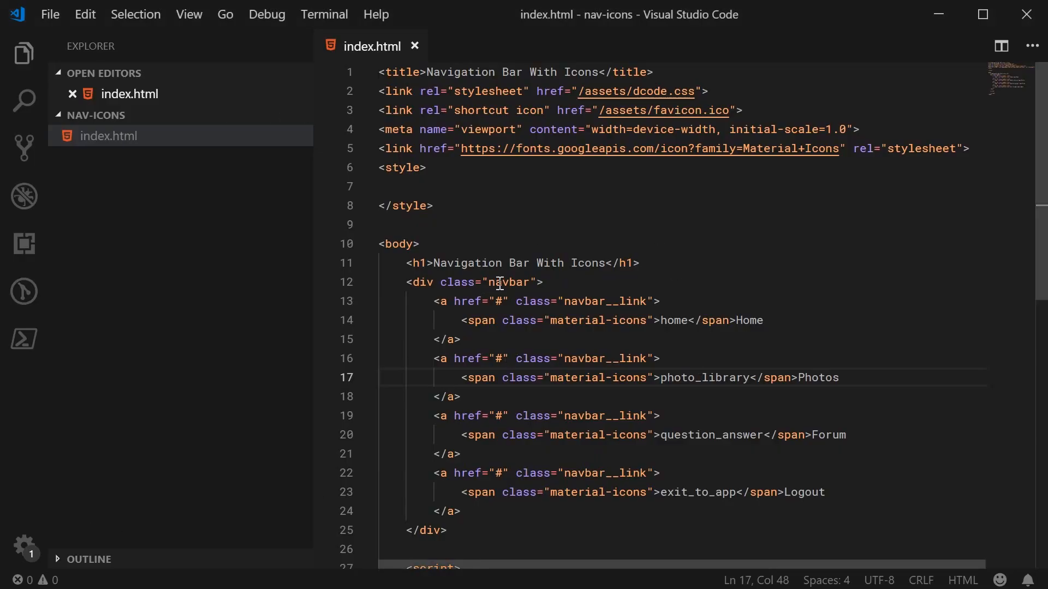
Write a .navbar rule with position fixed, top 0, left 0, width 200px and height 100%.
{"action": "double_click", "coordinate": [509, 282]}
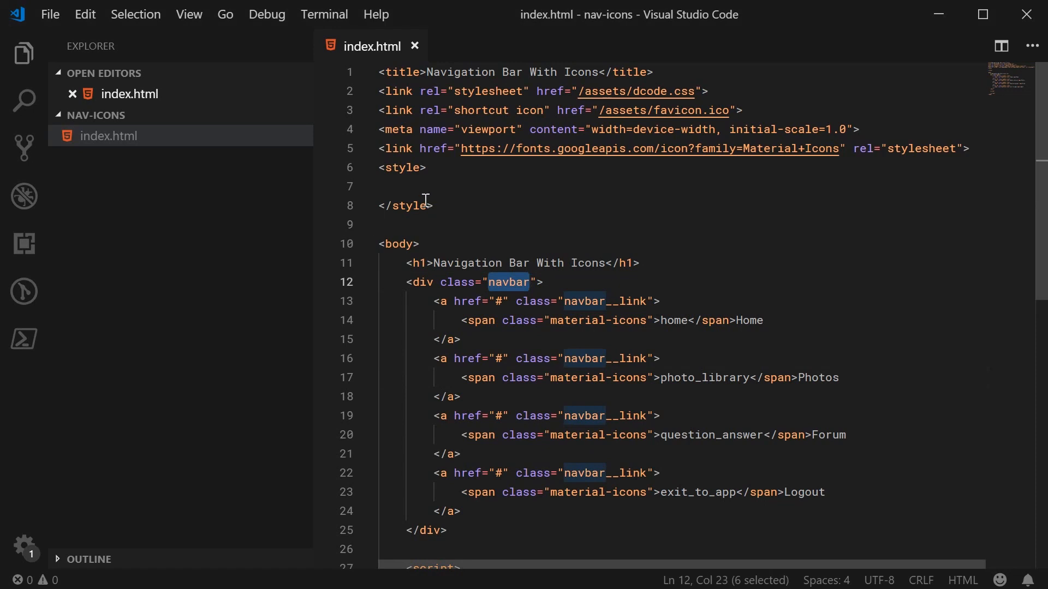
{"action": "type", "text": ".navbar {"}
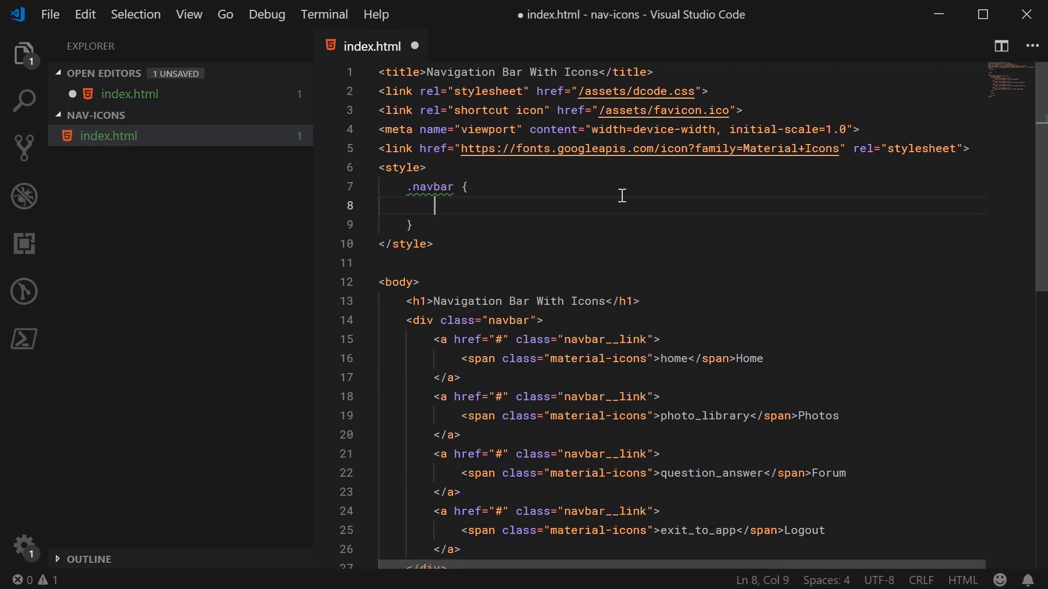
{"action": "type", "text": "position: fixed;"}
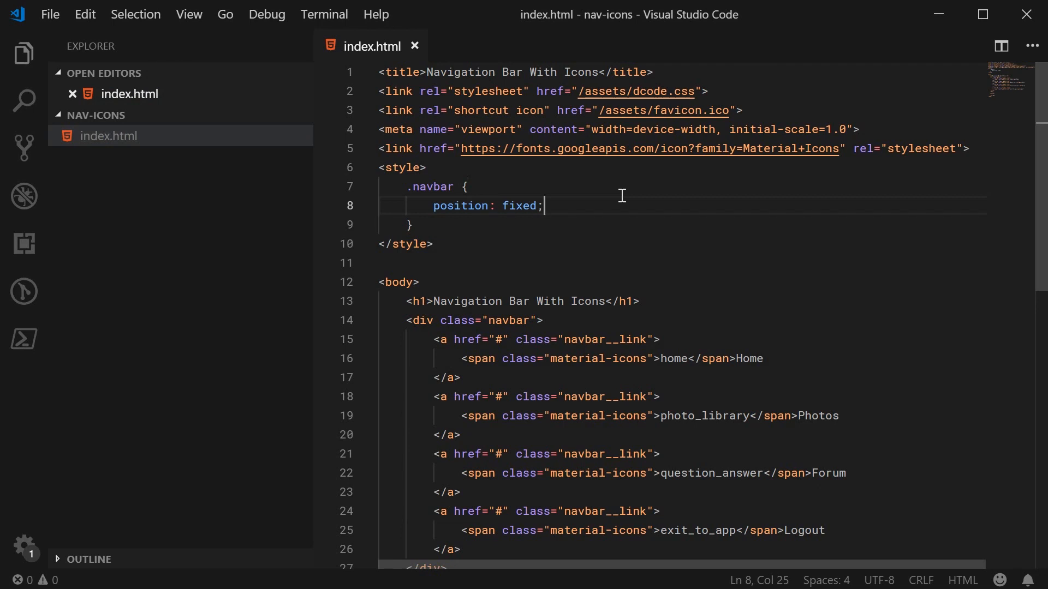
{"action": "mouse_move", "coordinate": [507, 186]}
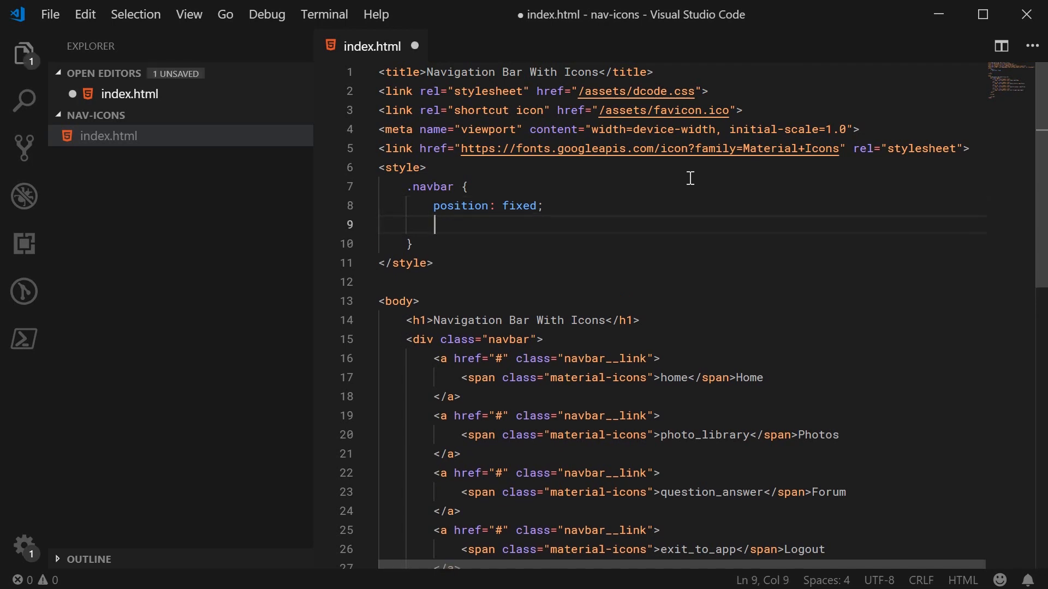
{"action": "type", "text": "top: 0;"}
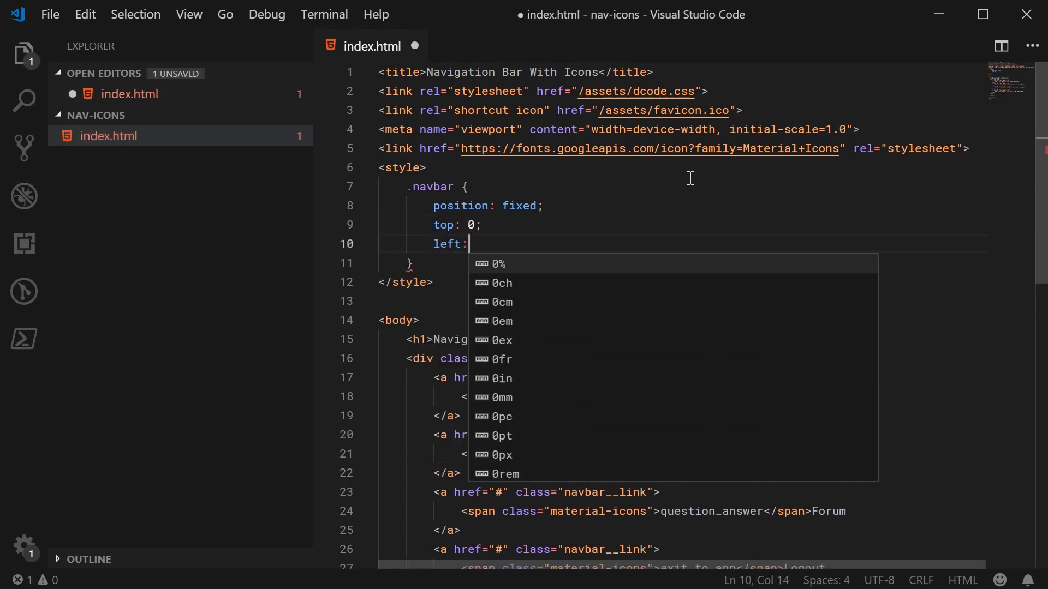
{"action": "type", "text": "0;"}
{"action": "type", "text": "width: 2"}
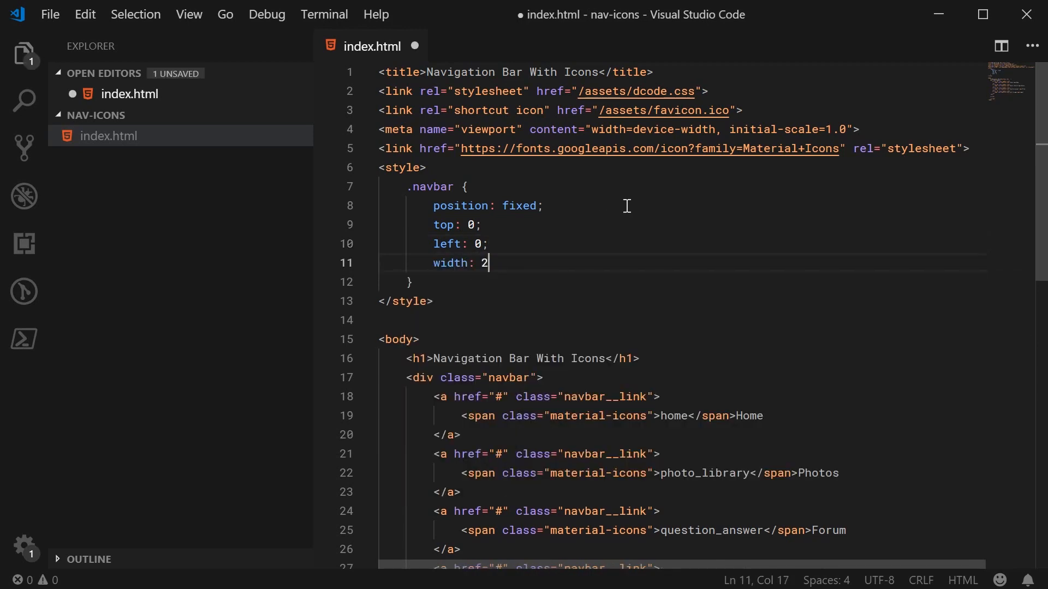
{"action": "type", "text": "00px;"}
{"action": "type", "text": "height: 100%"}
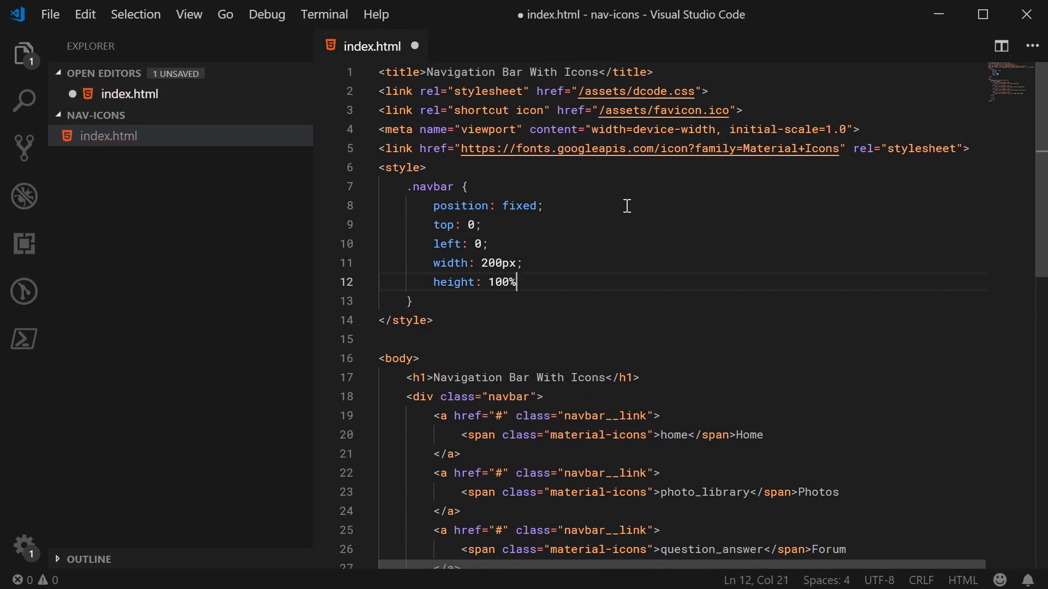
{"action": "double_click", "coordinate": [499, 281]}
{"action": "type", "text": ";"}
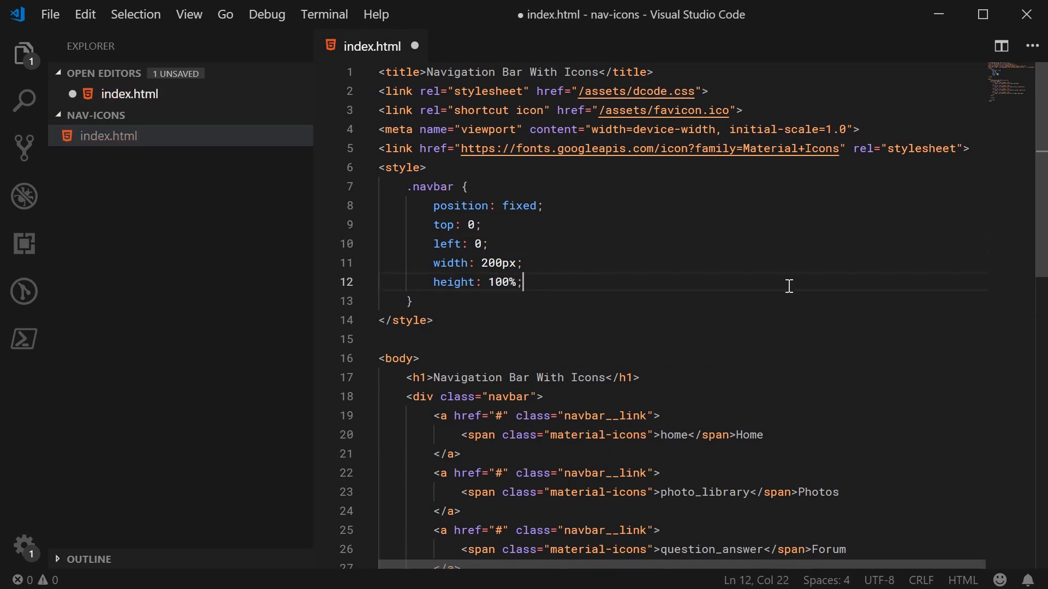
Give .navbar a #009879 background and save.
{"action": "type", "text": "background:"}
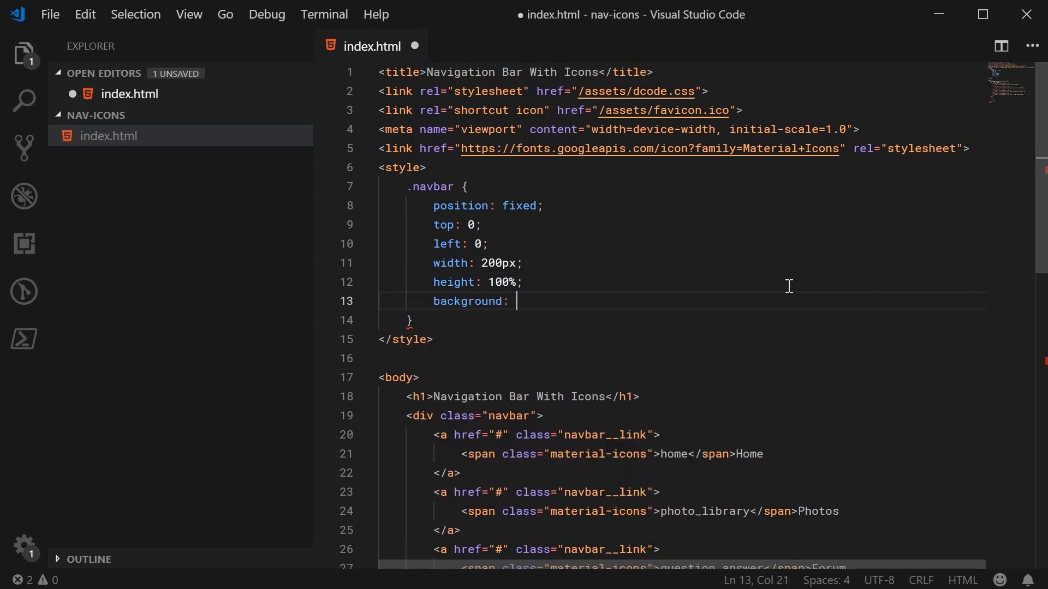
{"action": "type", "text": "#"}
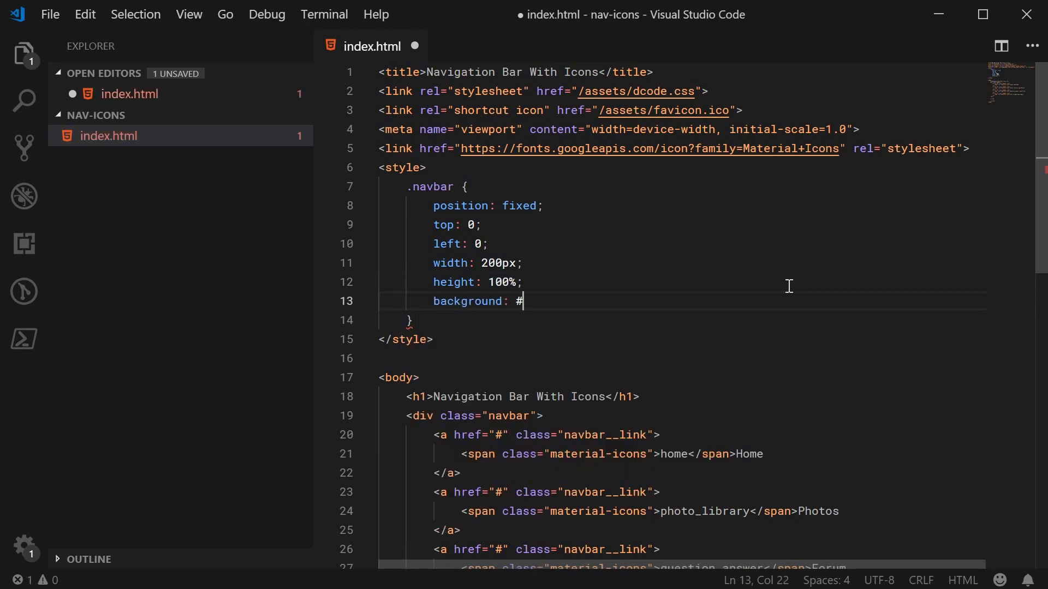
{"action": "type", "text": "#0098"}
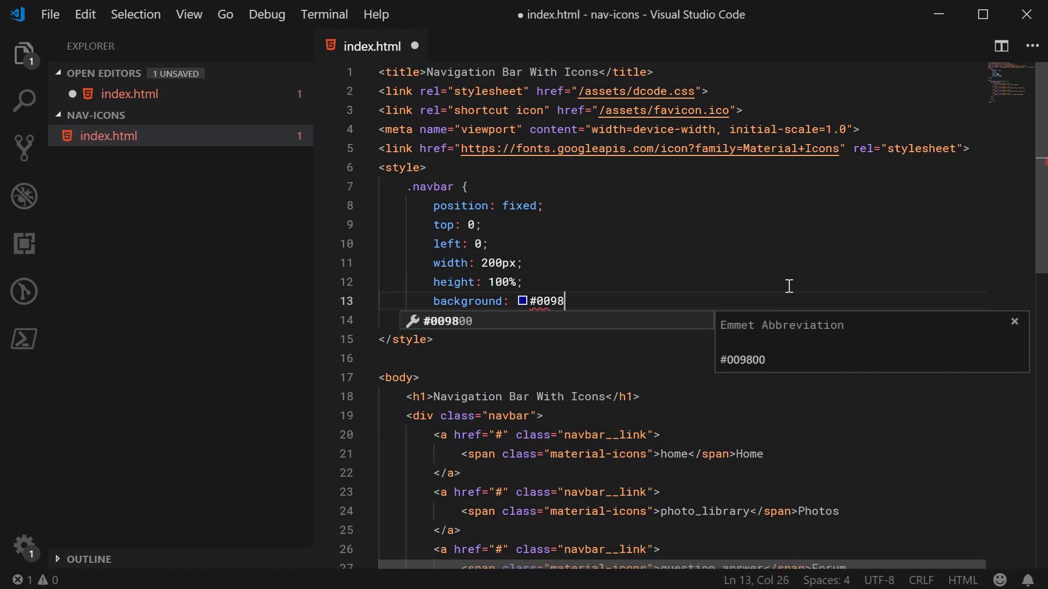
{"action": "type", "text": "79;"}
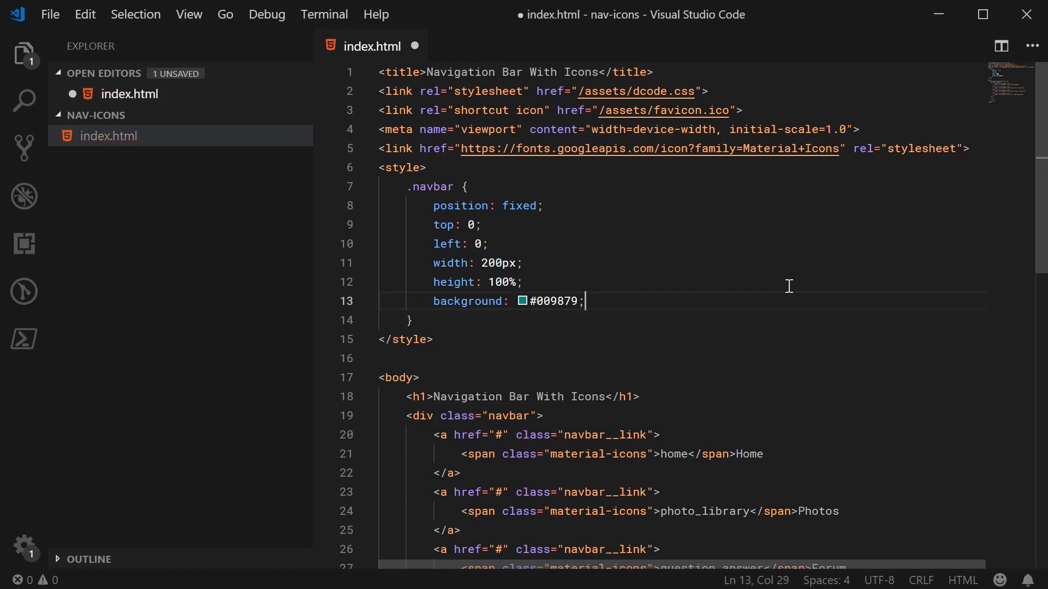
{"action": "key", "text": "ctrl+s"}
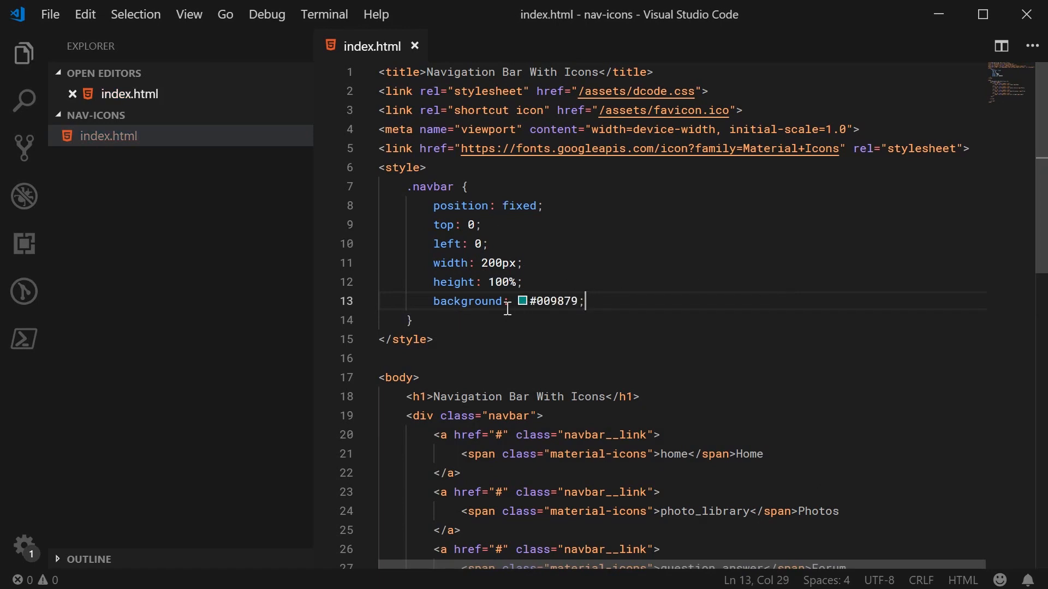
{"action": "mouse_move", "coordinate": [633, 273]}
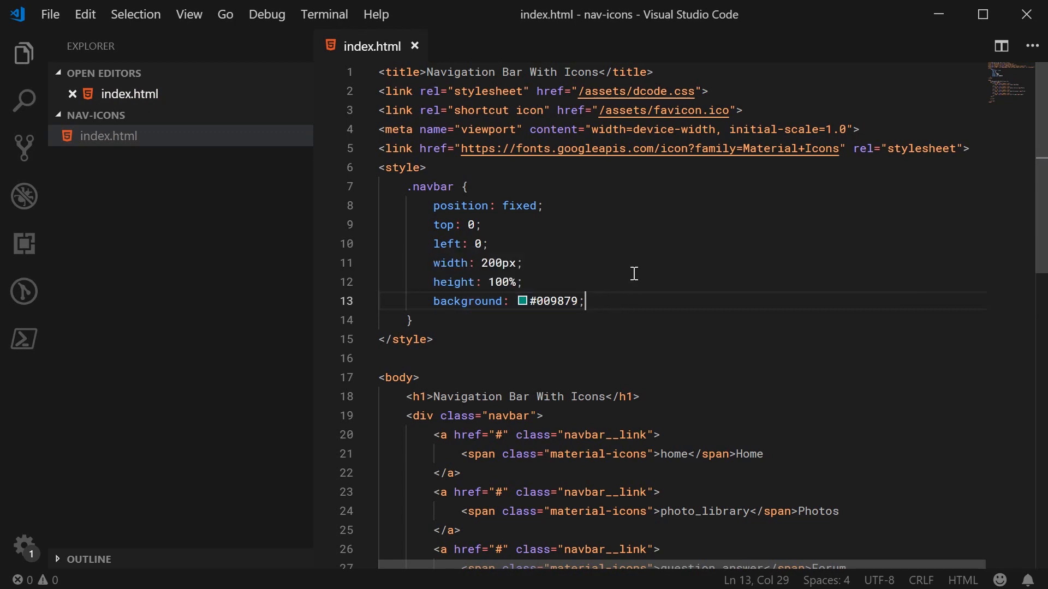
Add a 2px solid #008C71 right border and a 0 0 10px 5px rgba(0,0,0,0.25) box-shadow.
{"action": "type", "text": "border-right: 2px solid"}
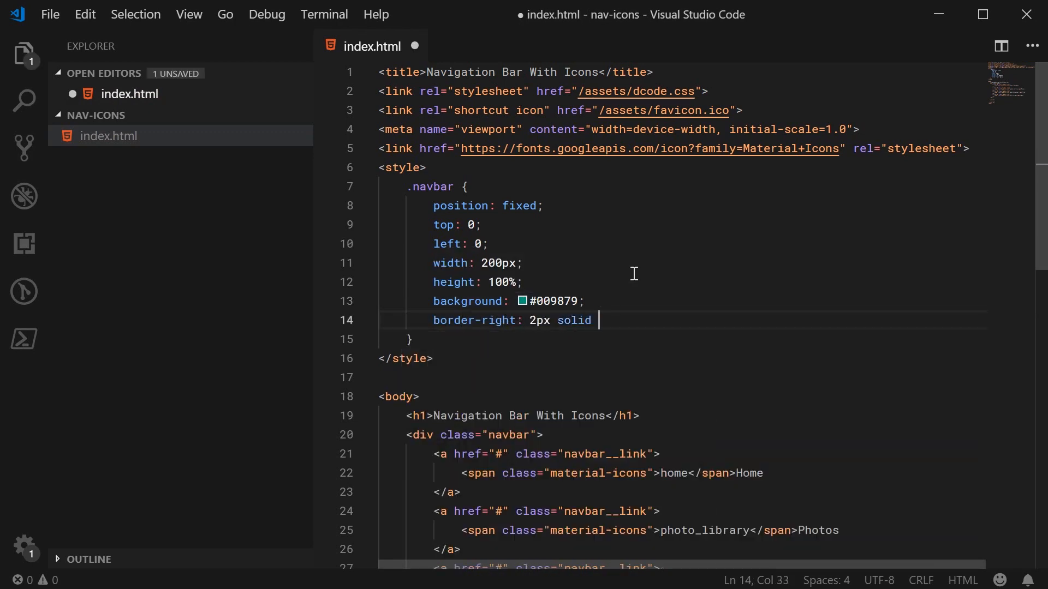
{"action": "type", "text": "#00*"}
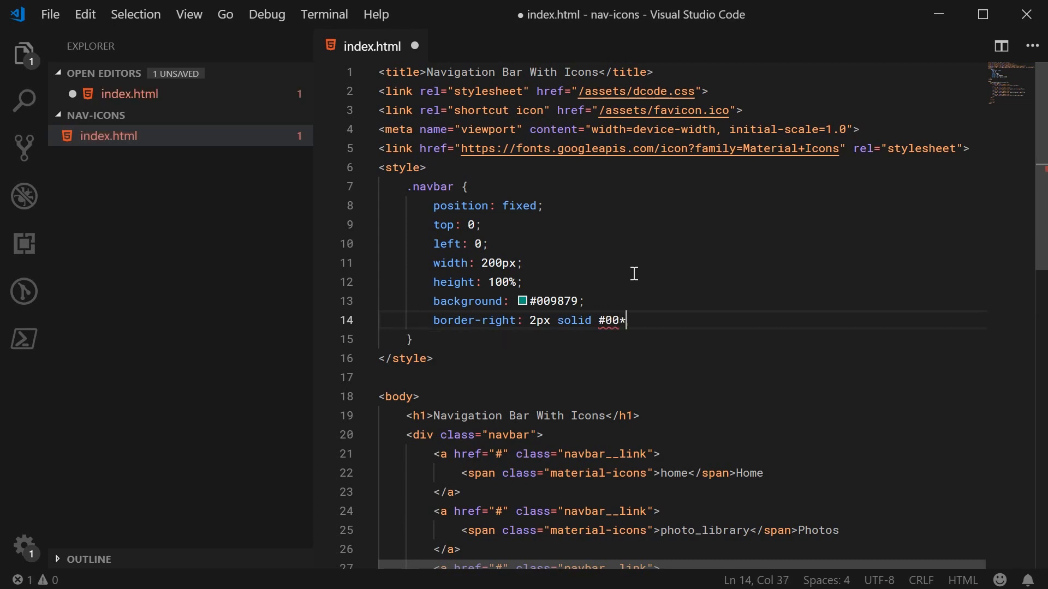
{"action": "key", "text": "Backspace"}
{"action": "type", "text": "8C71;"}
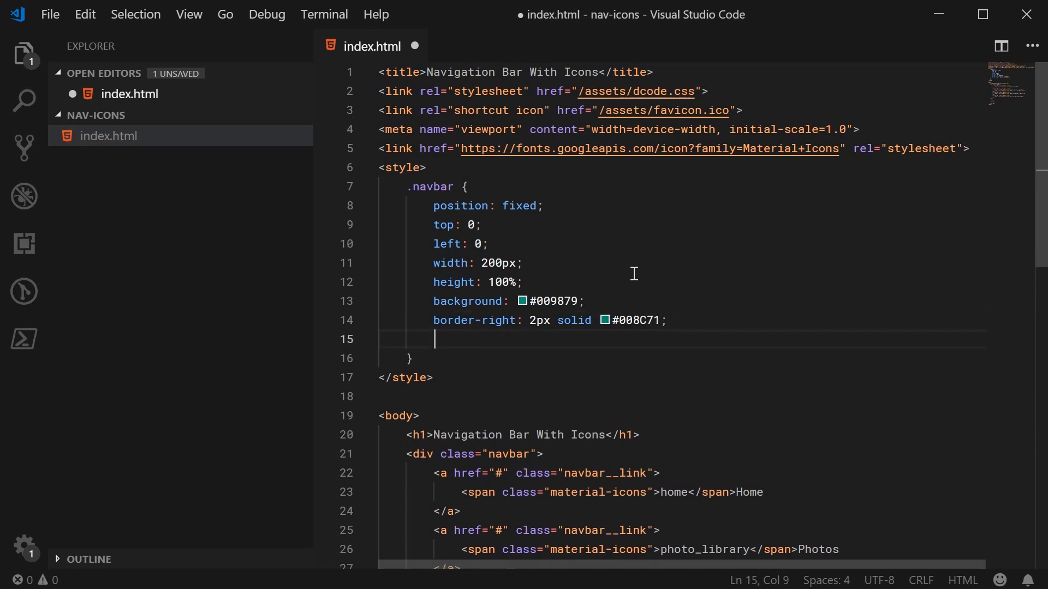
{"action": "type", "text": "box-shadow: 0"}
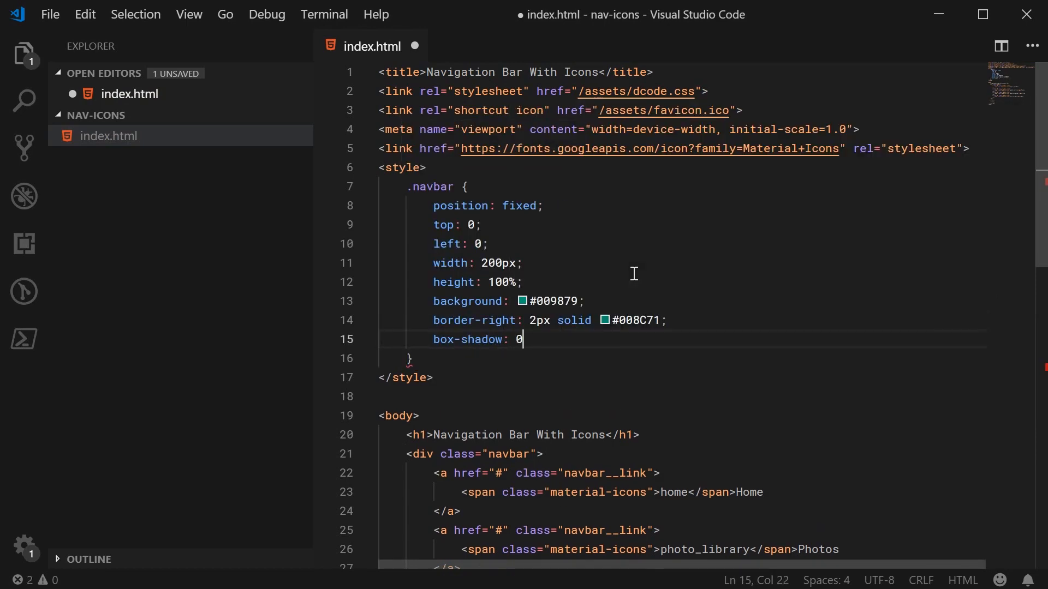
{"action": "type", "text": "0 10px 6p"}
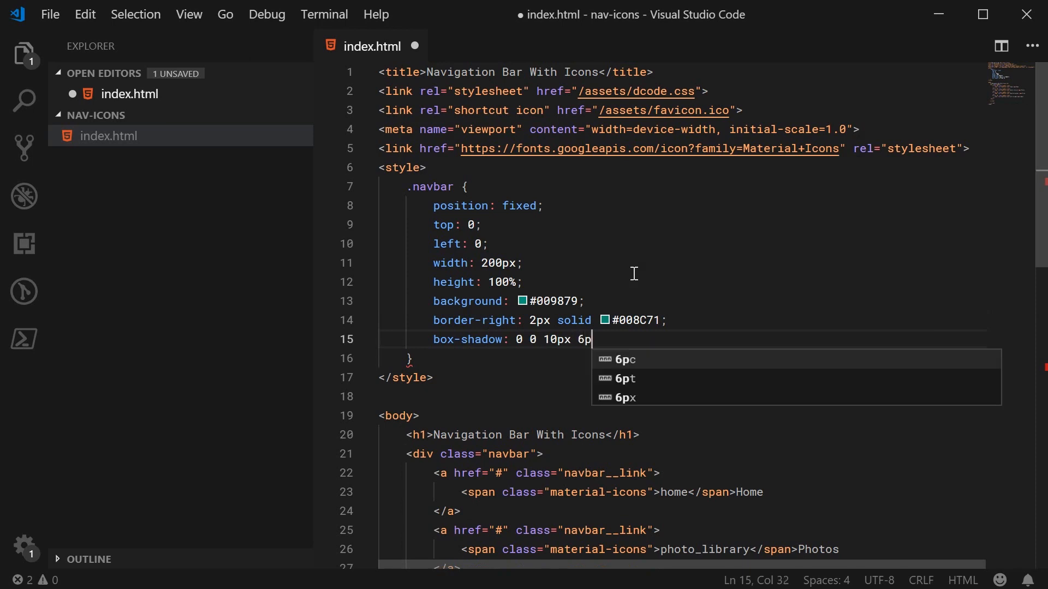
{"action": "type", "text": "5px rgba(0, 0, 0,"}
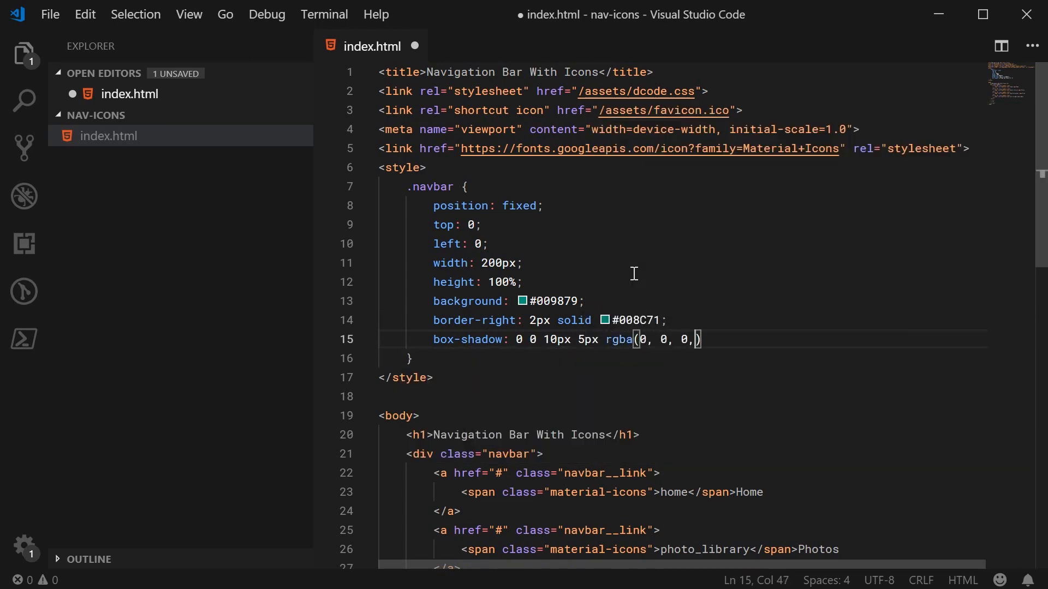
{"action": "type", "text": "0.25);"}
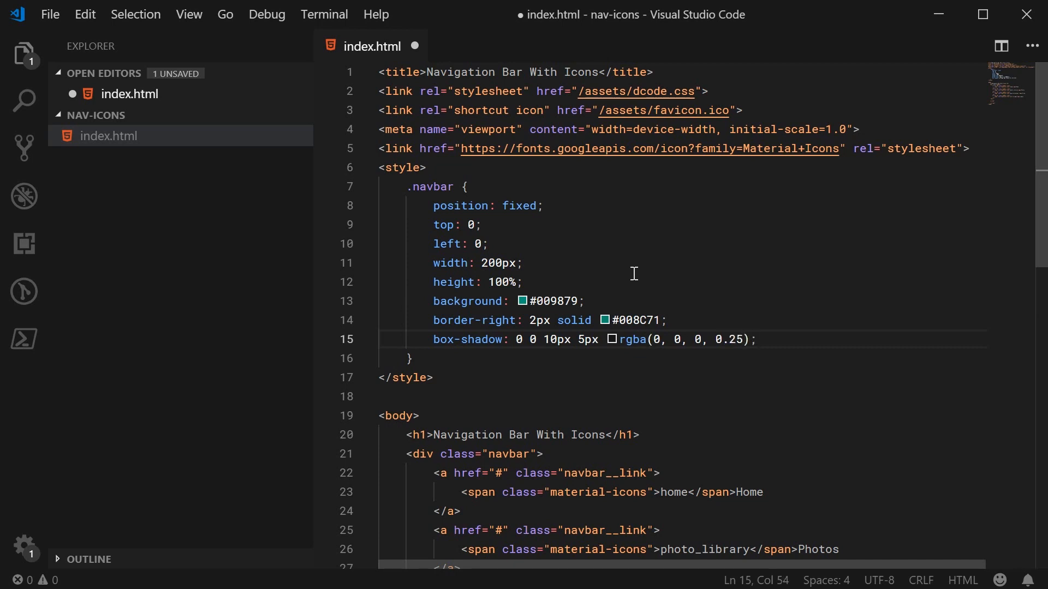
{"action": "mouse_move", "coordinate": [805, 343]}
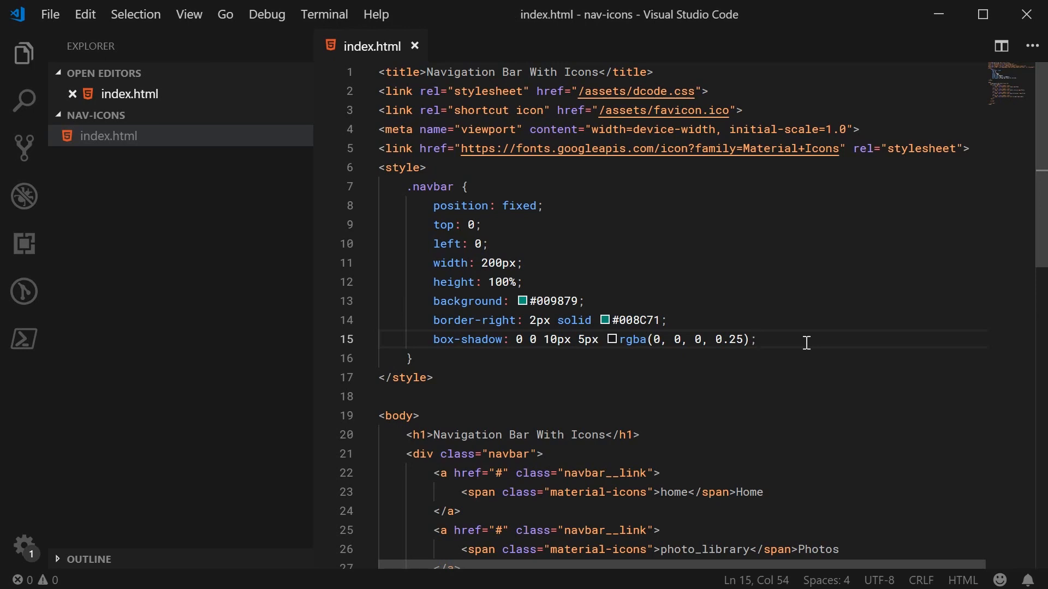
{"action": "mouse_move", "coordinate": [793, 343]}
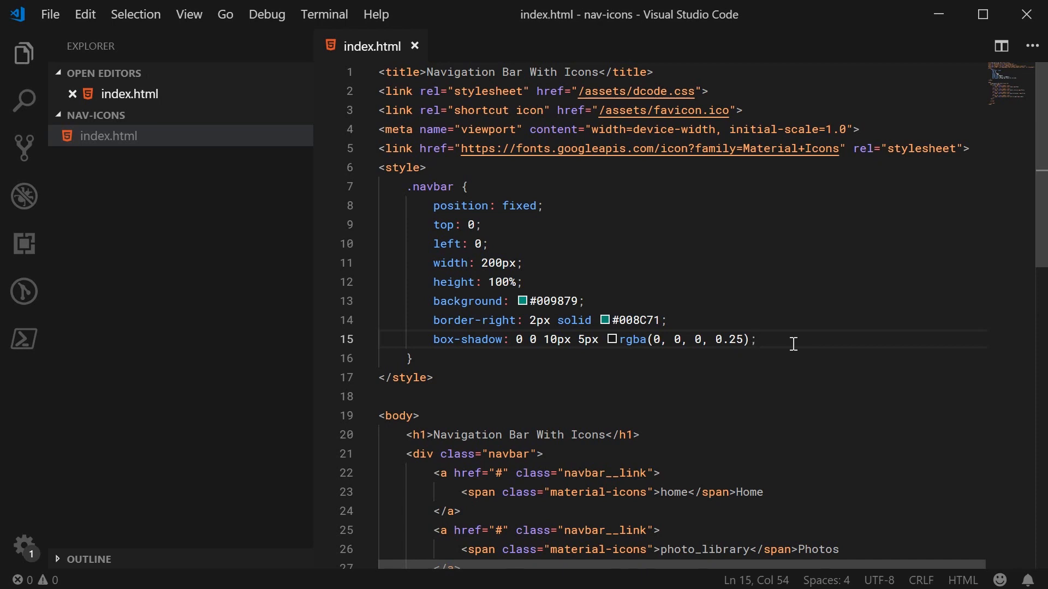
{"action": "mouse_move", "coordinate": [444, 190]}
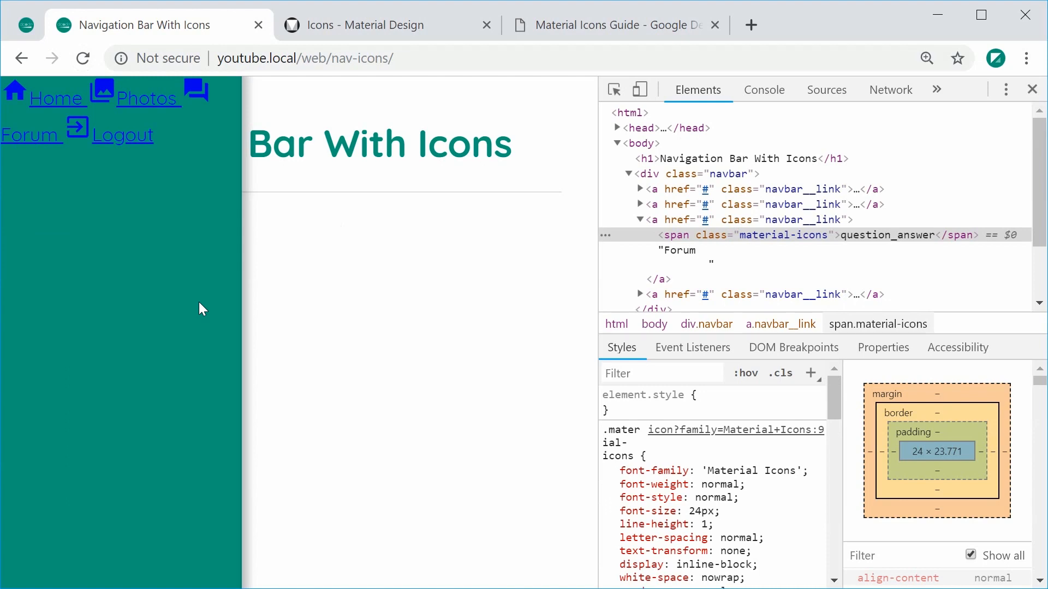
{"action": "mouse_move", "coordinate": [549, 229]}
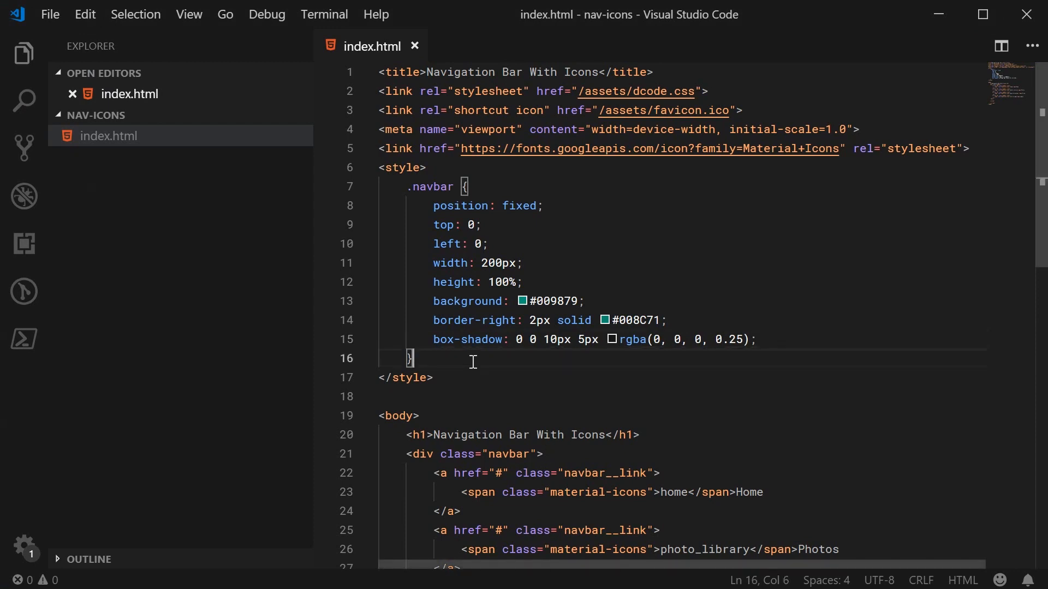
Add a .navbar__link rule with display flex and align-items center, then save.
{"action": "type", "text": ".navbar__"}
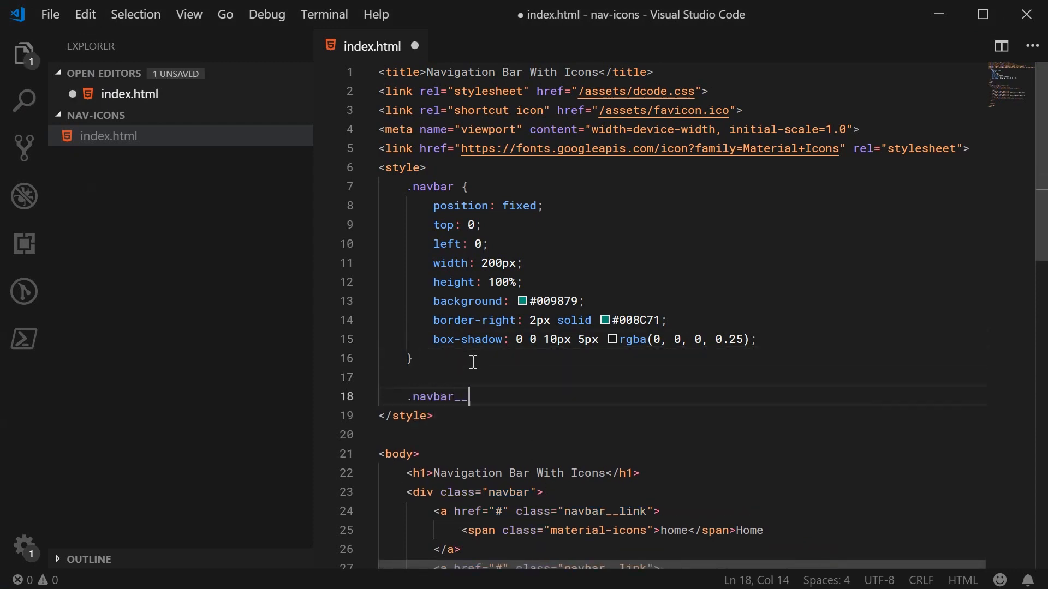
{"action": "type", "text": "link {"}
{"action": "type", "text": "display: flex;"}
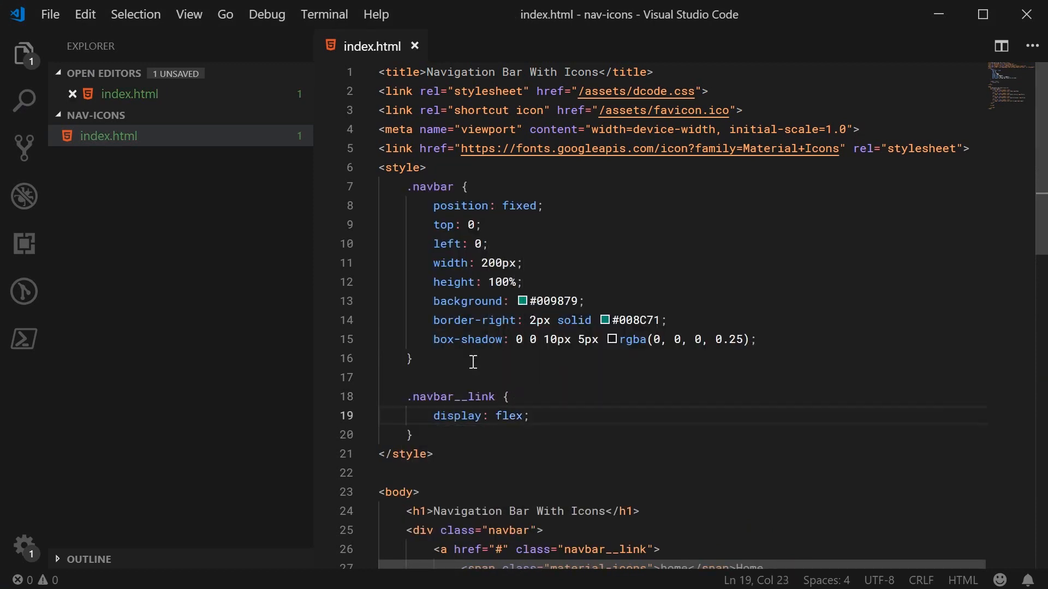
{"action": "left_click", "coordinate": [108, 135]}
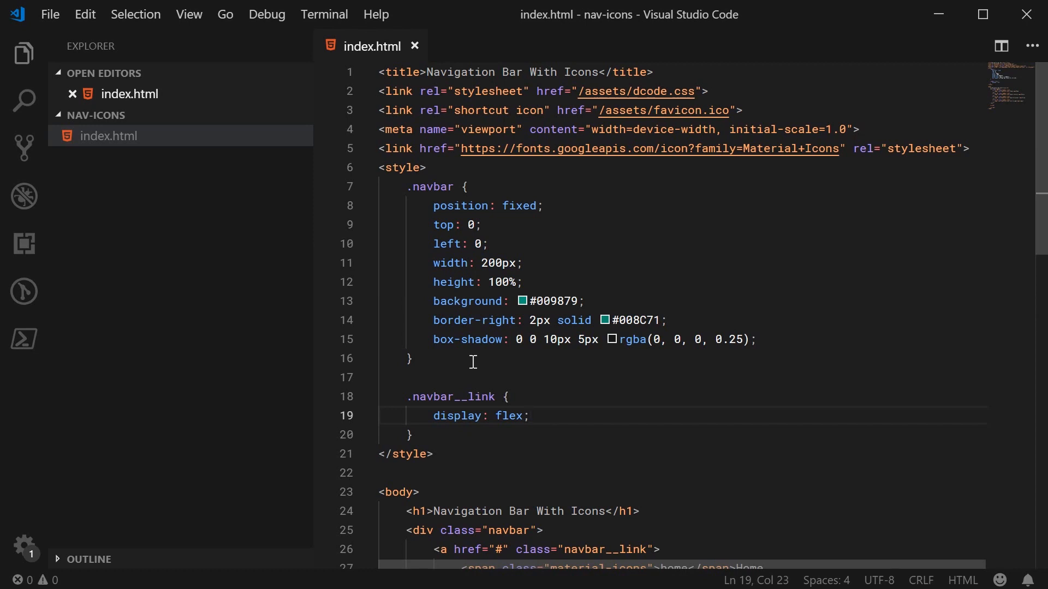
{"action": "type", "text": "align-items: center;"}
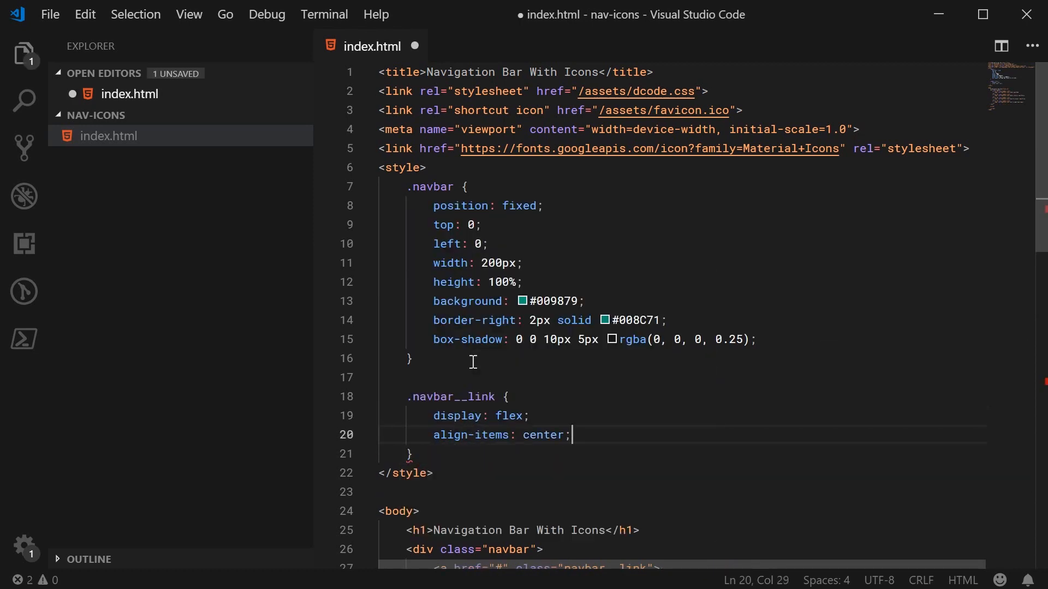
{"action": "key", "text": "ctrl+s"}
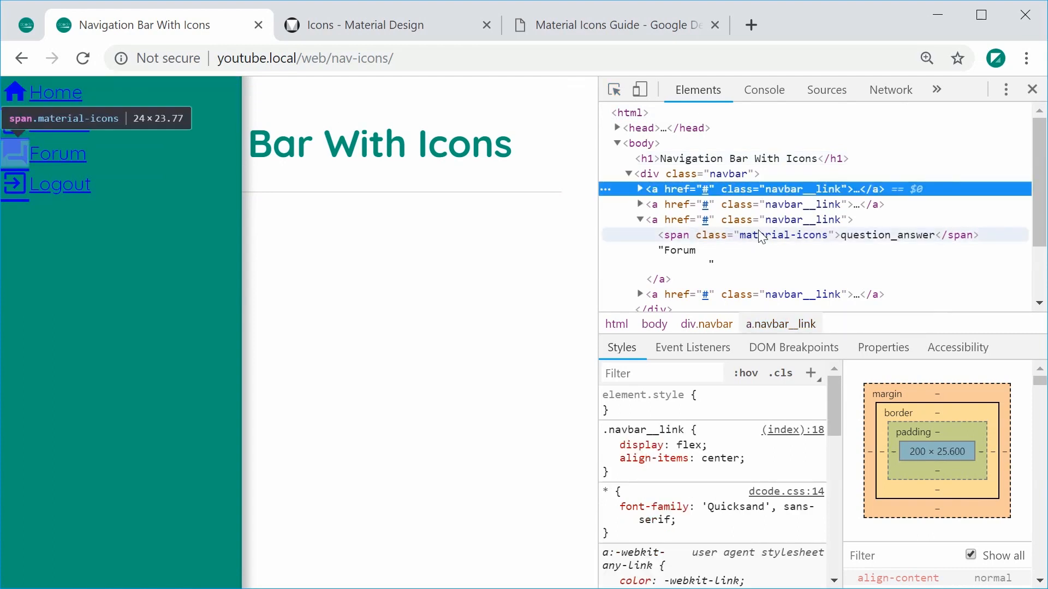
Expand the first navbar__link element in DevTools to inspect its icon and label.
{"action": "left_click", "coordinate": [639, 189]}
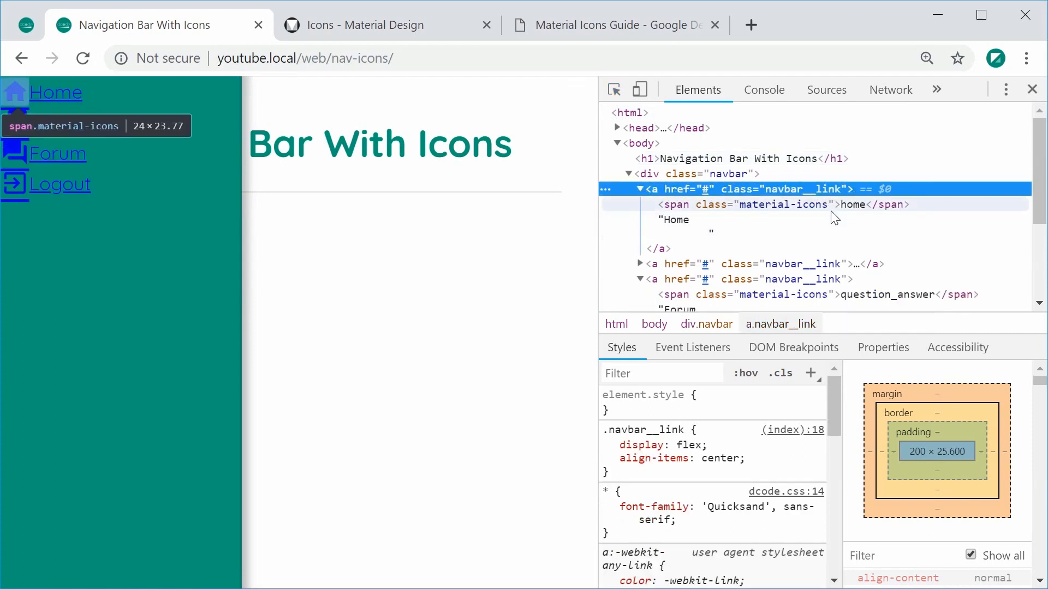
{"action": "mouse_move", "coordinate": [747, 207]}
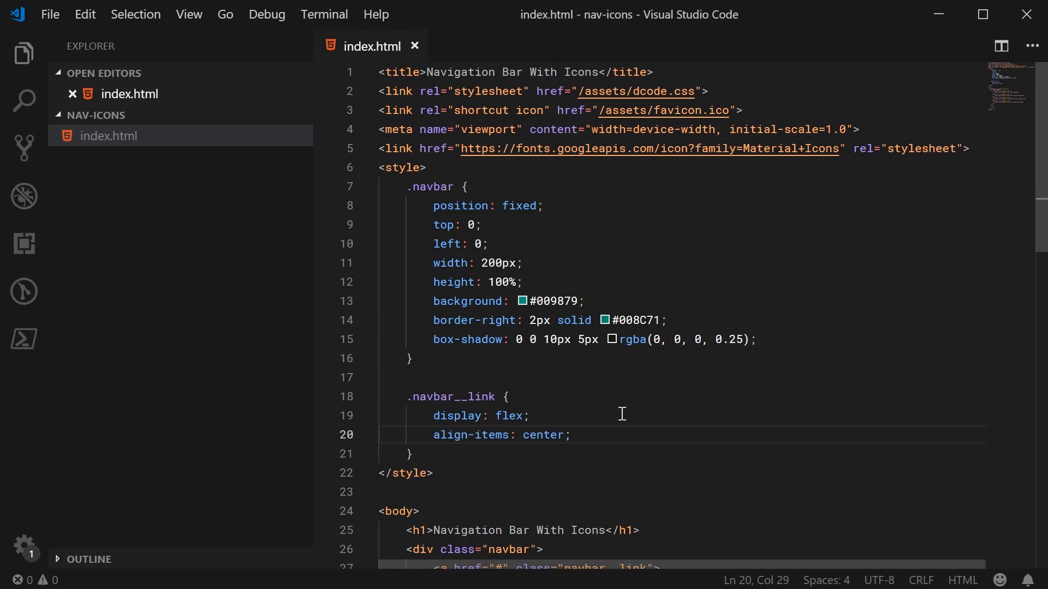
{"action": "mouse_move", "coordinate": [624, 354]}
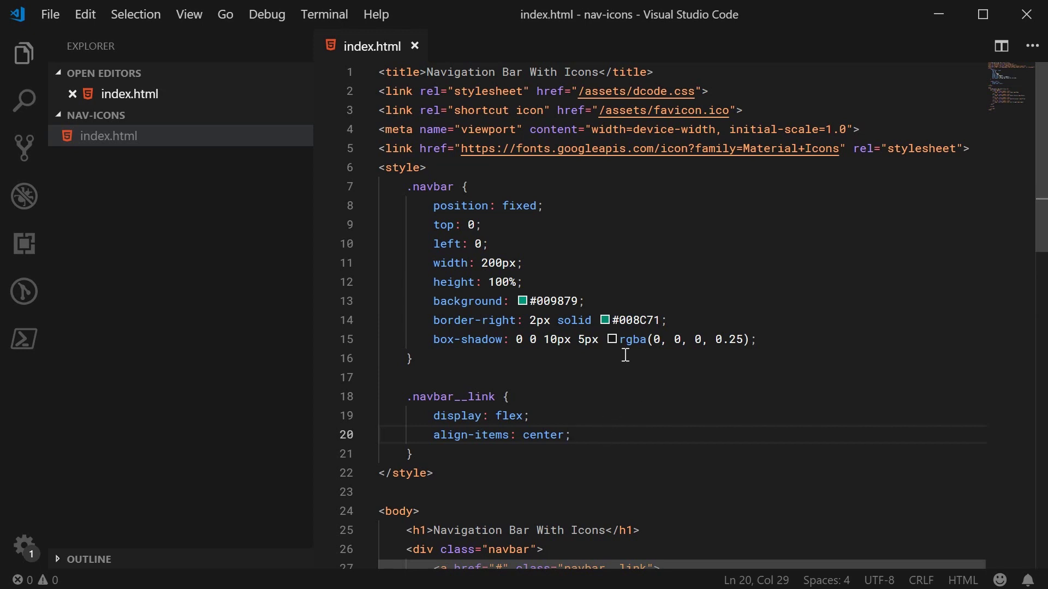
Give .navbar__link a #008C71 background, white (#fff) text color and 12px padding.
{"action": "type", "text": "background: #"}
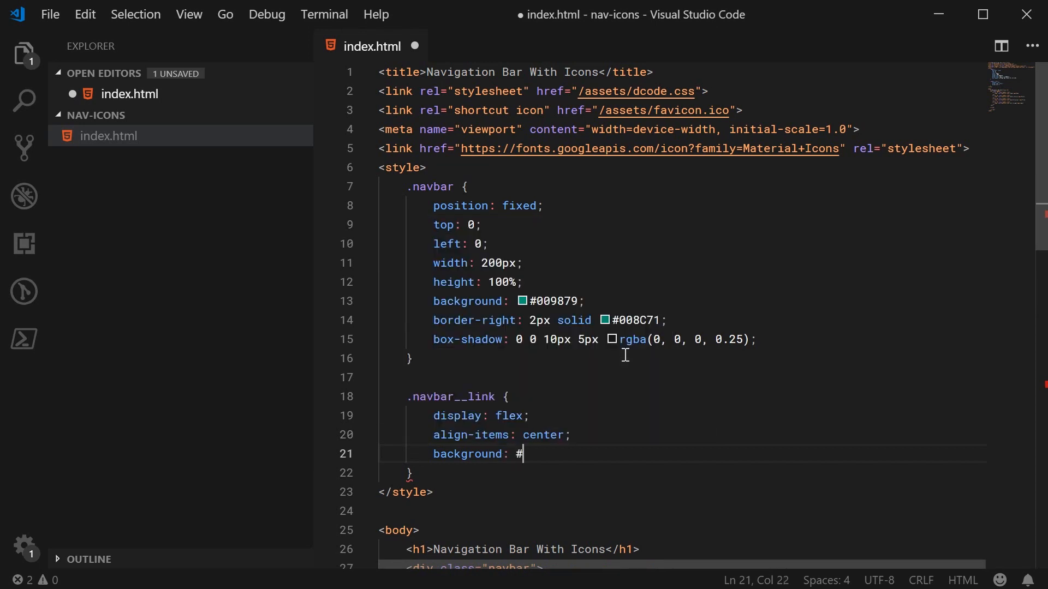
{"action": "type", "text": "008C71;"}
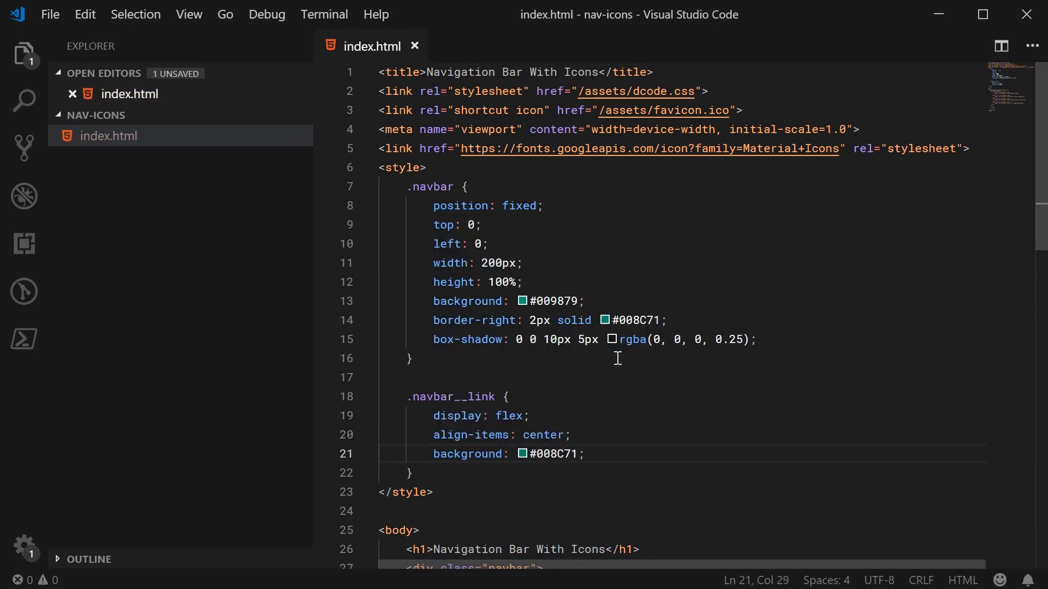
{"action": "double_click", "coordinate": [638, 320]}
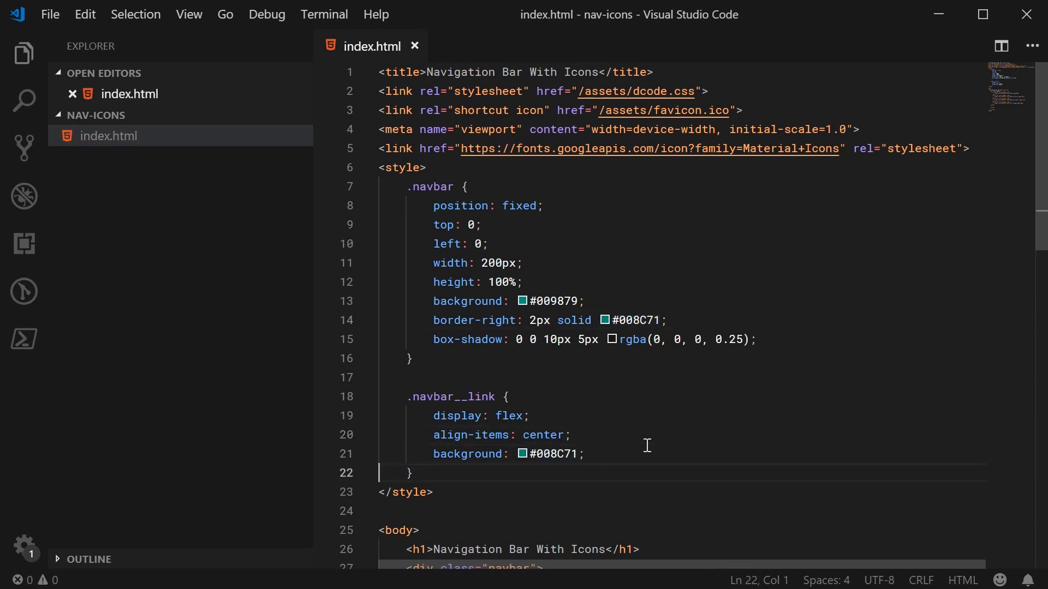
{"action": "type", "text": "color: #ff"}
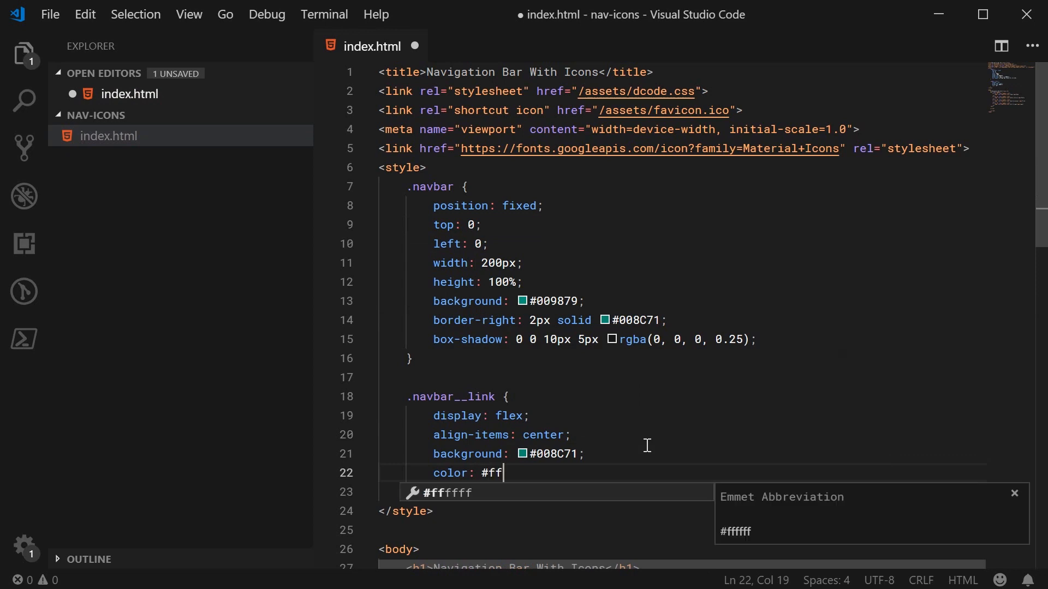
{"action": "type", "text": "padding: 12px;"}
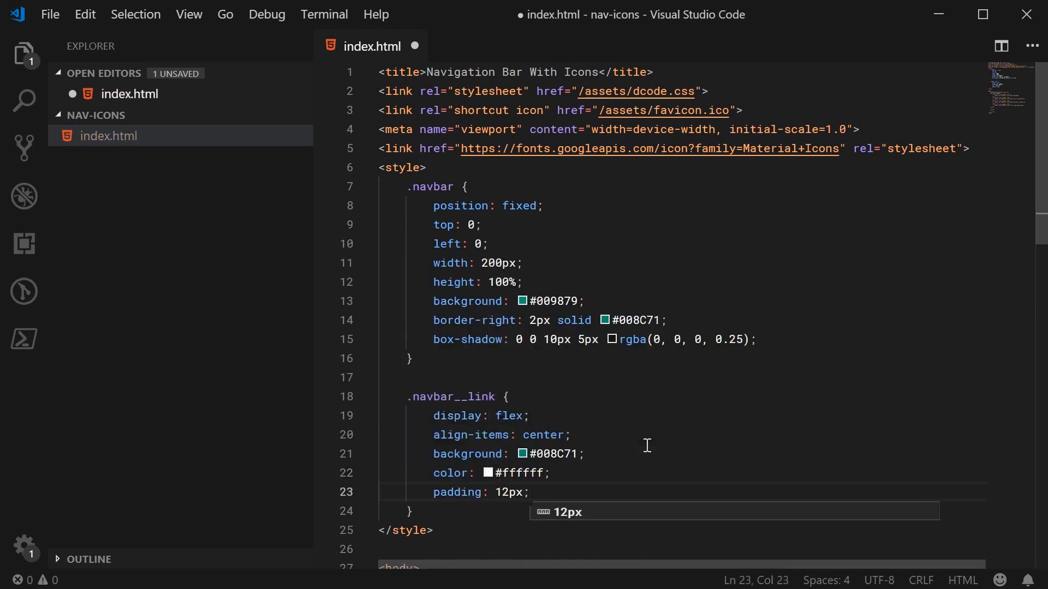
Add text-decoration none, font-weight bold and font-size 0.85rem to .navbar__link.
{"action": "type", "text": "text-decoration: none;"}
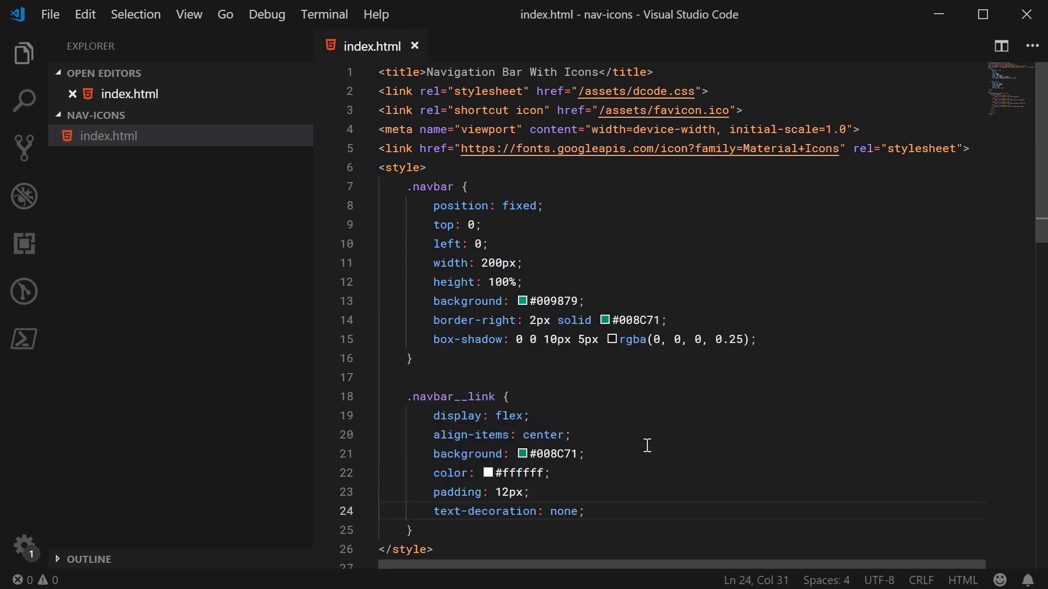
{"action": "type", "text": "font-weight: b"}
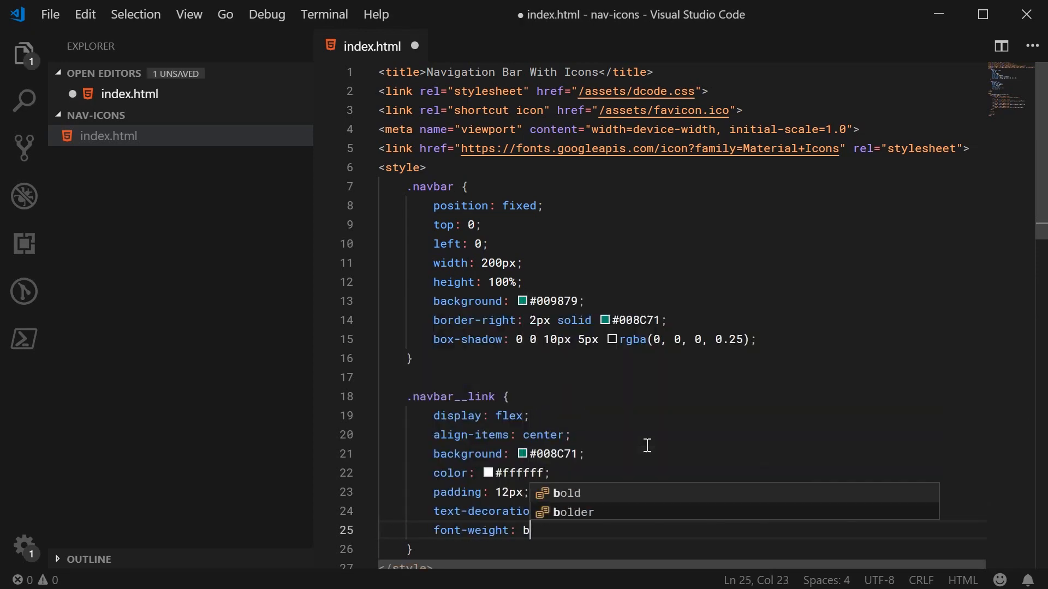
{"action": "type", "text": "font-size: 0.85"}
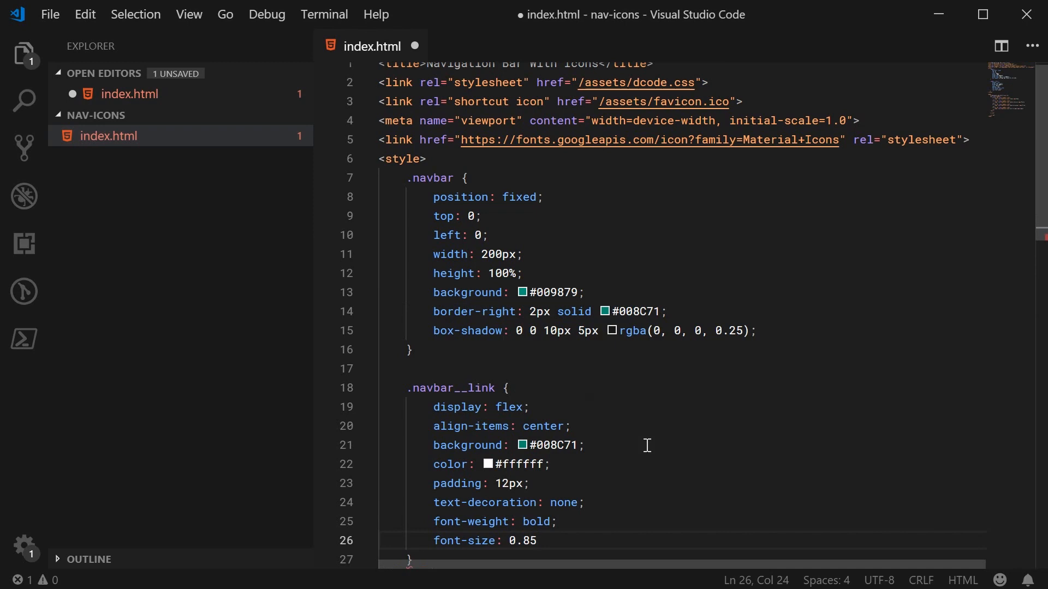
{"action": "type", "text": "rem;"}
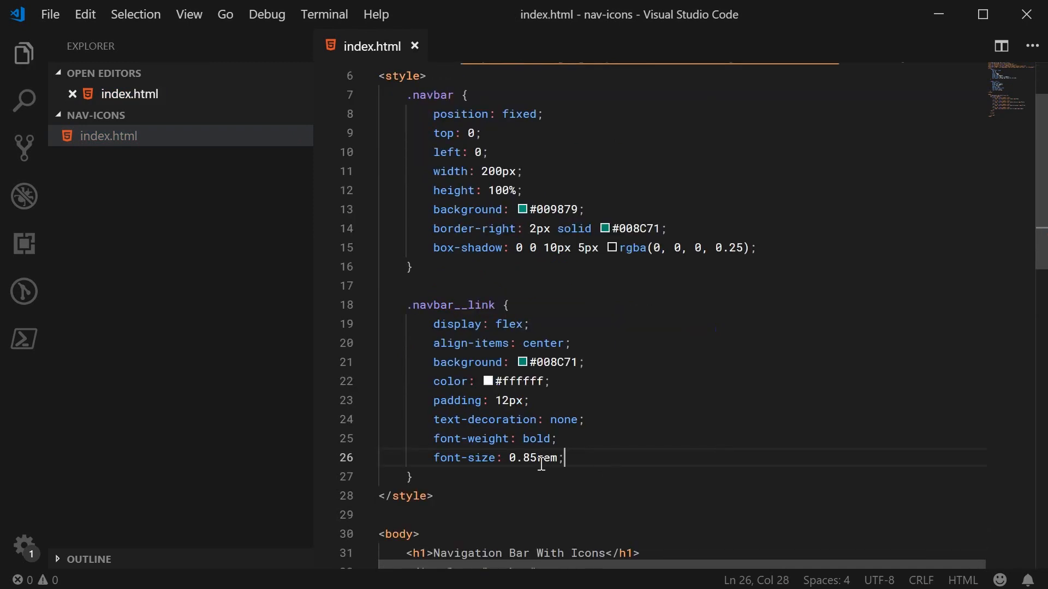
{"action": "mouse_move", "coordinate": [587, 456]}
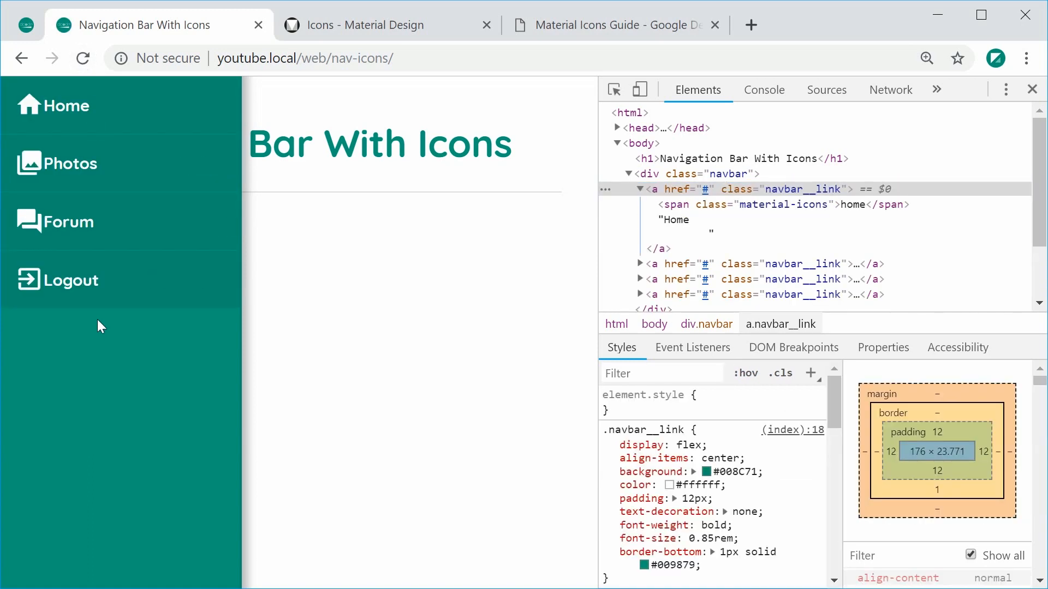
Switch from the nav-icons page to the nav-icons-demo tab to compare the finished page.
{"action": "left_click", "coordinate": [764, 89]}
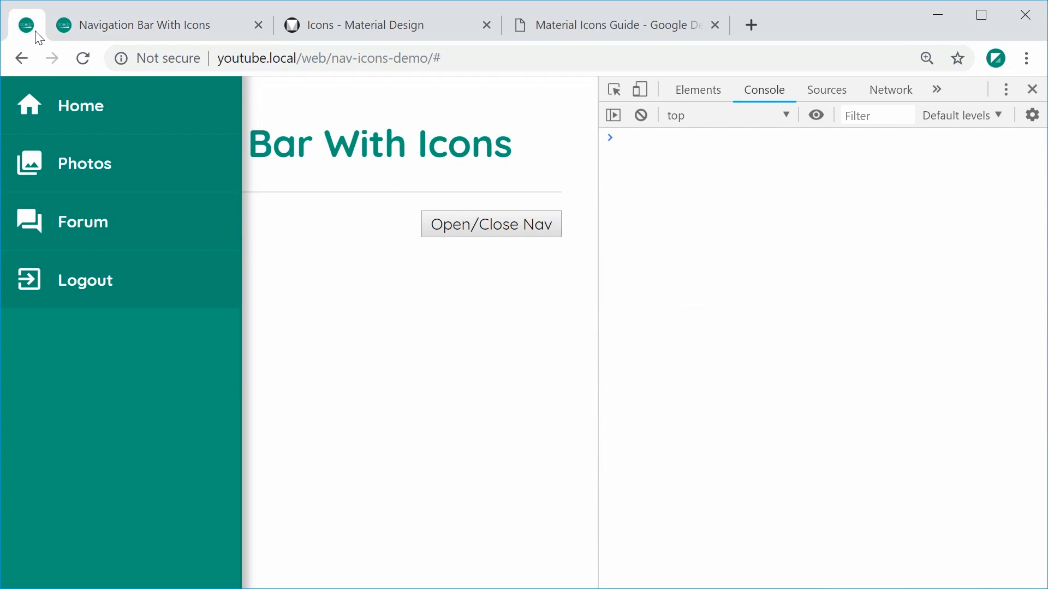
{"action": "left_click", "coordinate": [698, 89]}
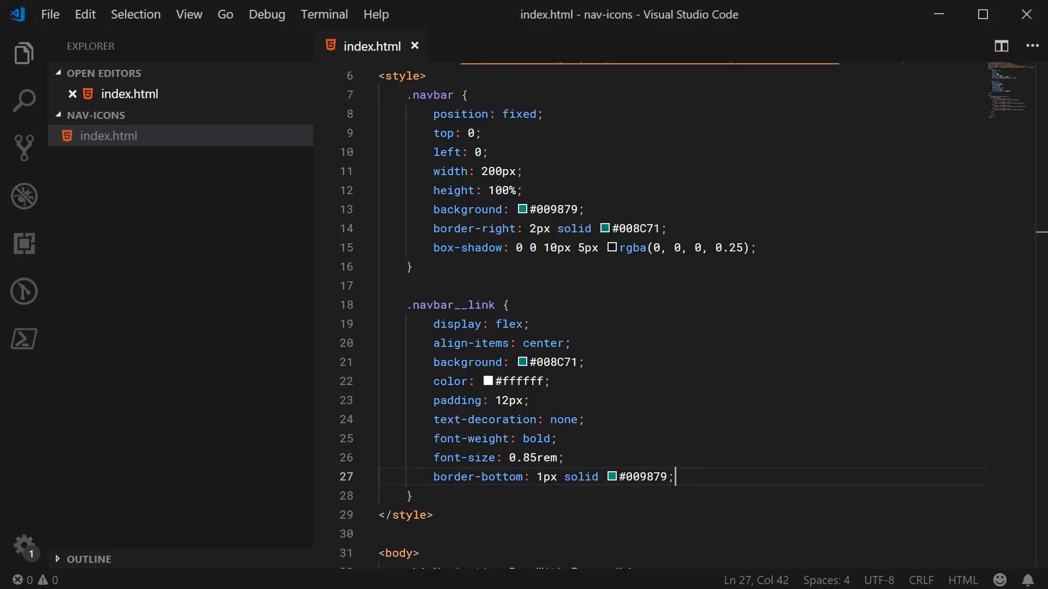
Add a .navbar__link .material-icons rule with margin-right 12px.
{"action": "key", "text": "Enter"}
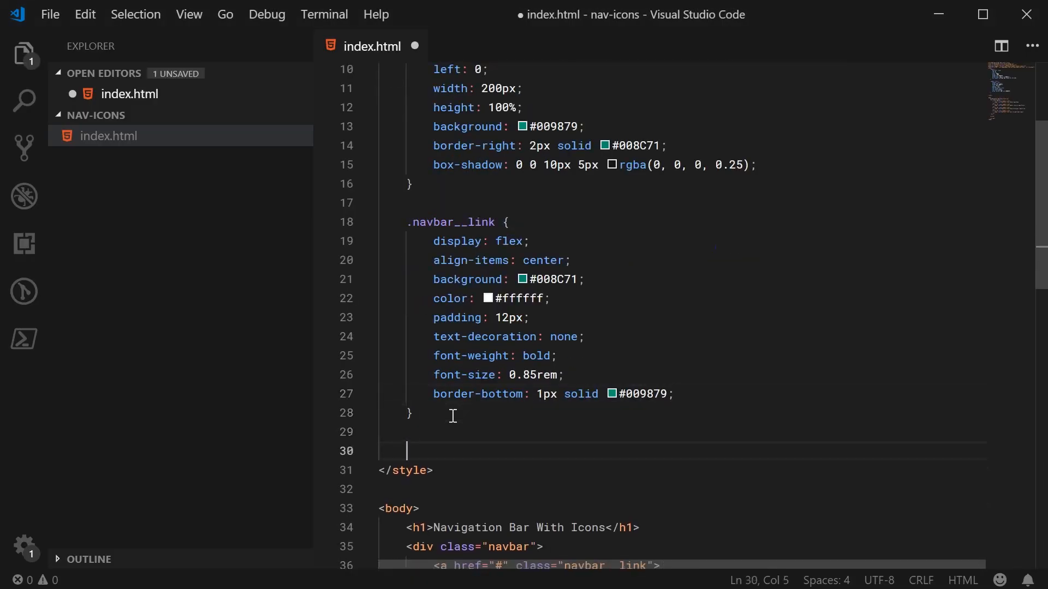
{"action": "type", "text": ".navbar__link .materia"}
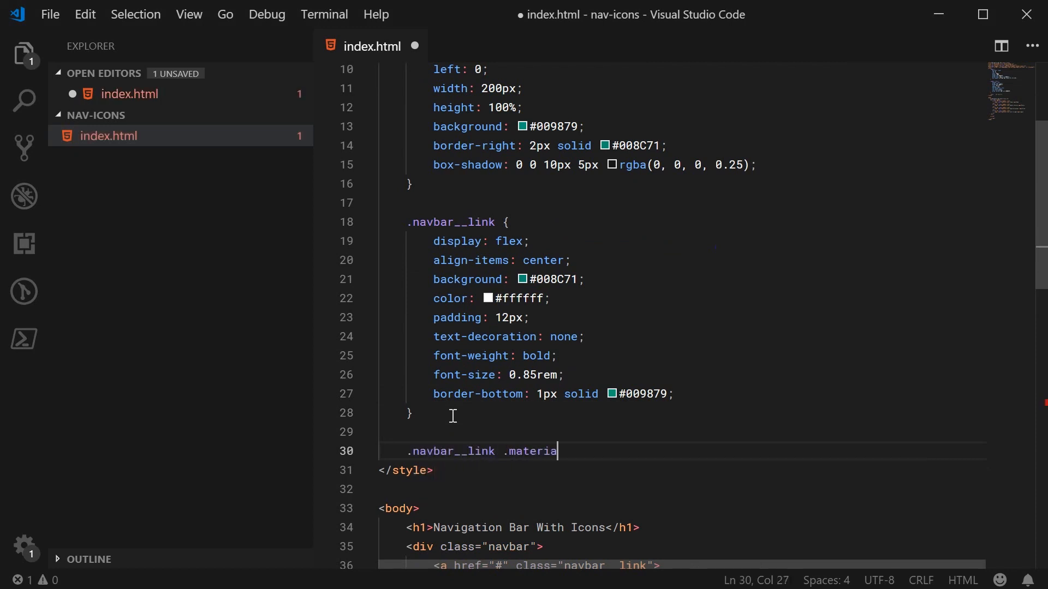
{"action": "type", "text": "l-icons {"}
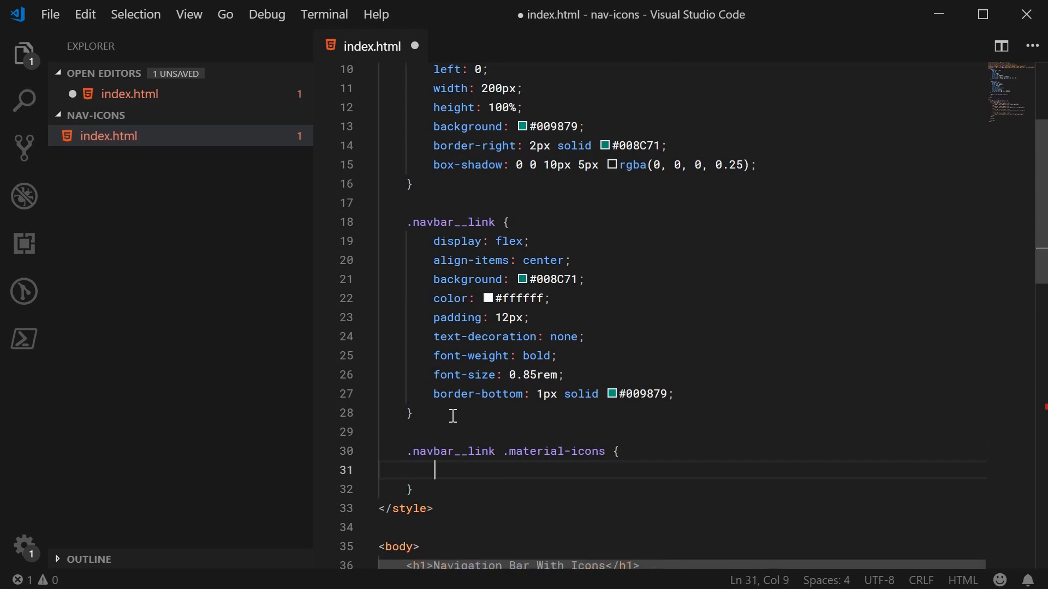
{"action": "type", "text": "margin-right: 1"}
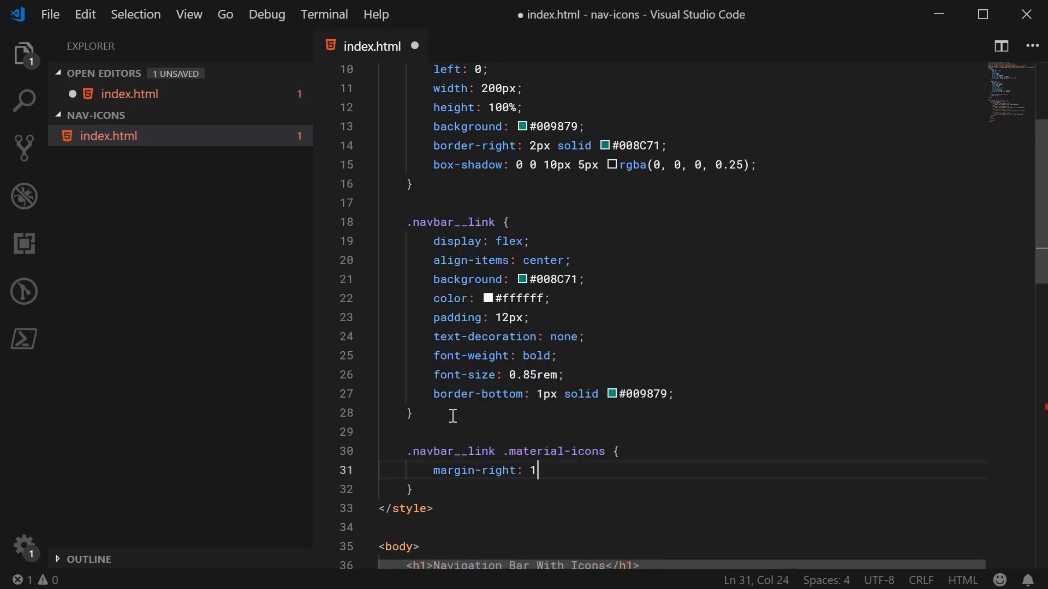
{"action": "type", "text": "2px;"}
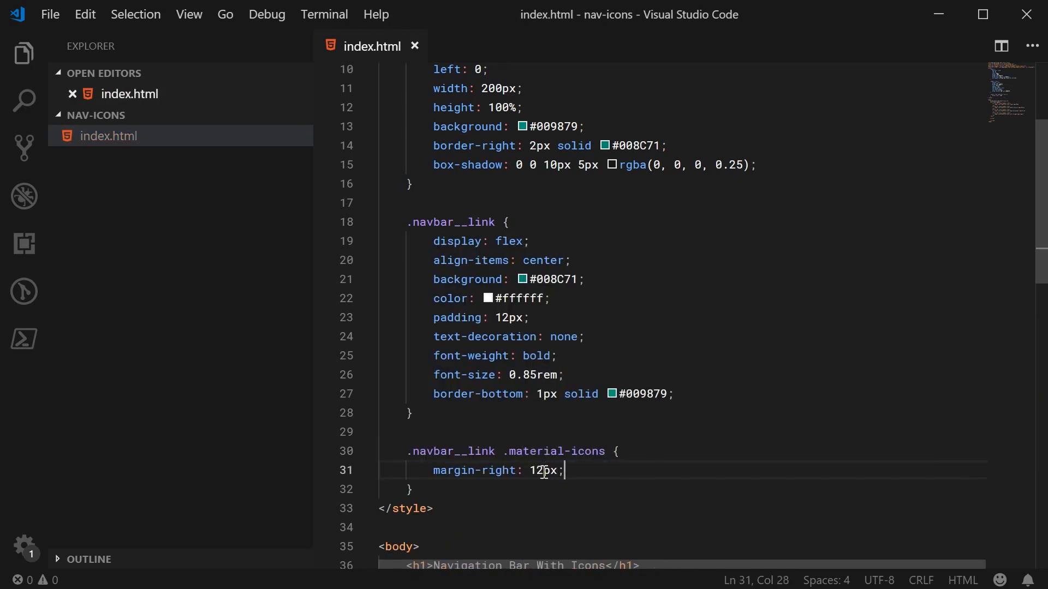
{"action": "double_click", "coordinate": [542, 470]}
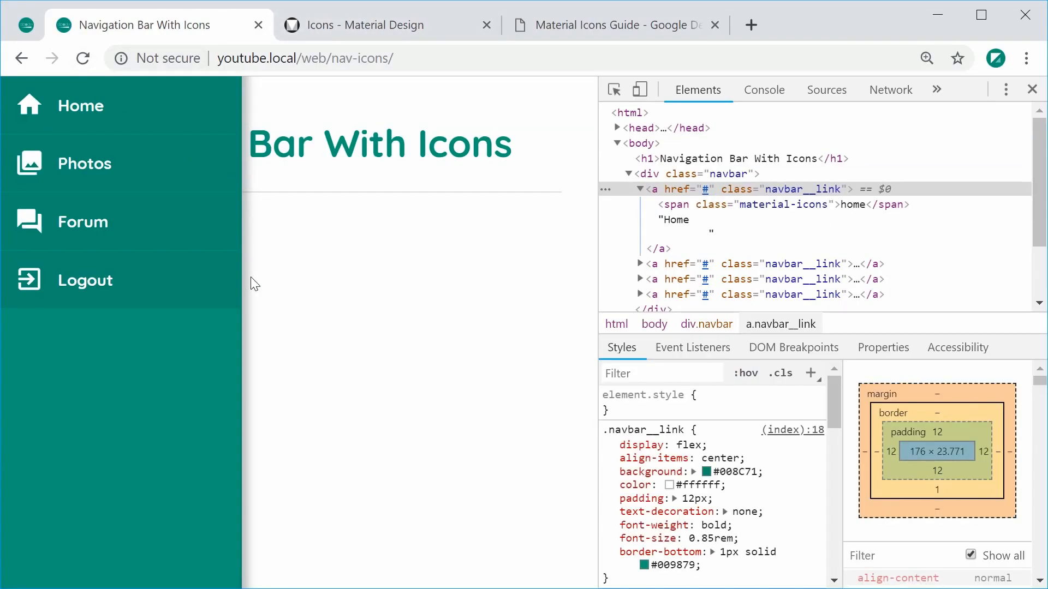
{"action": "mouse_move", "coordinate": [154, 133]}
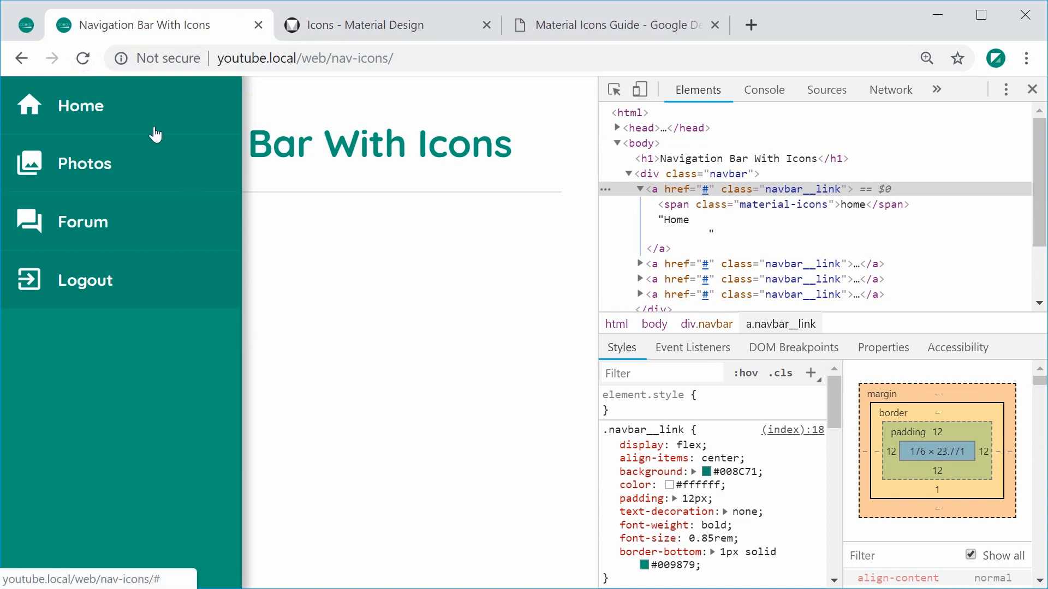
{"action": "mouse_move", "coordinate": [153, 122]}
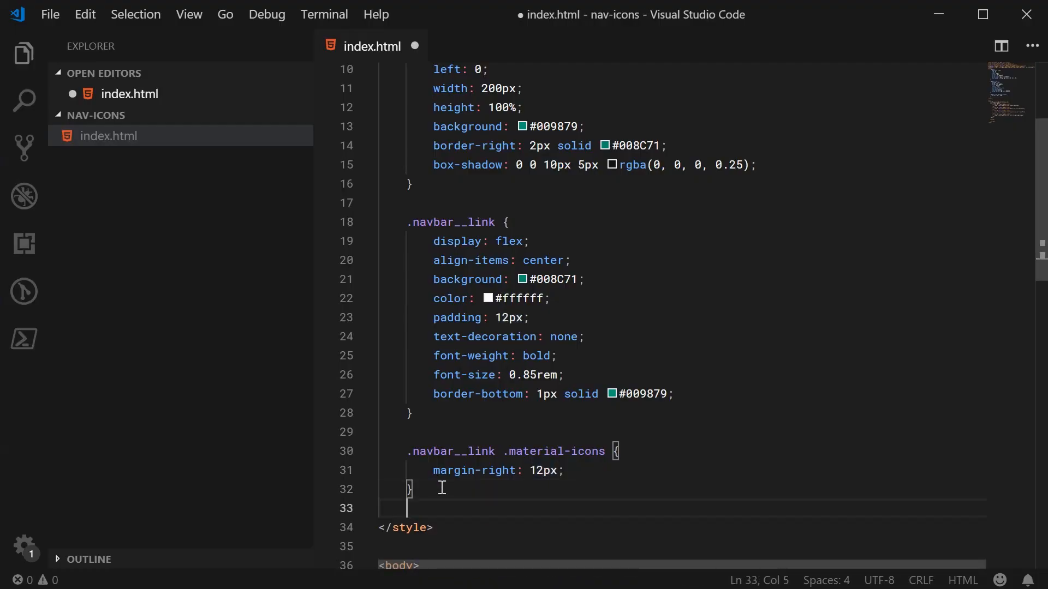
Add a .navbar__link:active rule with background #007d65 and save.
{"action": "type", "text": ".navbar__link"}
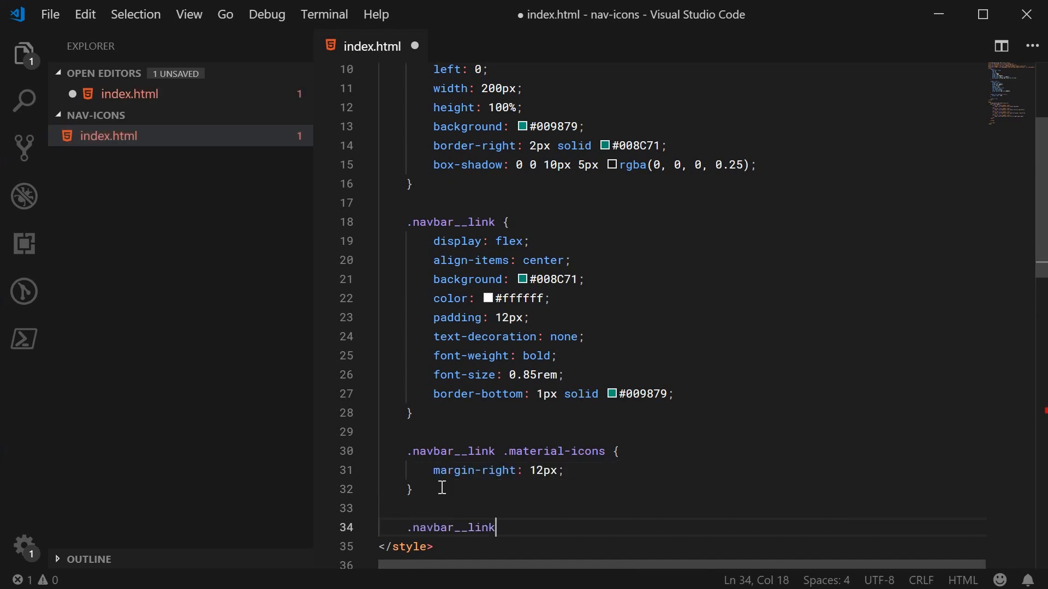
{"action": "type", "text": ":active {"}
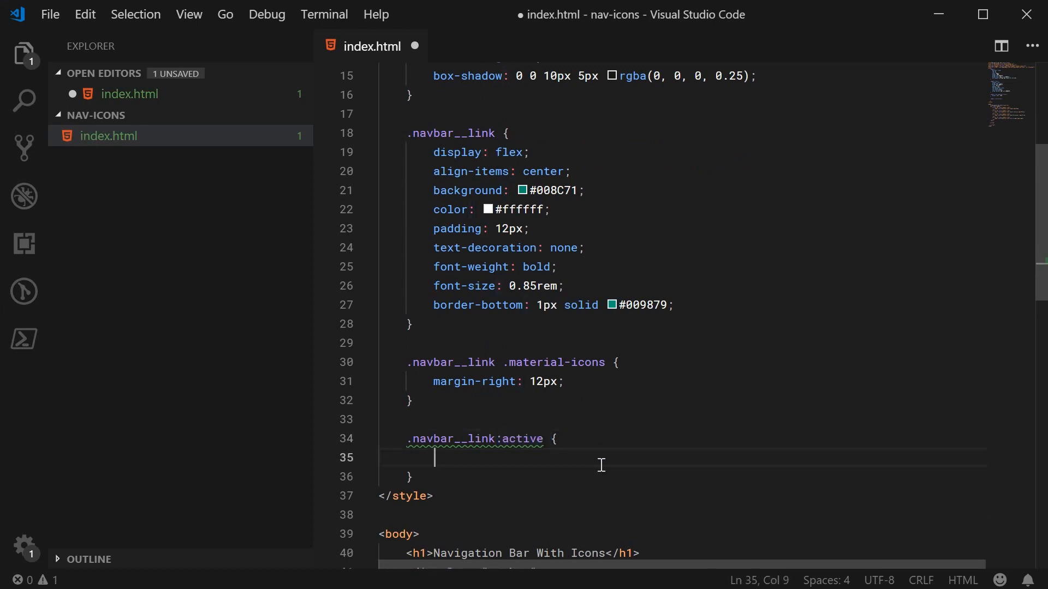
{"action": "type", "text": "background: #"}
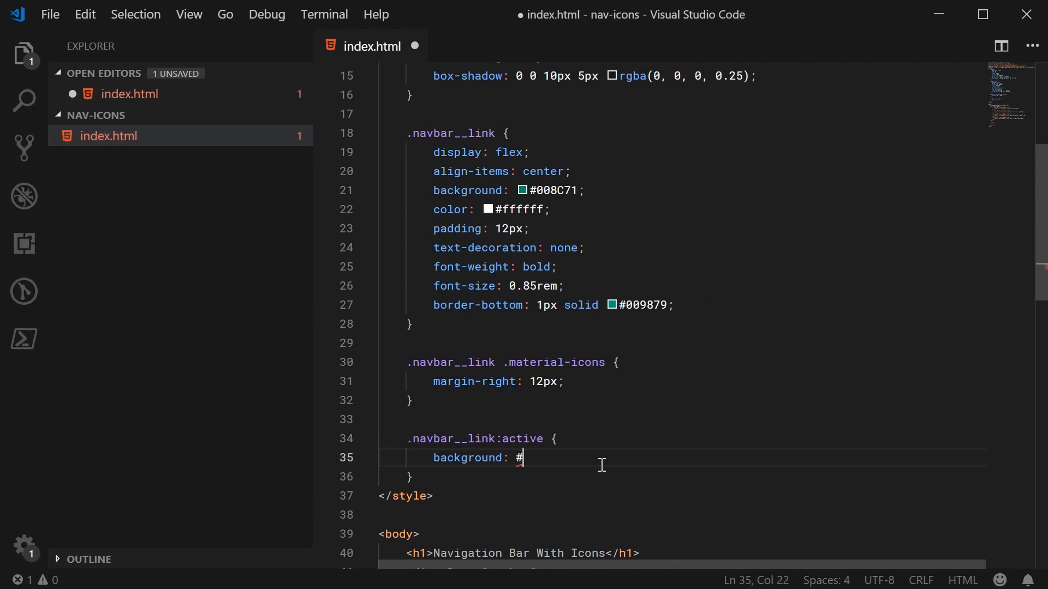
{"action": "type", "text": "007d65;"}
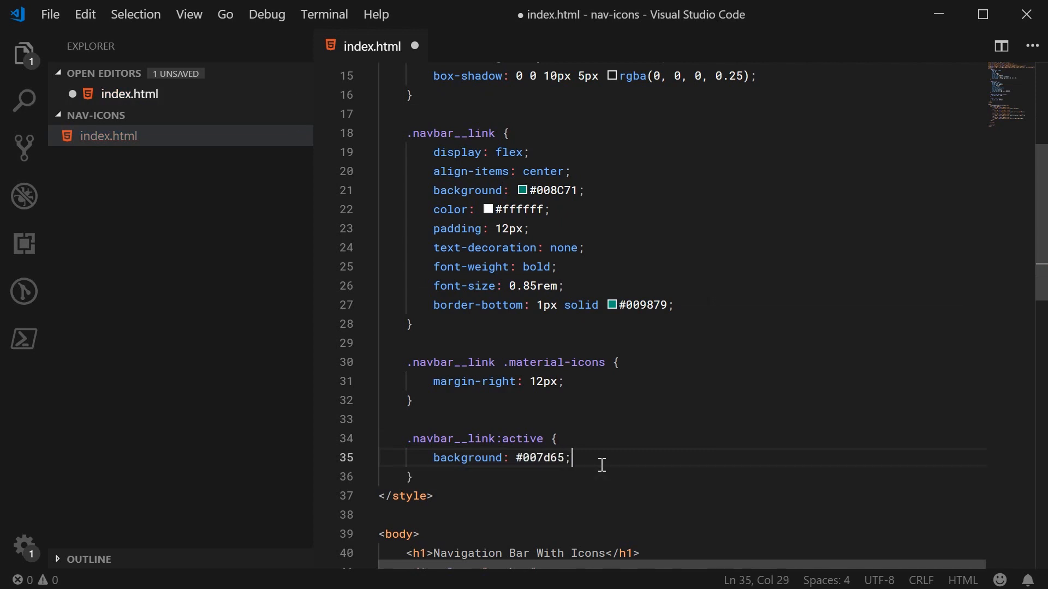
{"action": "key", "text": "ctrl+s"}
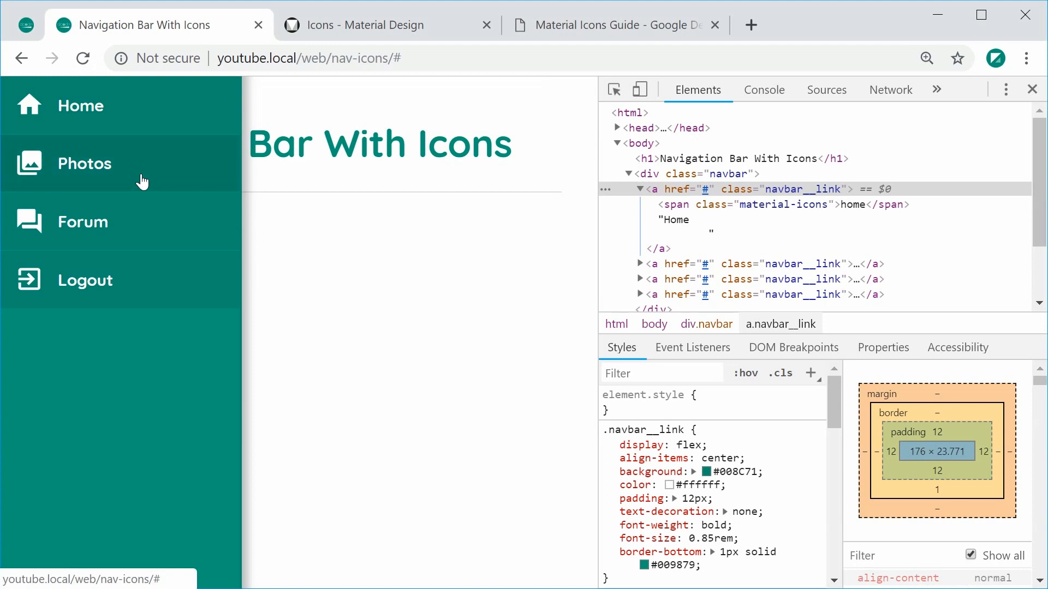
{"action": "mouse_move", "coordinate": [166, 354]}
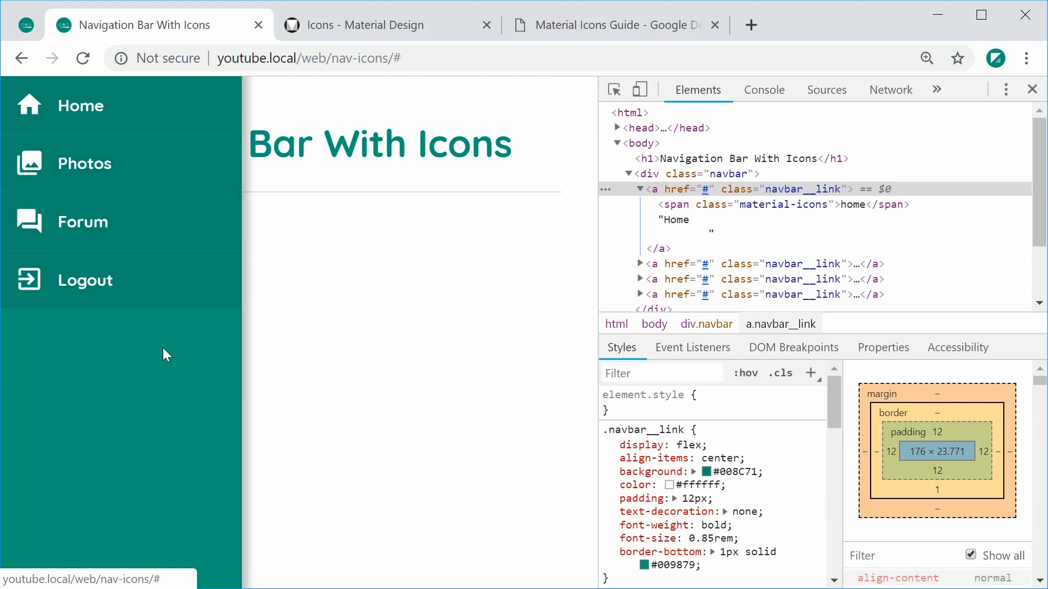
{"action": "mouse_move", "coordinate": [303, 285]}
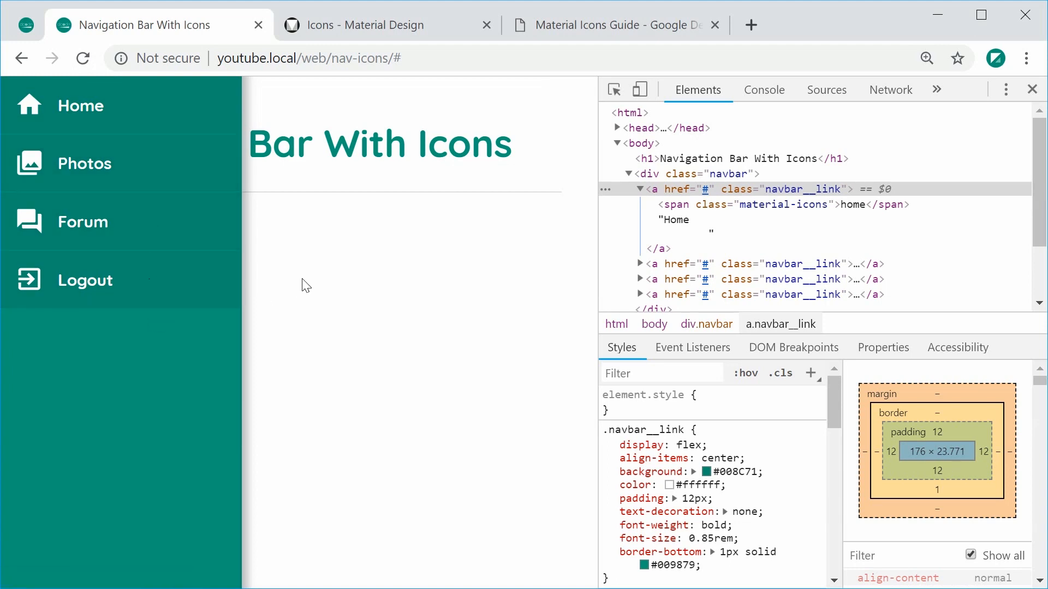
{"action": "mouse_move", "coordinate": [26, 26]}
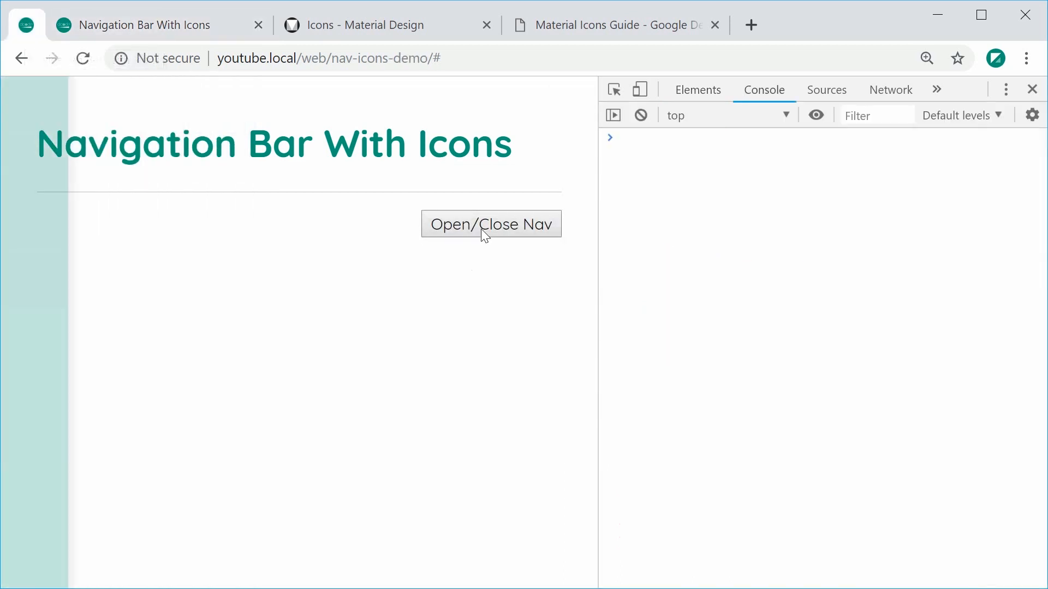
Return to the in-progress navigation page, then view the finished demo tab for comparison.
{"action": "left_click", "coordinate": [491, 224]}
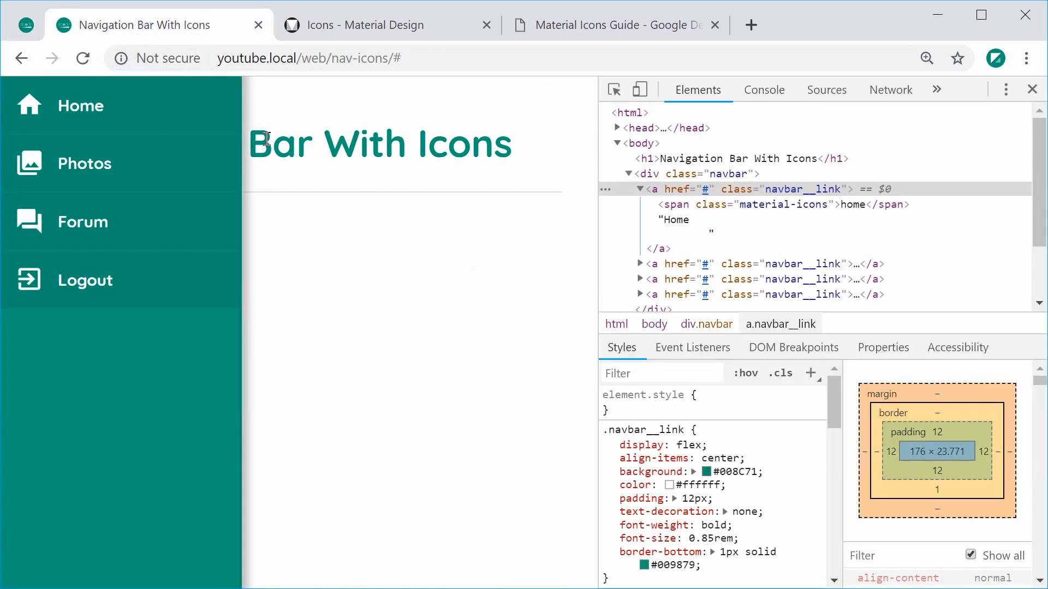
{"action": "mouse_move", "coordinate": [23, 19]}
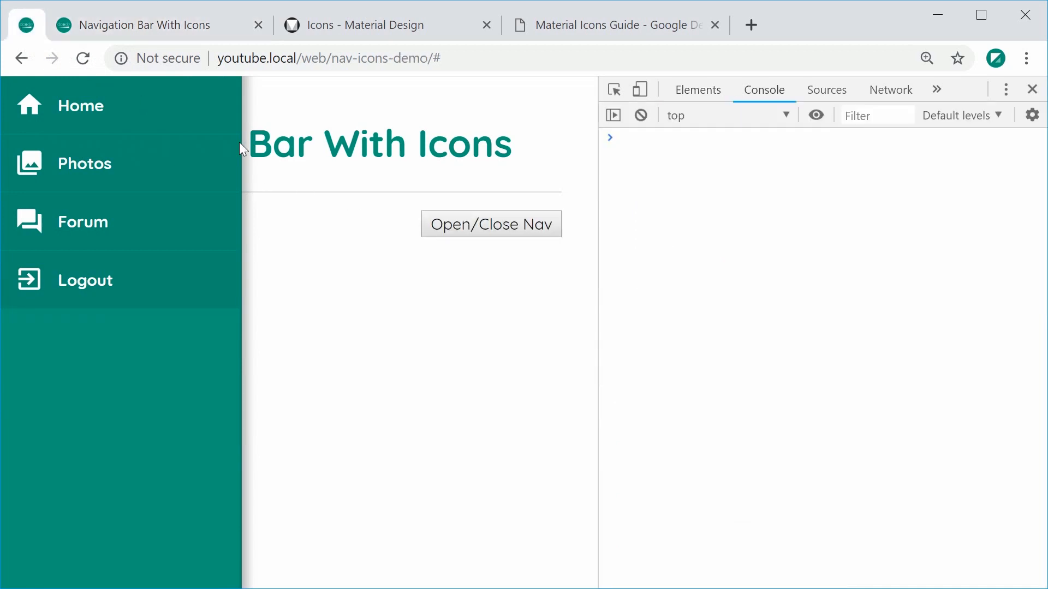
{"action": "left_click", "coordinate": [696, 89]}
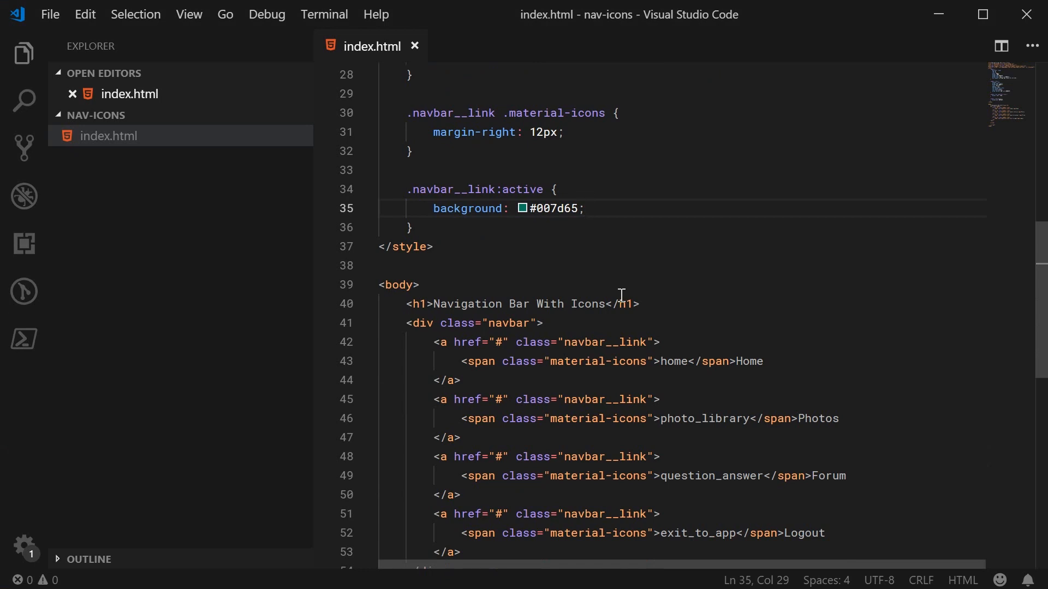
Add an Open/Close Nav button below the h1, floated right, with onclick="toggleNav()".
{"action": "left_click", "coordinate": [609, 305]}
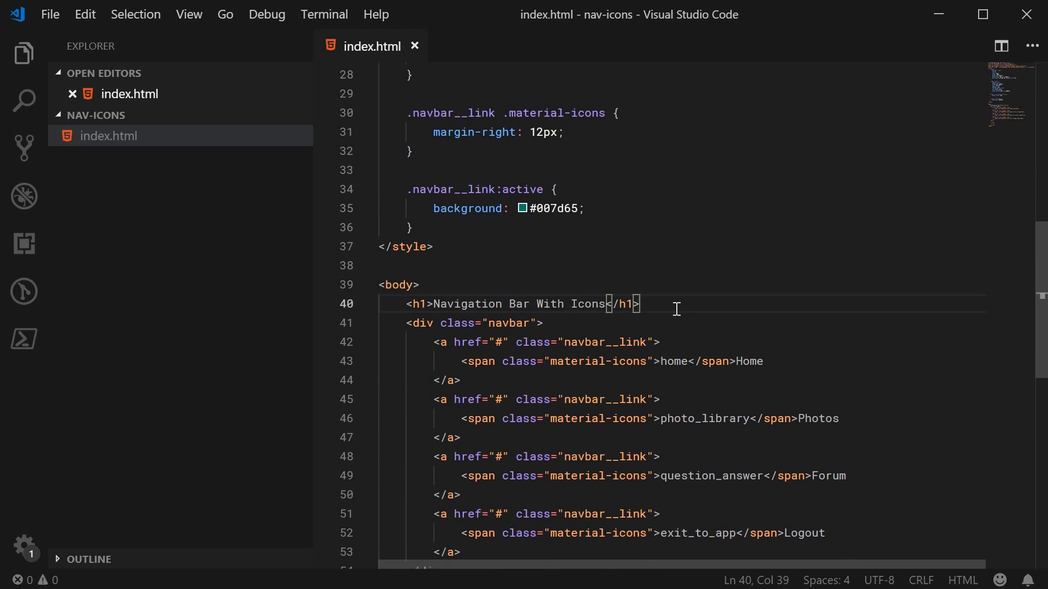
{"action": "key", "text": "enter"}
{"action": "type", "text": "<button style=\"float: \"></button>"}
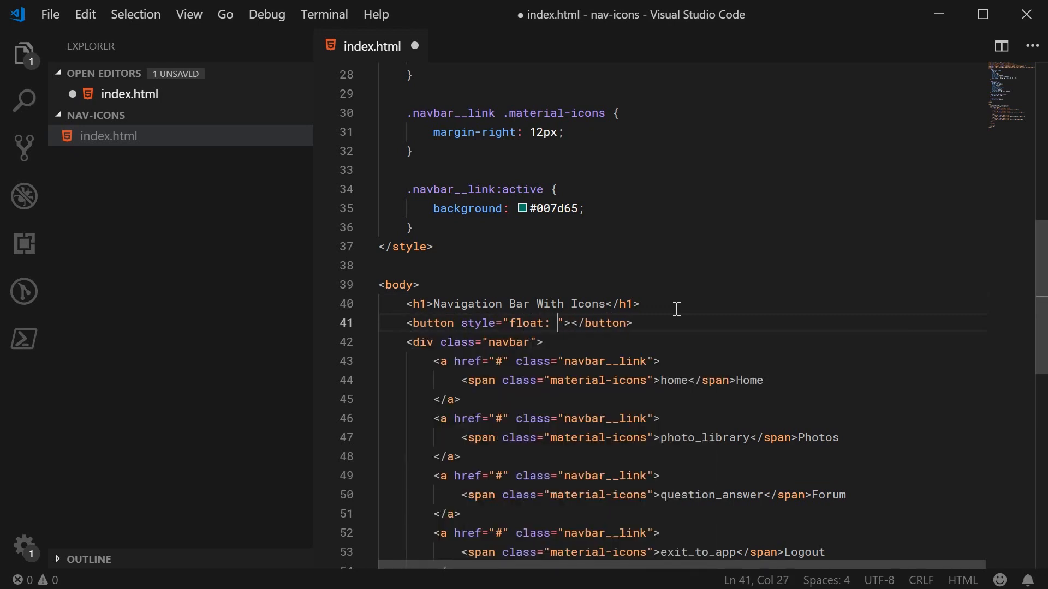
{"action": "type", "text": "right;"}
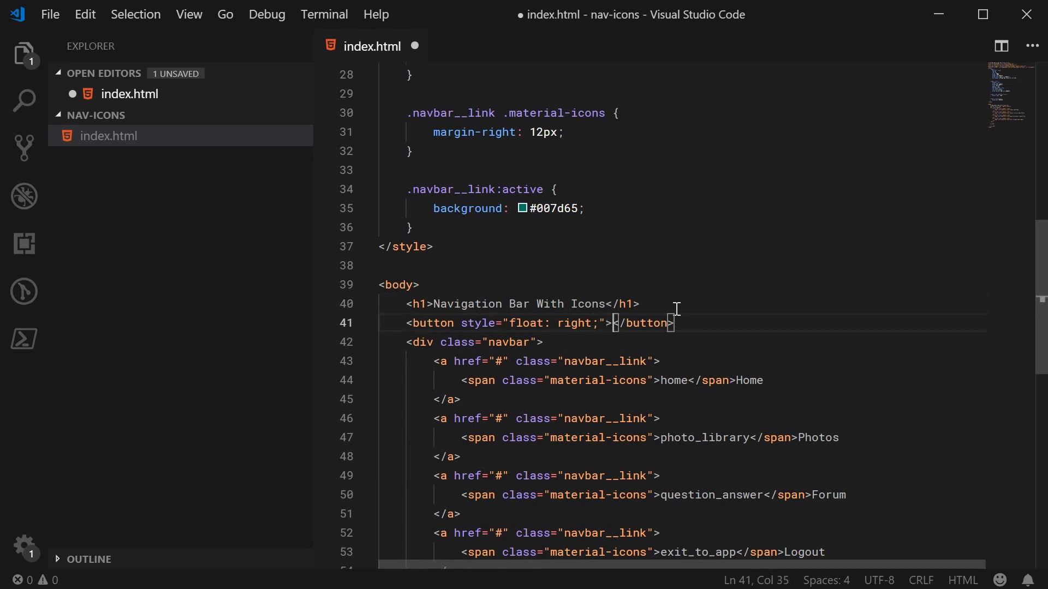
{"action": "type", "text": "Open/Close Nav"}
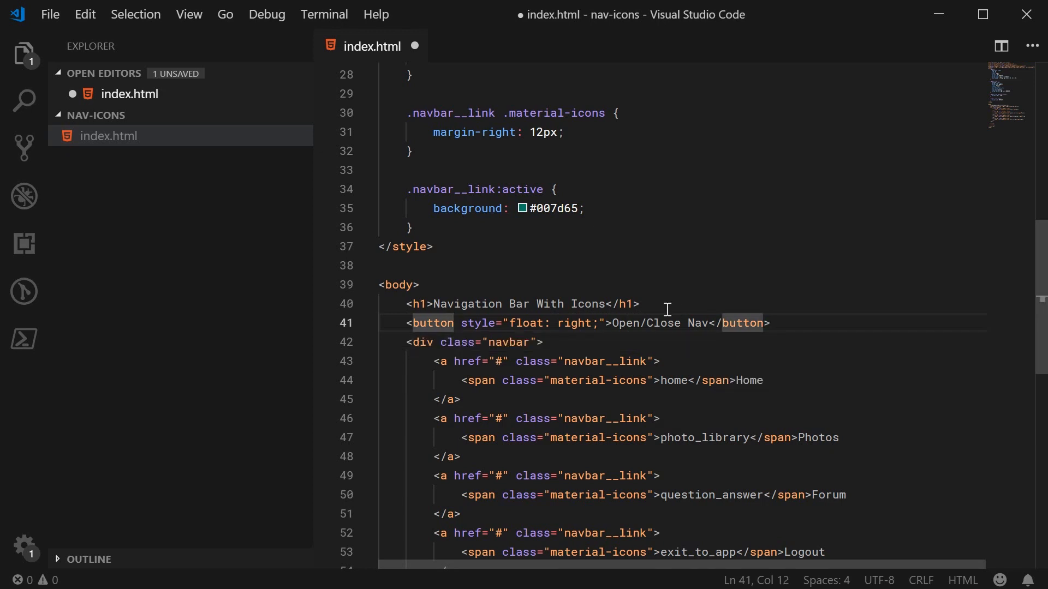
{"action": "type", "text": "onclick=\"\""}
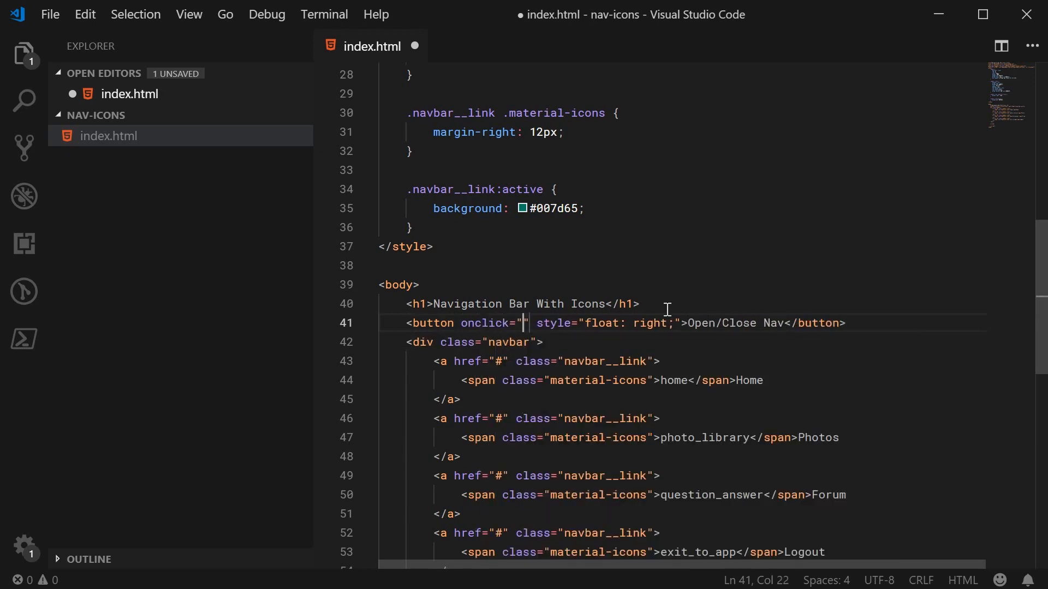
{"action": "type", "text": "toggleNa"}
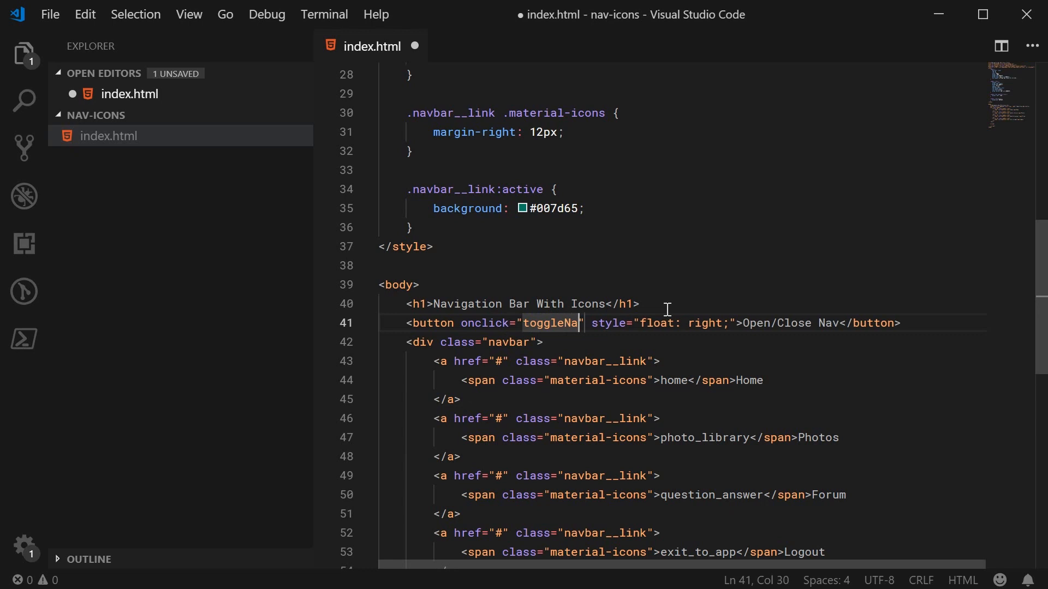
{"action": "type", "text": "()"}
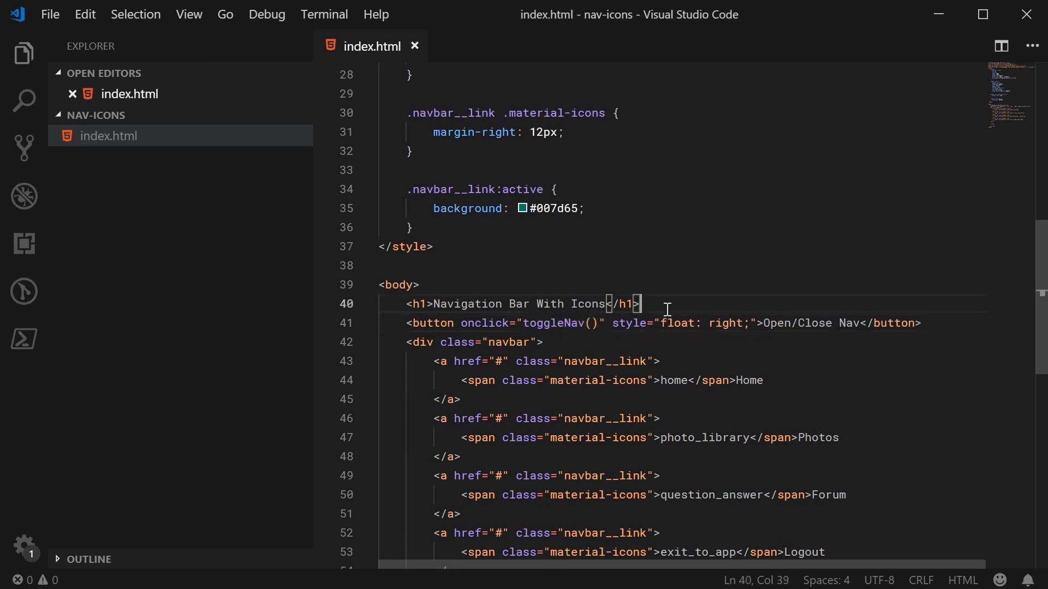
Write toggleNav() so document.querySelector(".navbar").classList.toggle("navbar--open") runs.
{"action": "scroll", "scroll_direction": "down", "scroll_amount": 3}
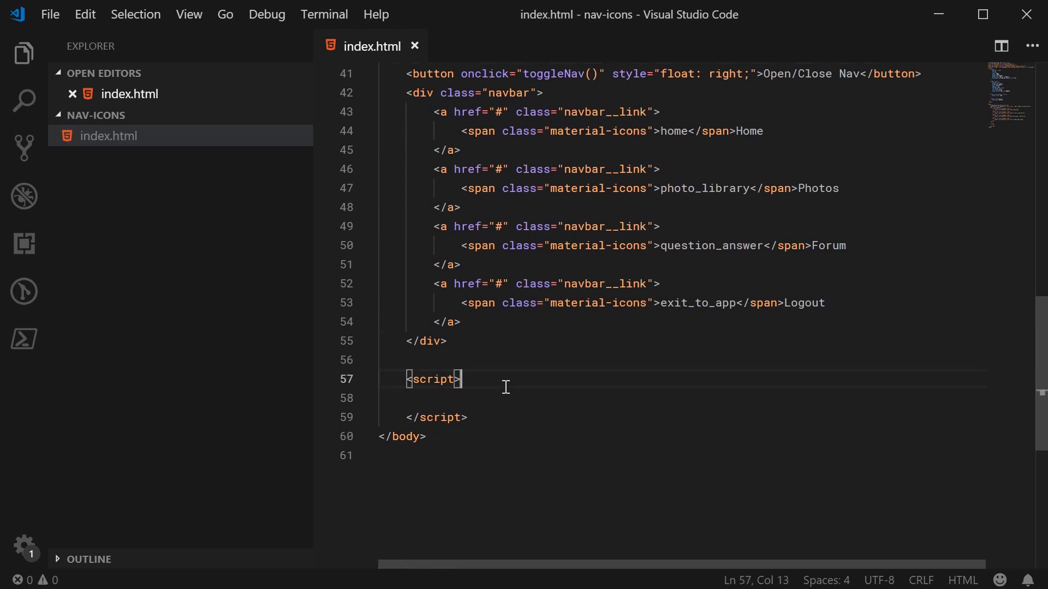
{"action": "type", "text": "function toggleNav("}
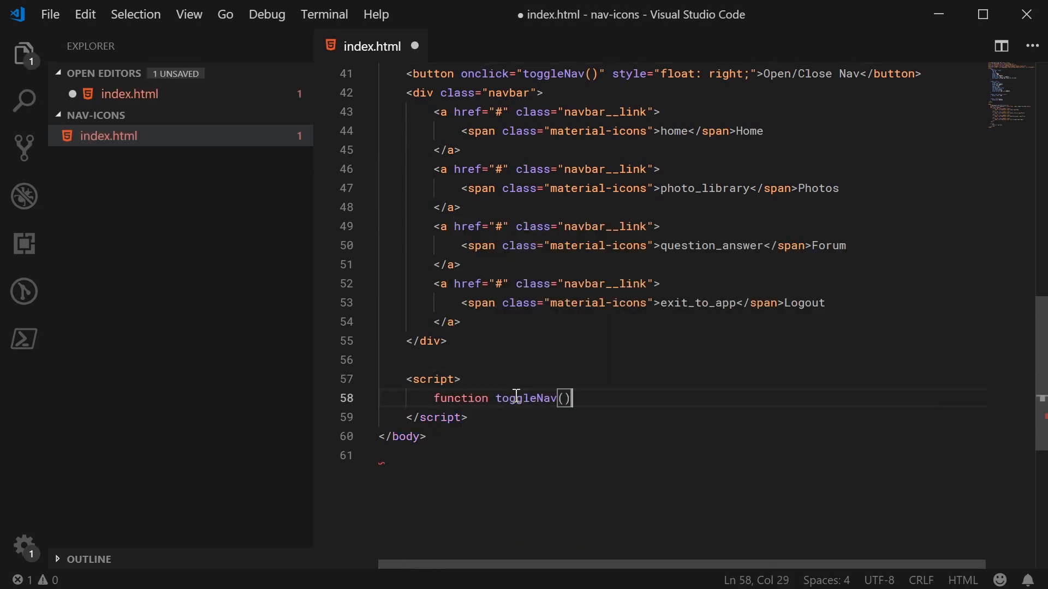
{"action": "type", "text": "{"}
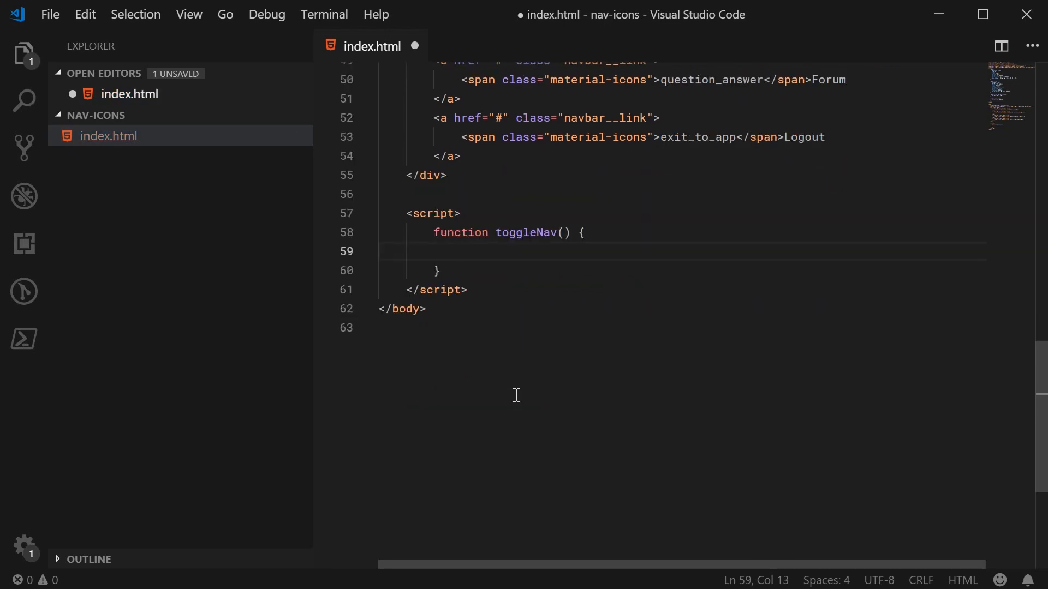
{"action": "scroll", "scroll_direction": "up", "scroll_amount": 3}
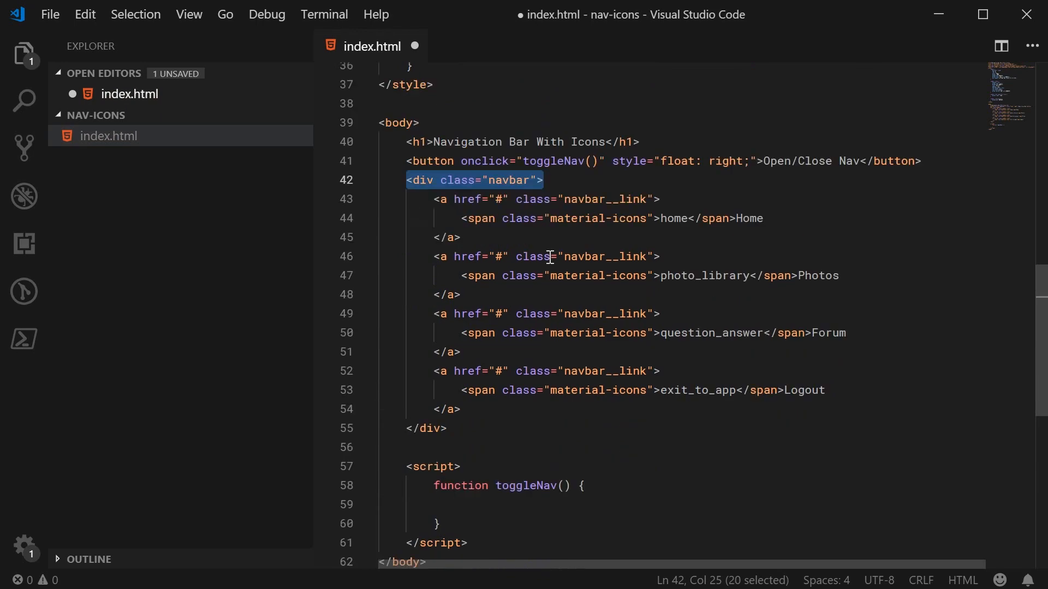
{"action": "type", "text": "document.querySelector(\".a"}
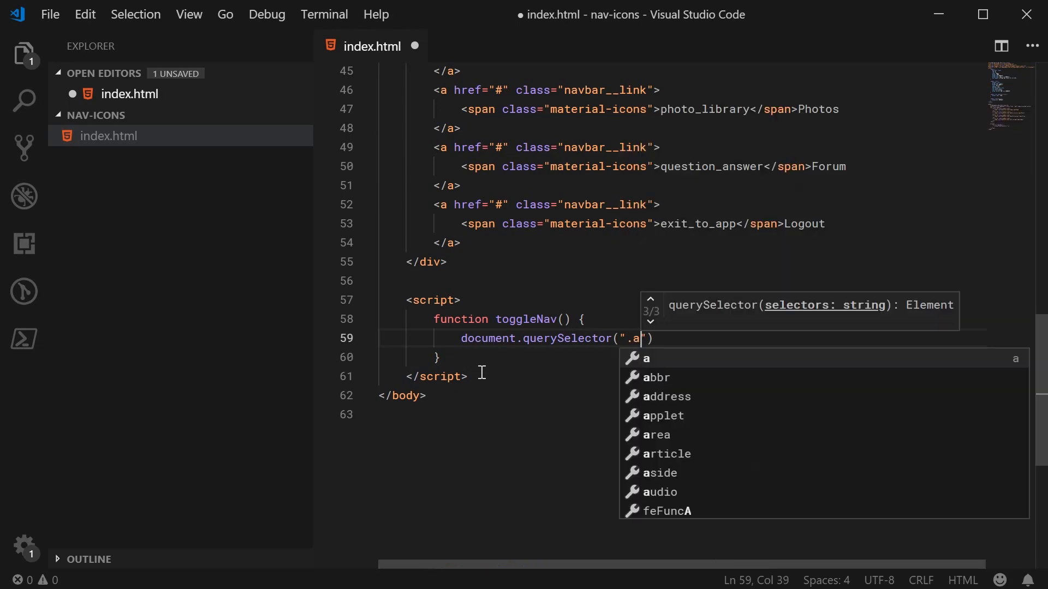
{"action": "type", "text": "navbar"}
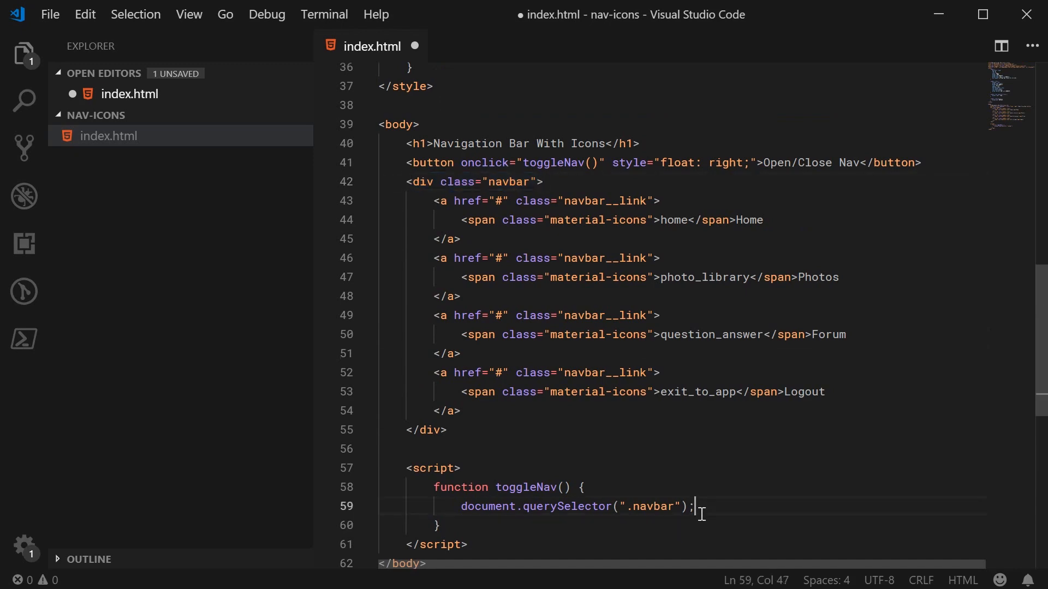
{"action": "type", "text": ".classList."}
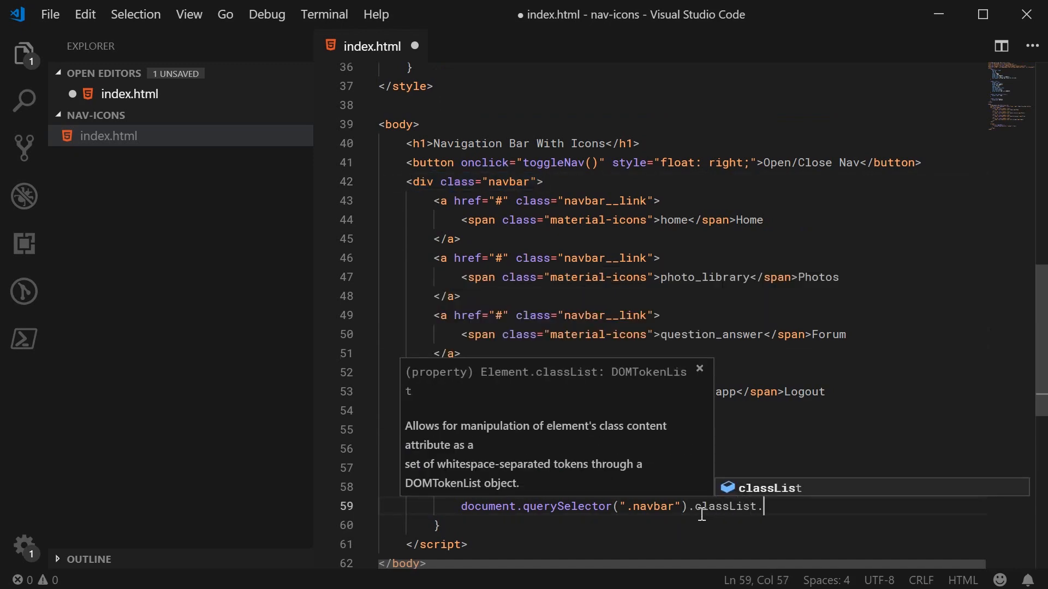
{"action": "type", "text": "toggle(\"navba"}
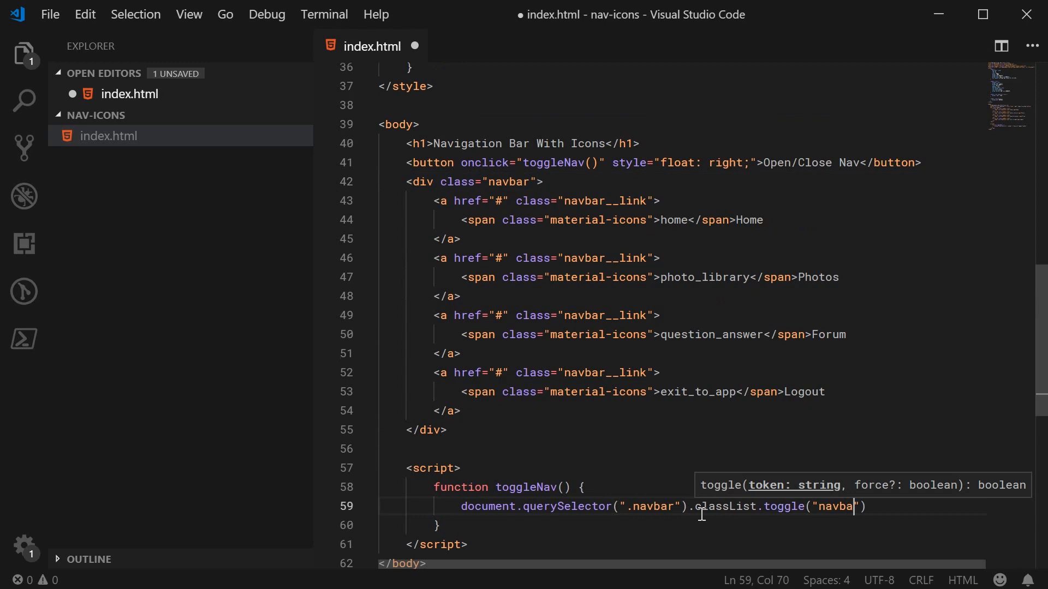
{"action": "type", "text": "--open\");"}
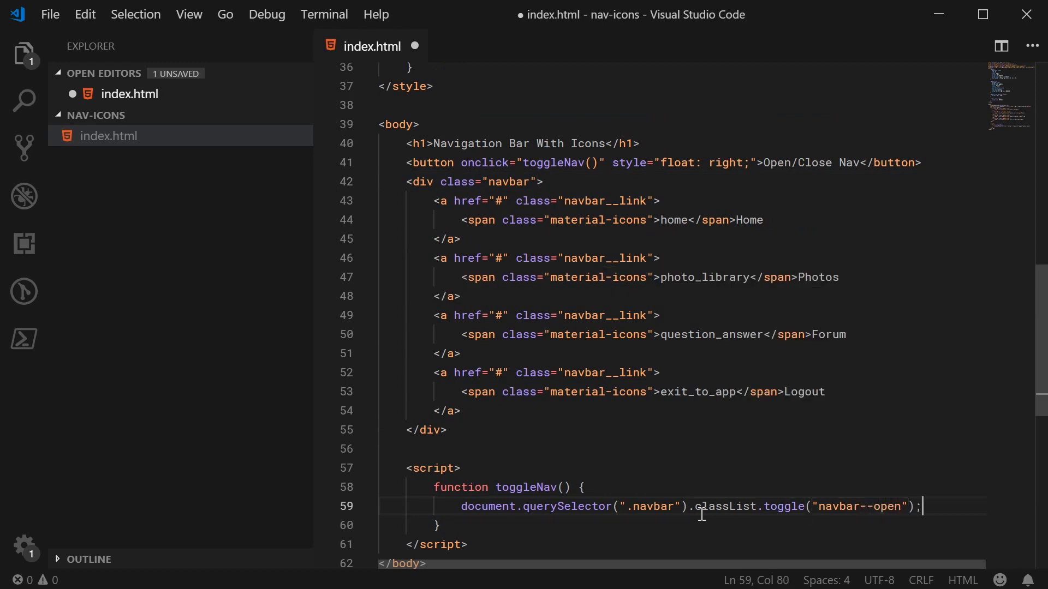
Add the navbar--open class to the navbar div and check the class names match the script.
{"action": "double_click", "coordinate": [783, 505]}
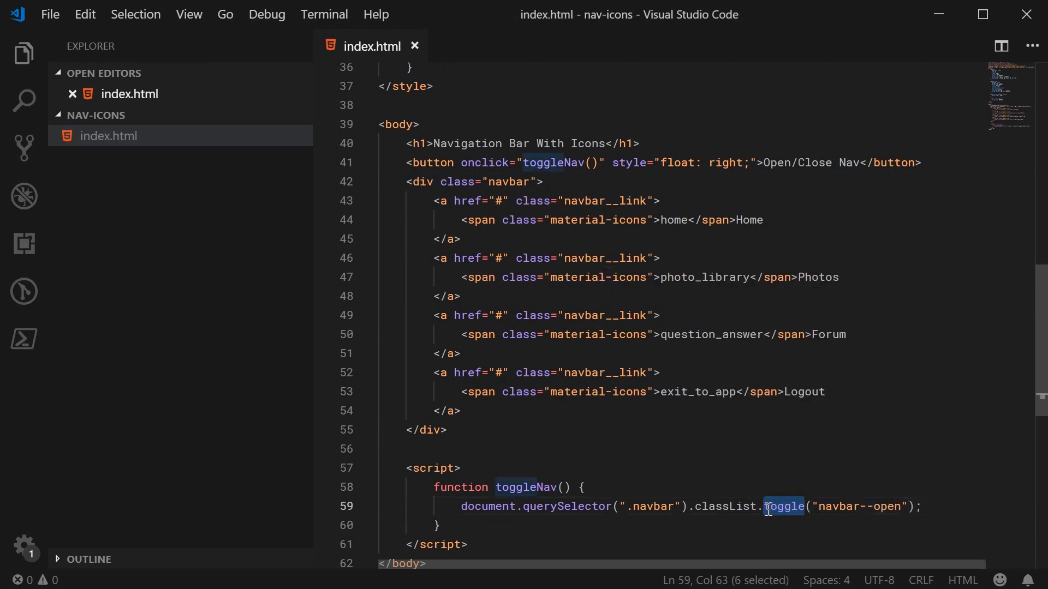
{"action": "scroll", "scroll_direction": "down", "scroll_amount": 3}
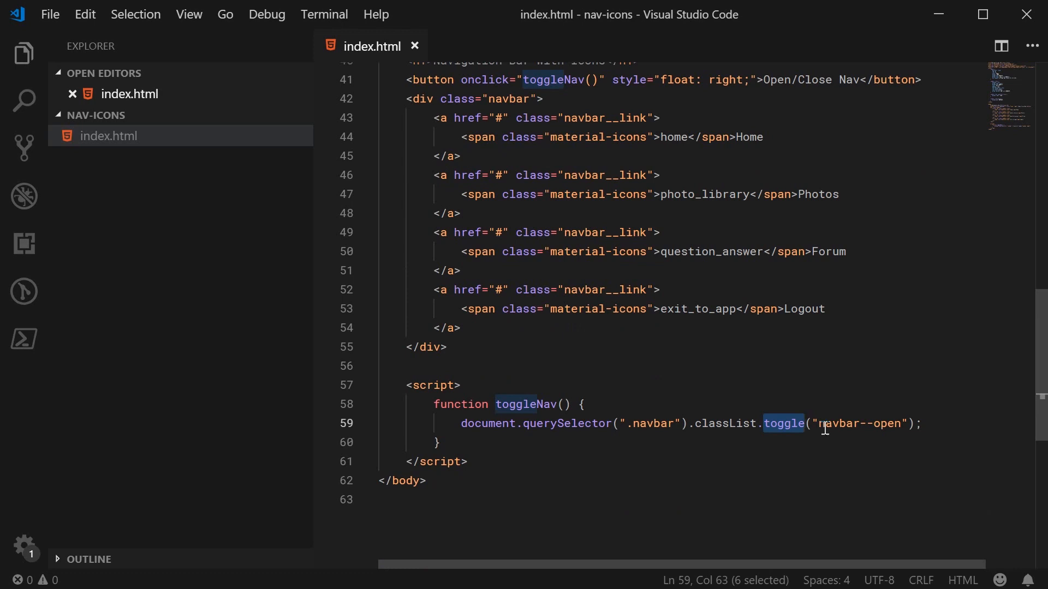
{"action": "double_click", "coordinate": [860, 424]}
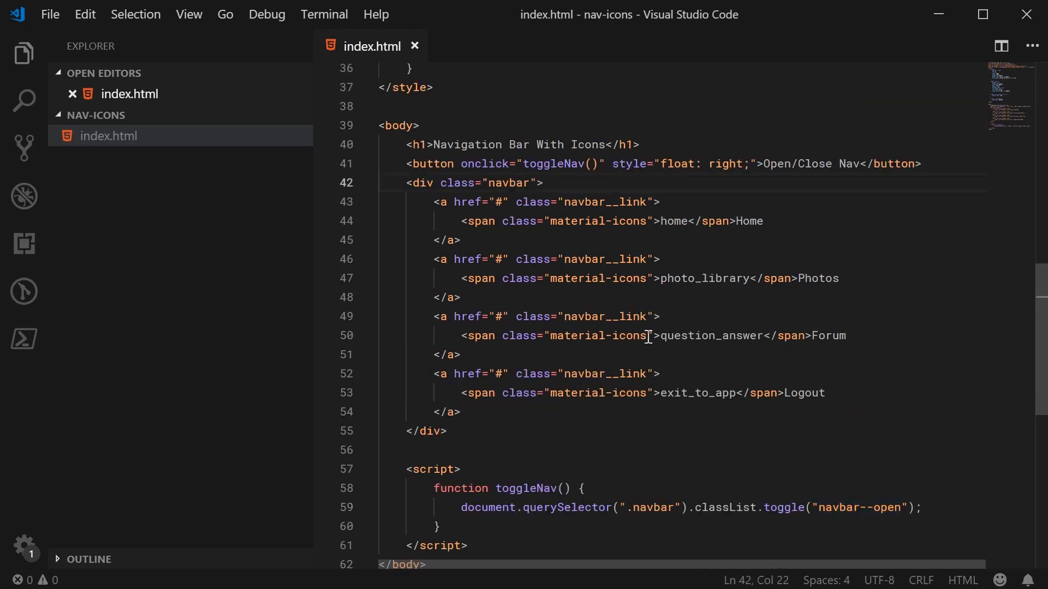
{"action": "mouse_move", "coordinate": [707, 427]}
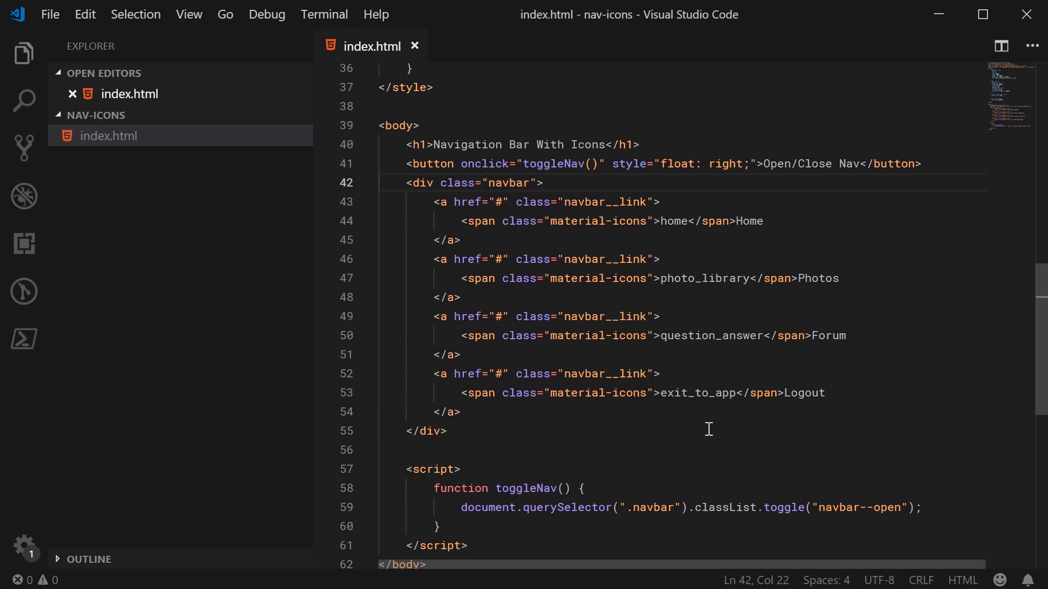
{"action": "double_click", "coordinate": [858, 507]}
{"action": "type", "text": " navbar--open"}
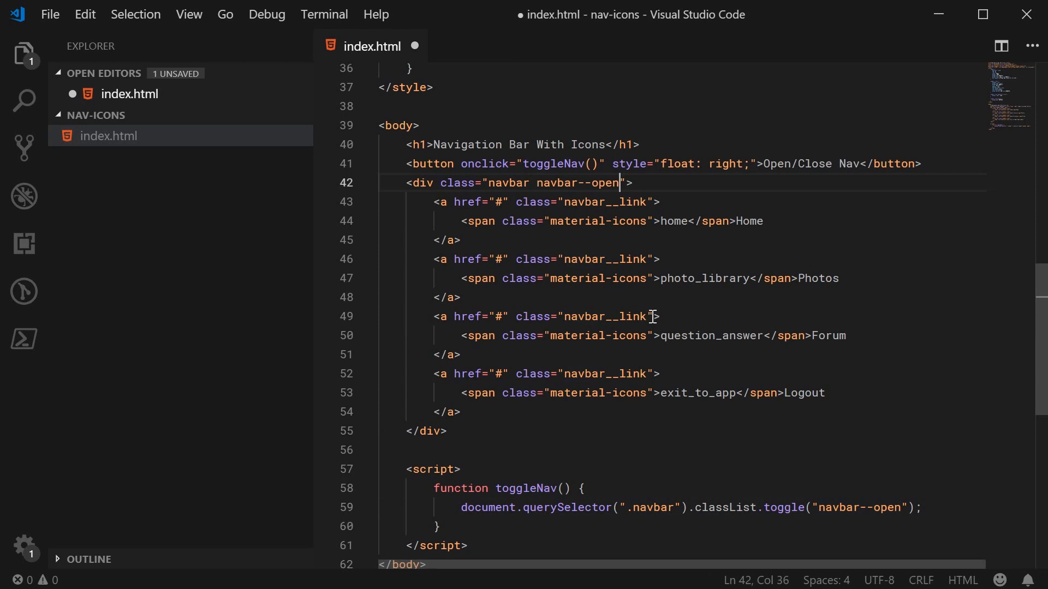
{"action": "mouse_move", "coordinate": [647, 353]}
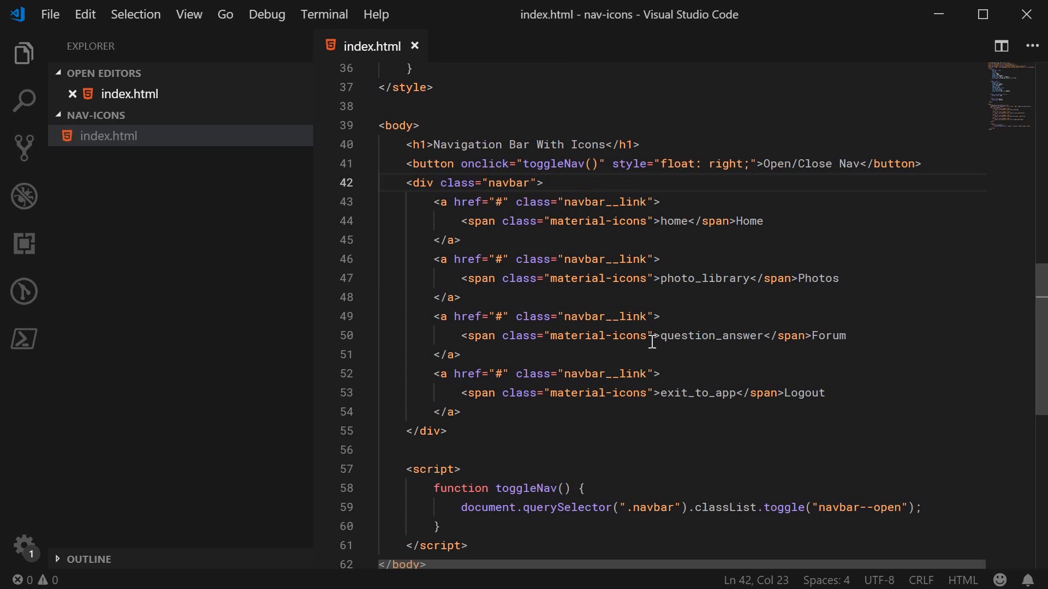
{"action": "scroll", "scroll_direction": "down", "scroll_amount": 3}
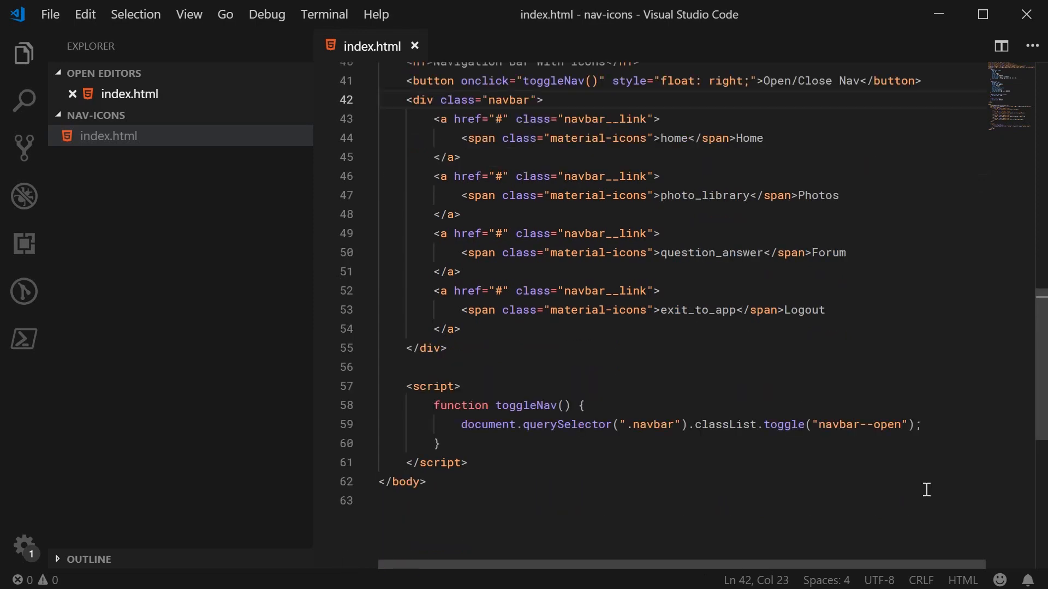
{"action": "double_click", "coordinate": [859, 424]}
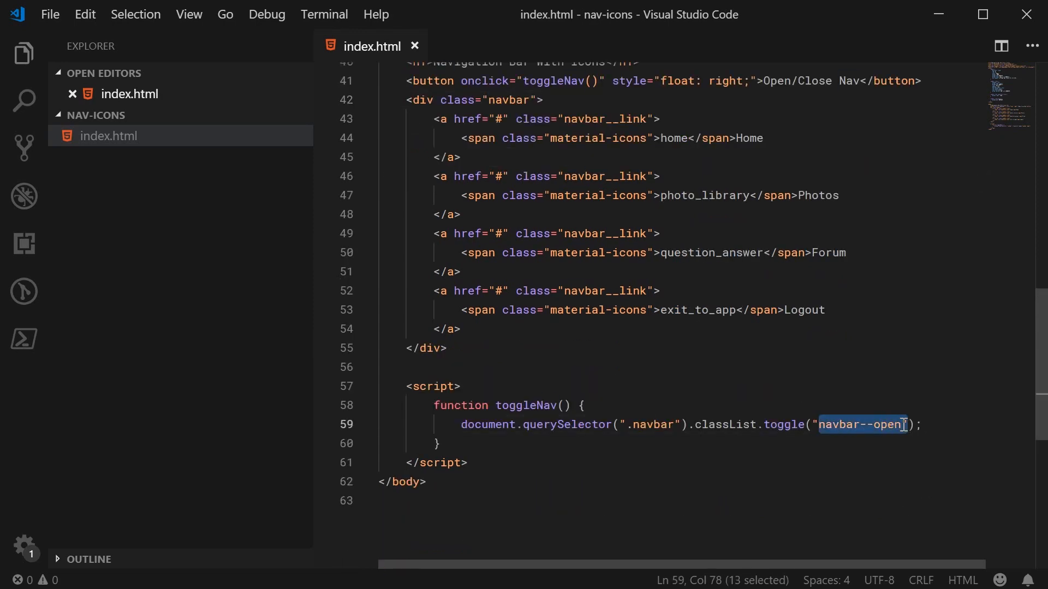
Add a .navbar--open rule with left 0 and opacity 1.
{"action": "scroll", "scroll_direction": "up", "scroll_amount": 3}
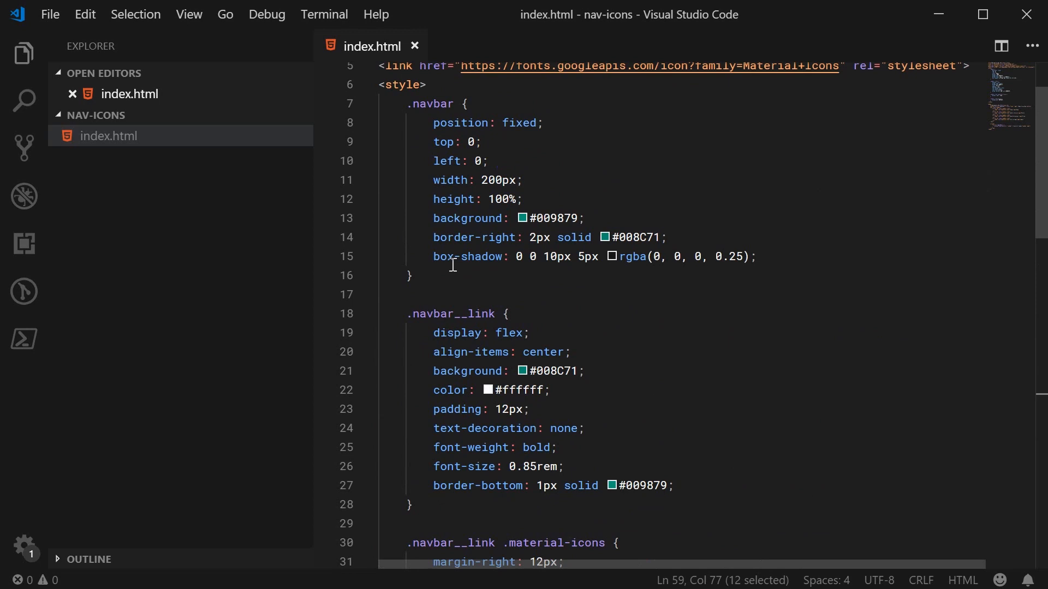
{"action": "key", "text": "enter"}
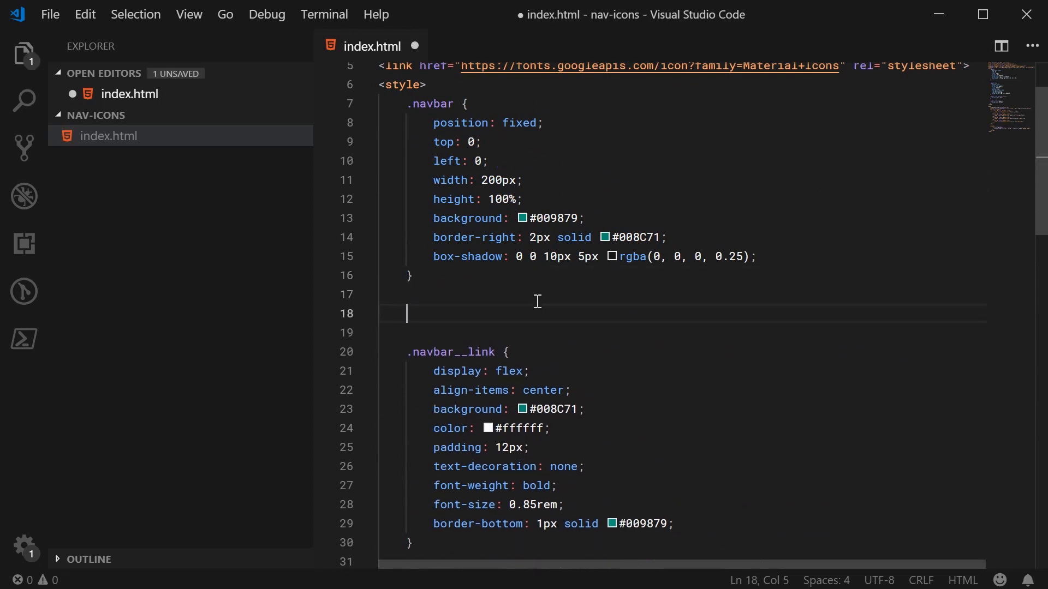
{"action": "type", "text": ".navbar--open {"}
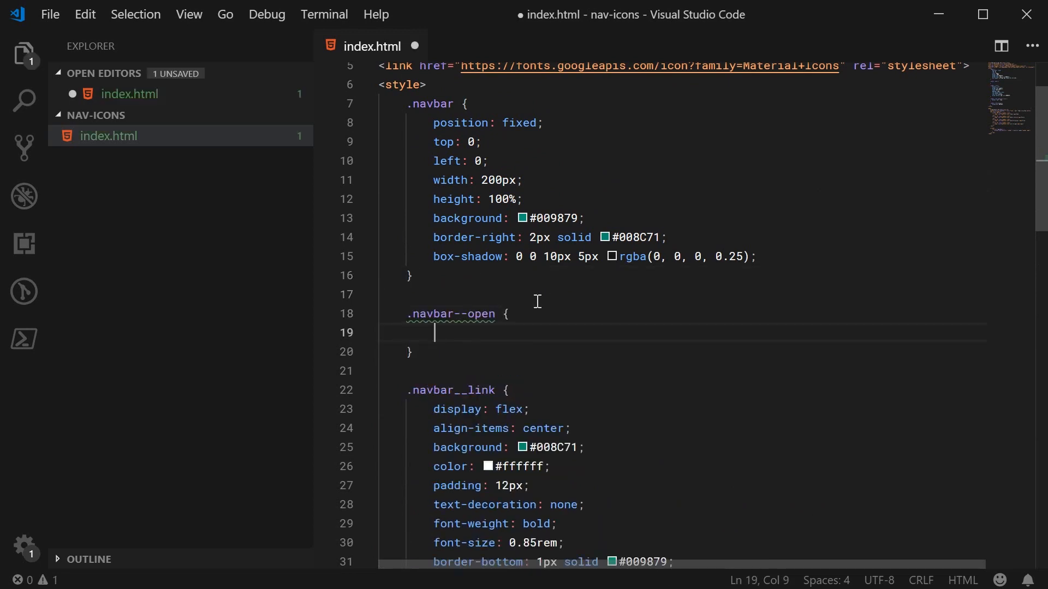
{"action": "mouse_move", "coordinate": [528, 315]}
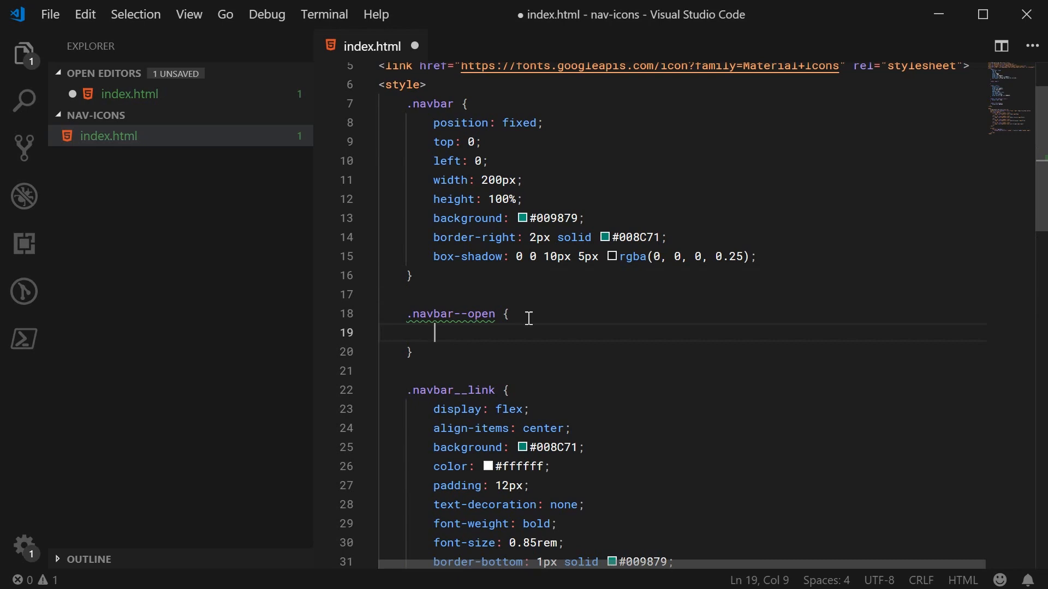
{"action": "type", "text": "l"}
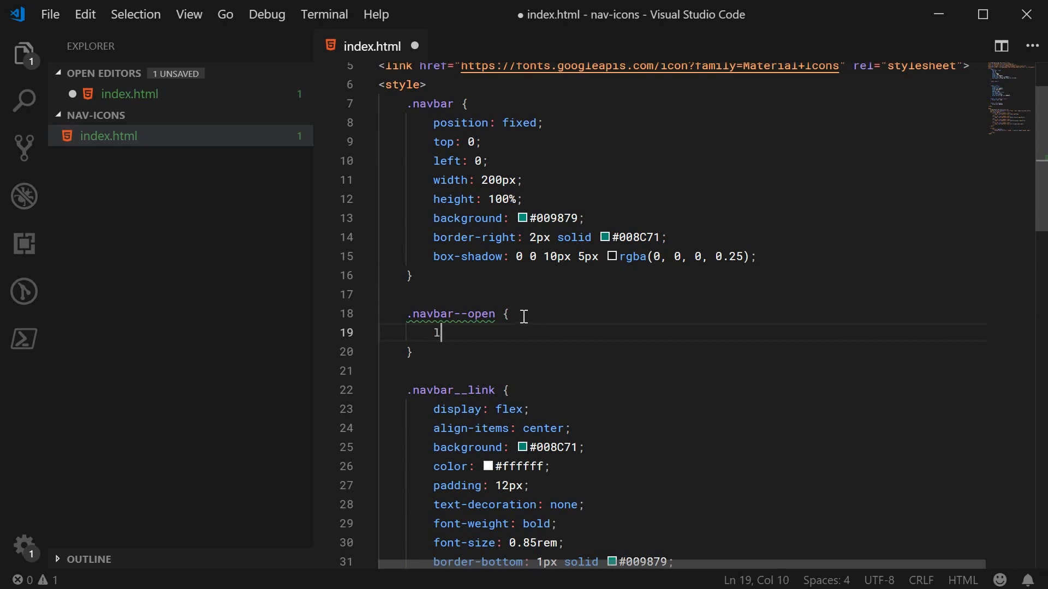
{"action": "type", "text": "eft: 0;"}
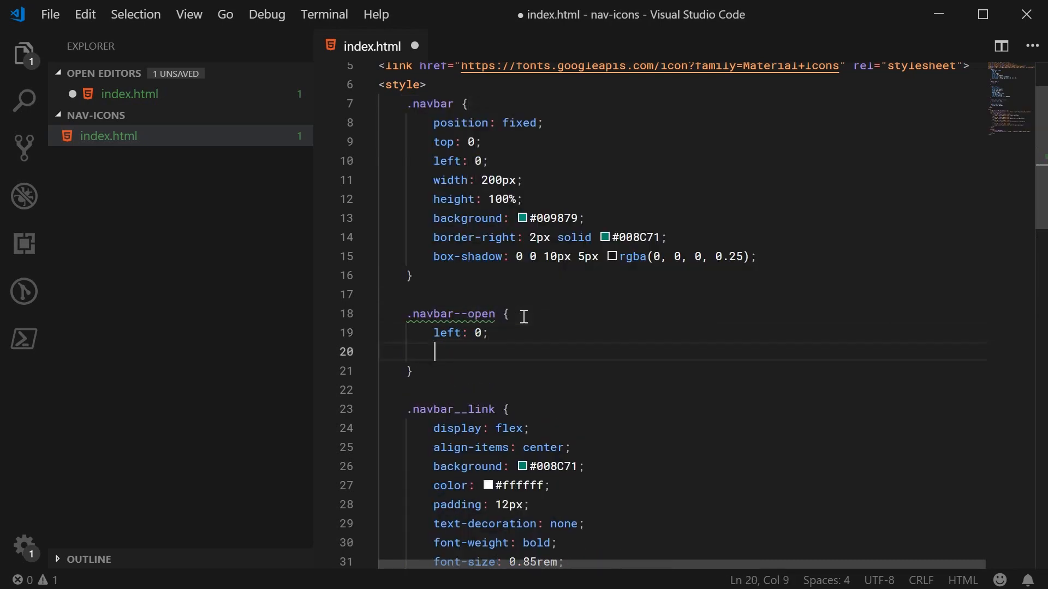
{"action": "type", "text": "opacity: 1;"}
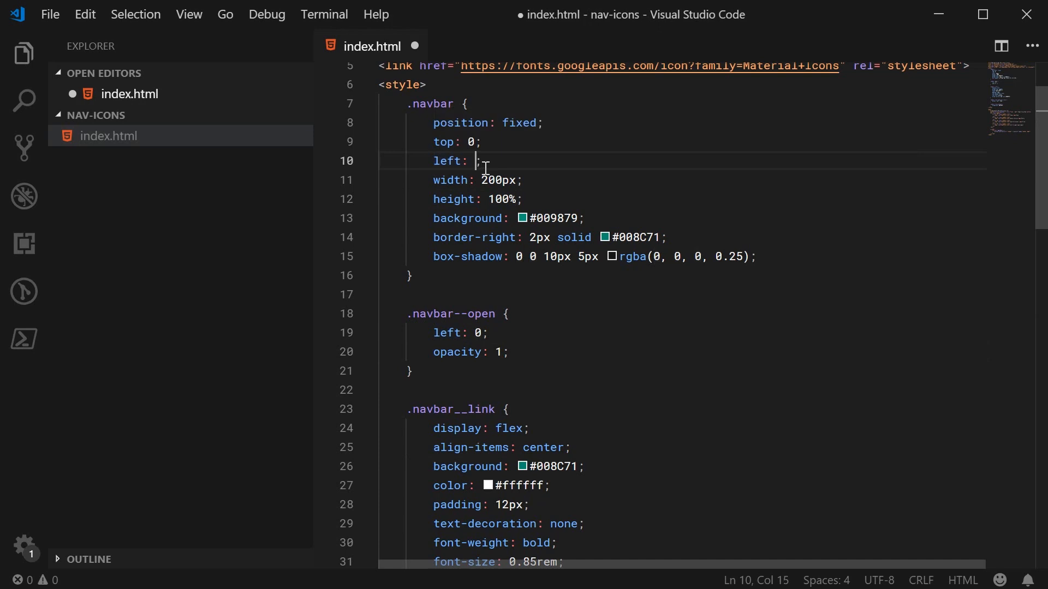
Change .navbar to start at left -200px with opacity 0, and save.
{"action": "type", "text": "-200px"}
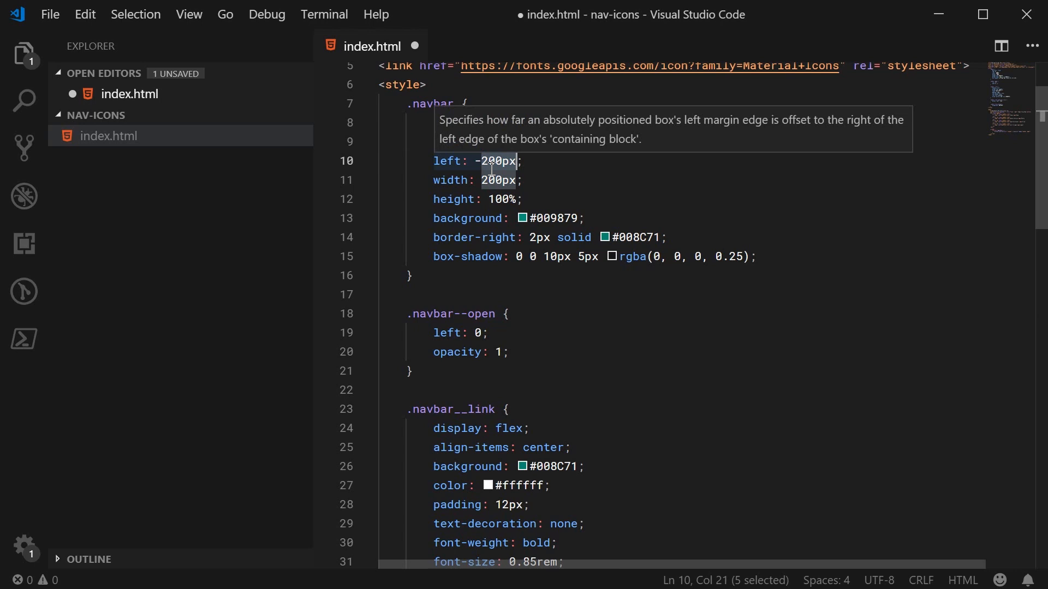
{"action": "left_click", "coordinate": [525, 180]}
{"action": "type", "text": "opacity: 0"}
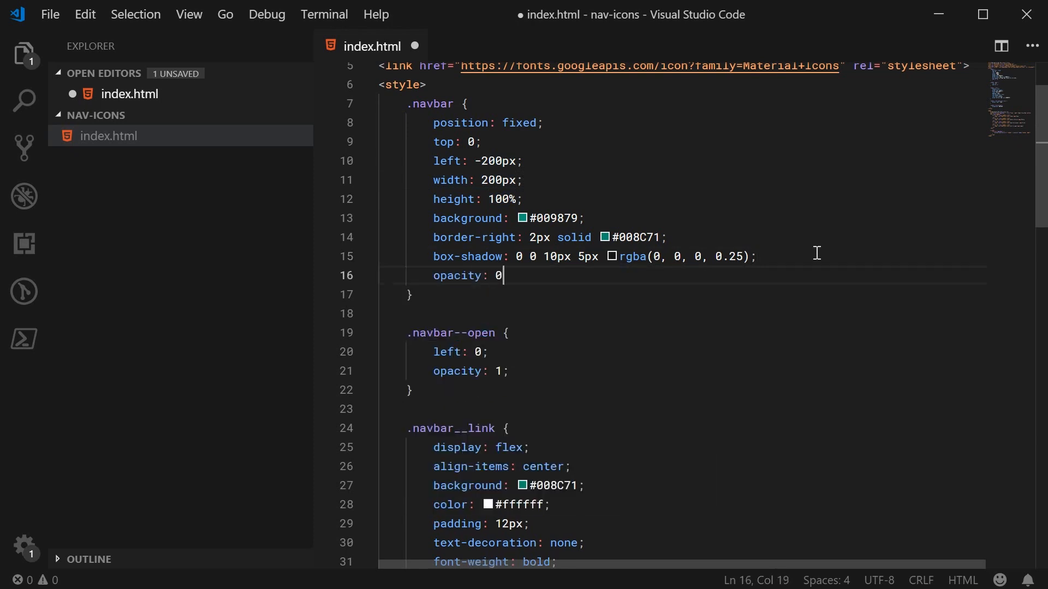
{"action": "type", "text": ";"}
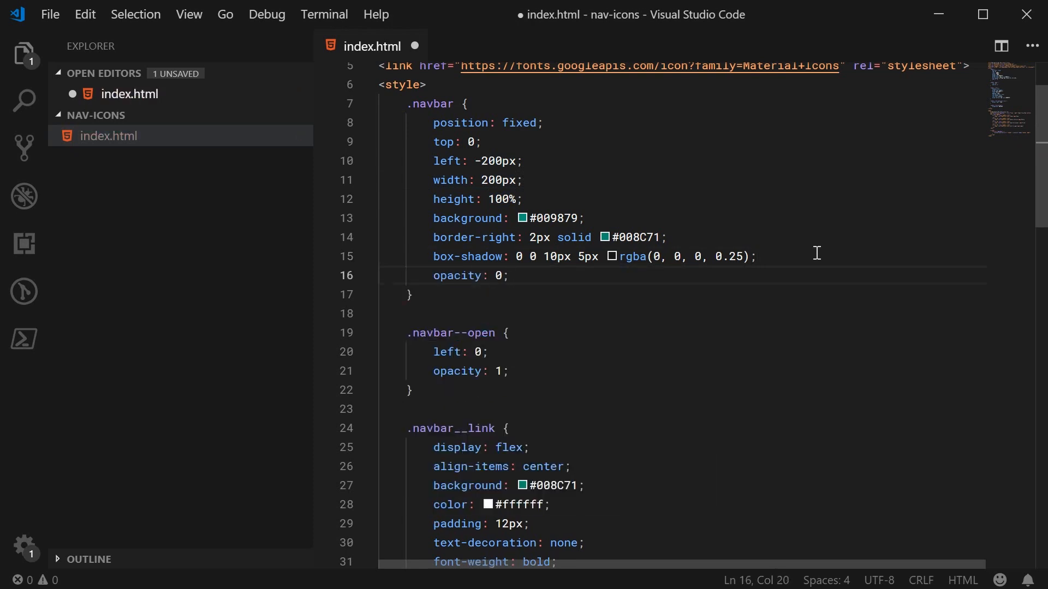
{"action": "key", "text": "ctrl+s"}
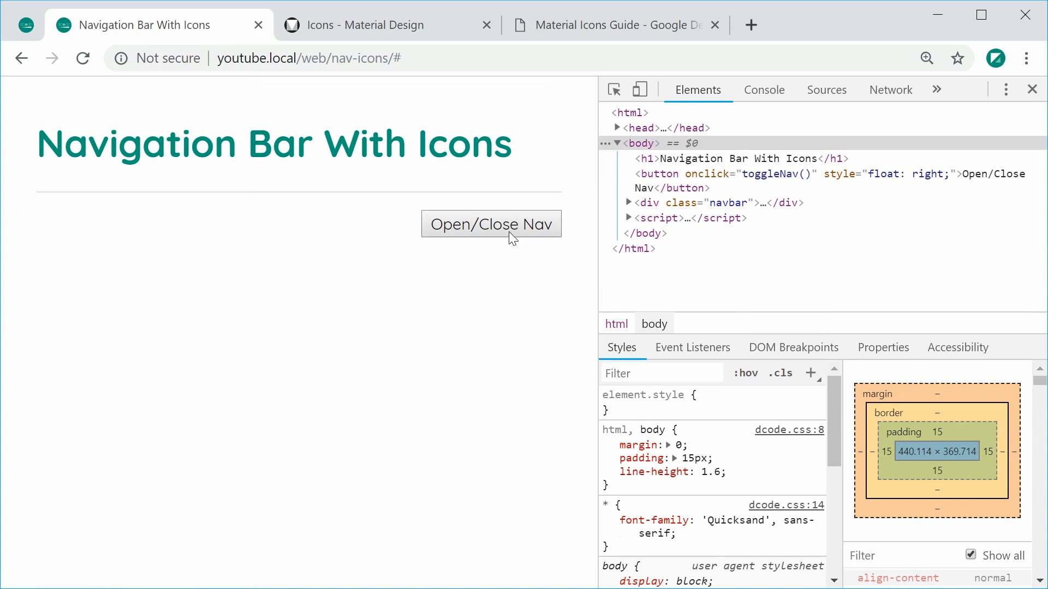
Toggle Open/Close Nav in Chrome to reveal the green sidebar, then return to the editor.
{"action": "left_click", "coordinate": [492, 223]}
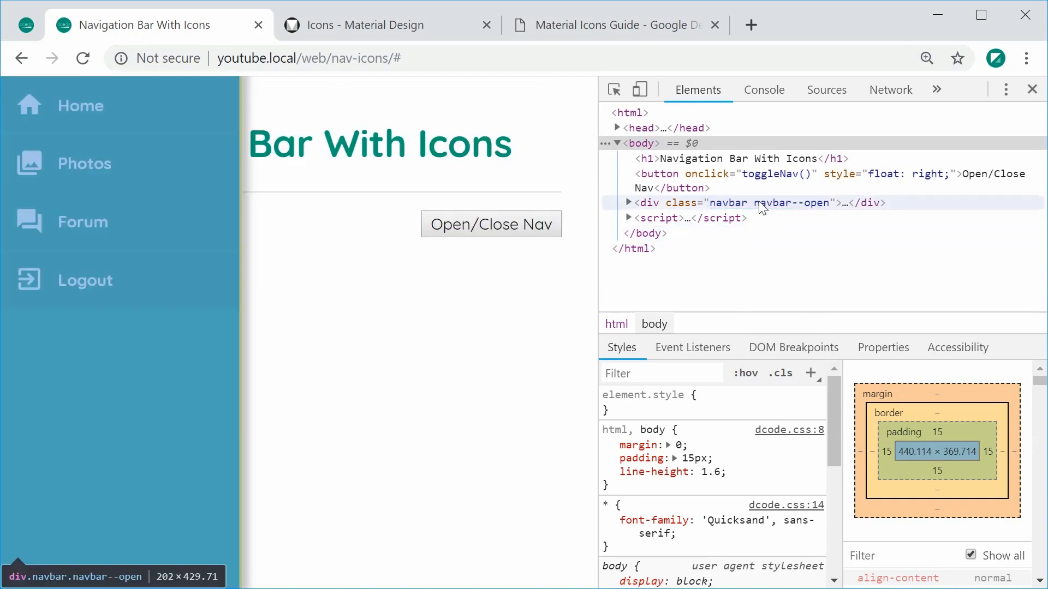
{"action": "mouse_move", "coordinate": [540, 332]}
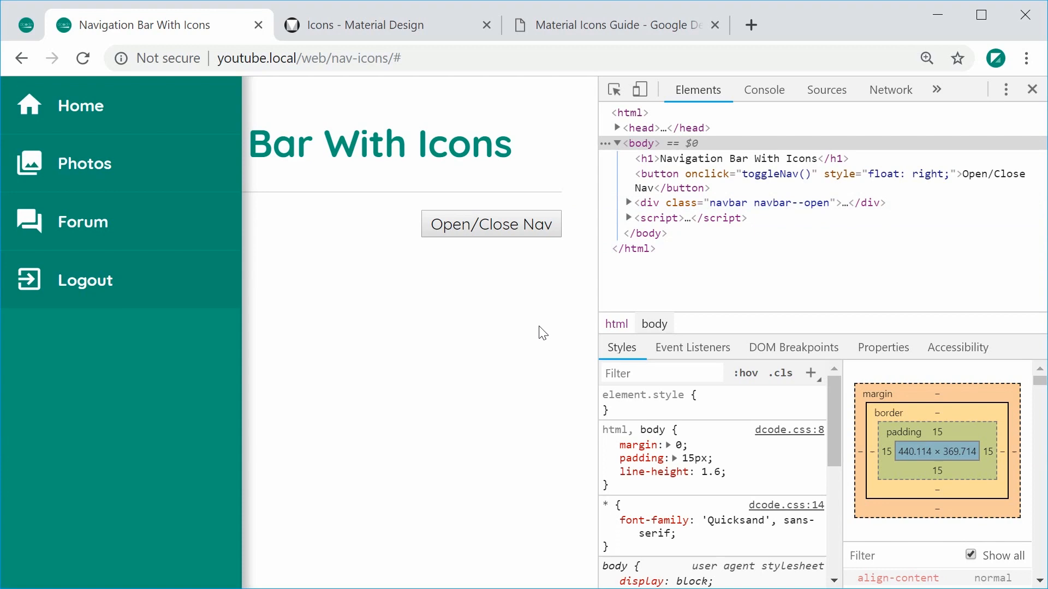
{"action": "mouse_move", "coordinate": [368, 416]}
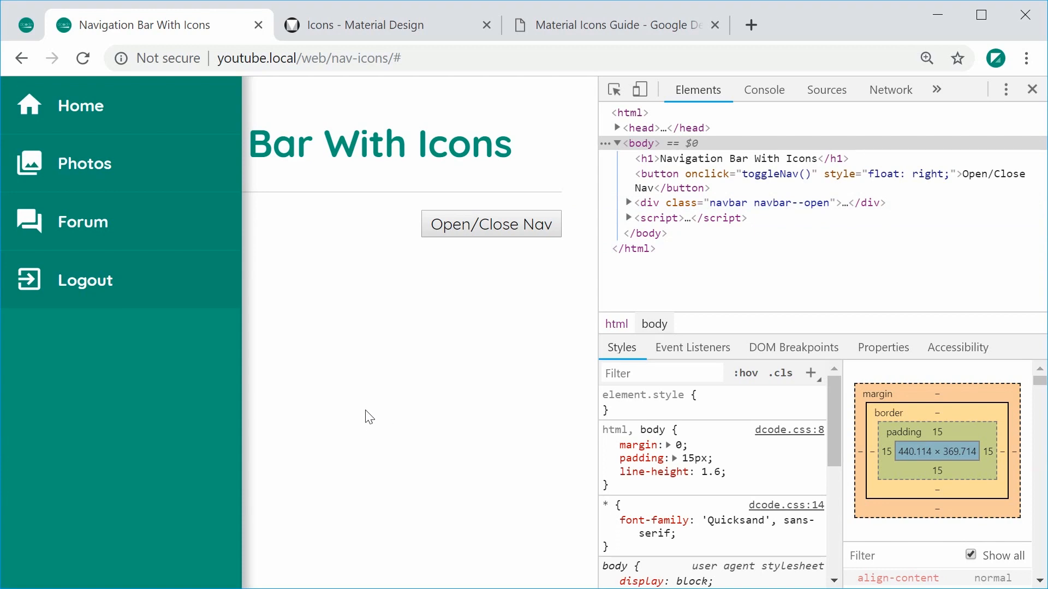
{"action": "left_click", "coordinate": [764, 90]}
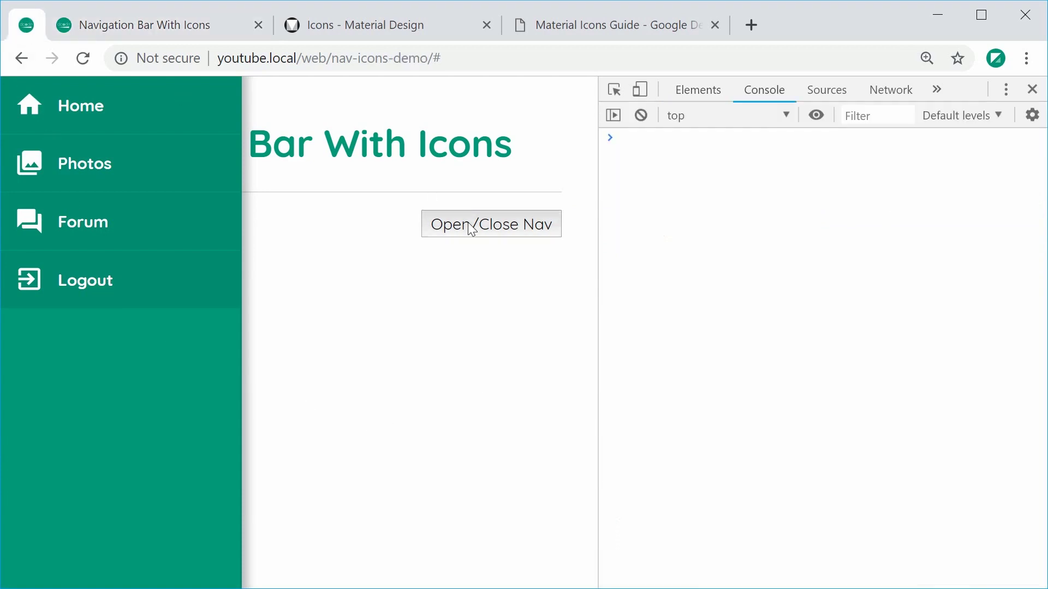
{"action": "left_click", "coordinate": [697, 90]}
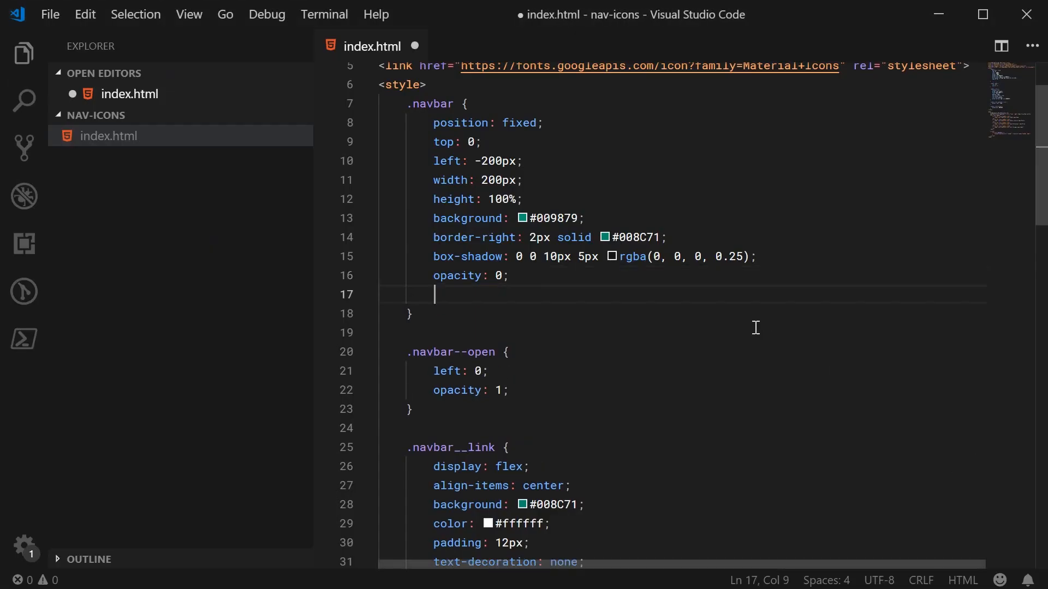
Give .navbar transition: left 0.25s ease-in-out, opacity 0.25s ease-in-out and save.
{"action": "type", "text": "trans"}
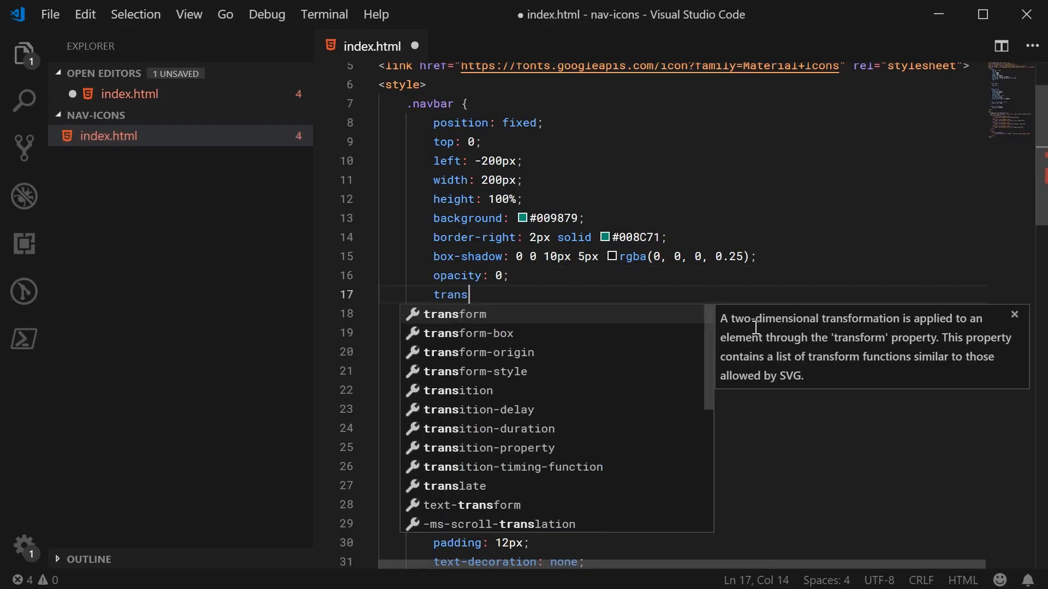
{"action": "type", "text": "ition"}
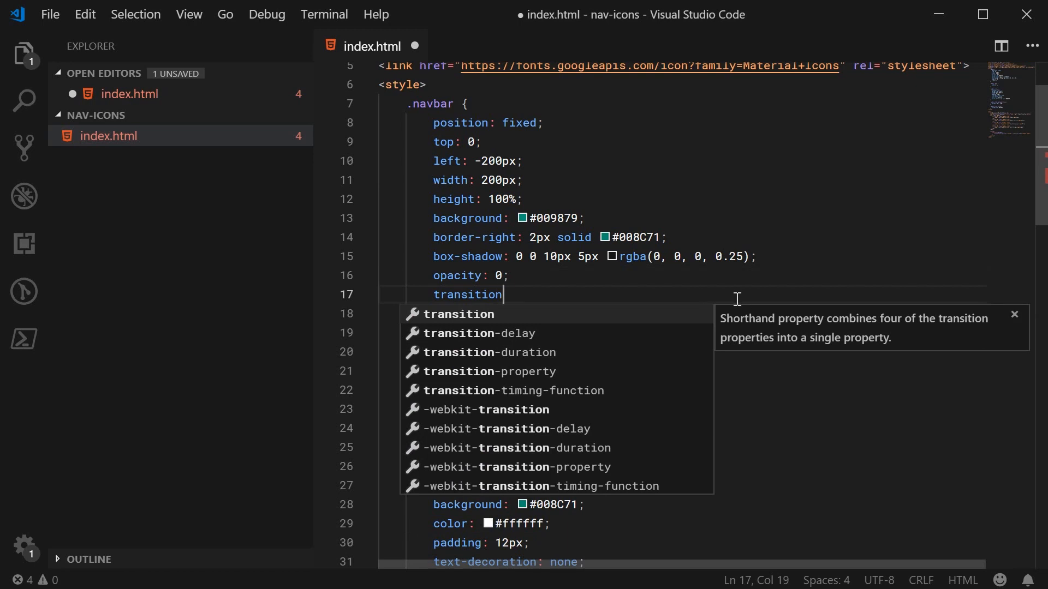
{"action": "type", "text": ": left"}
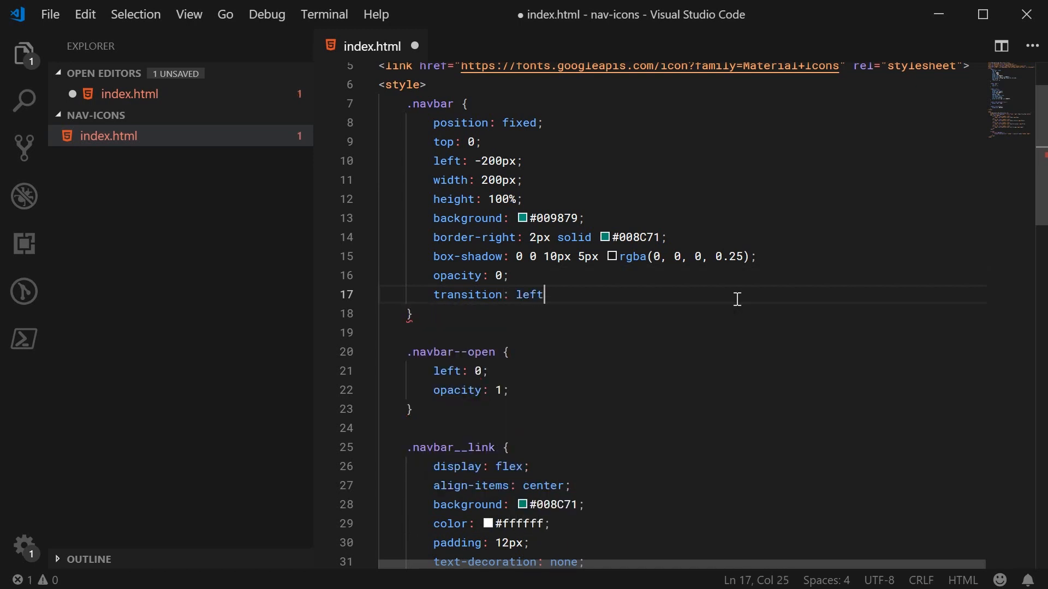
{"action": "type", "text": "0.25s"}
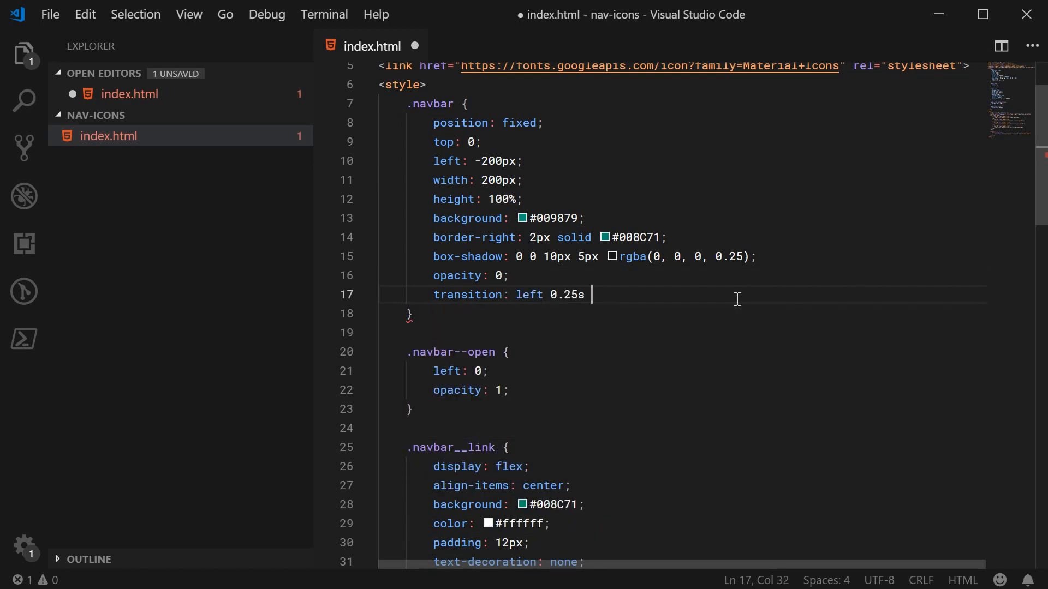
{"action": "type", "text": "ease-in-out"}
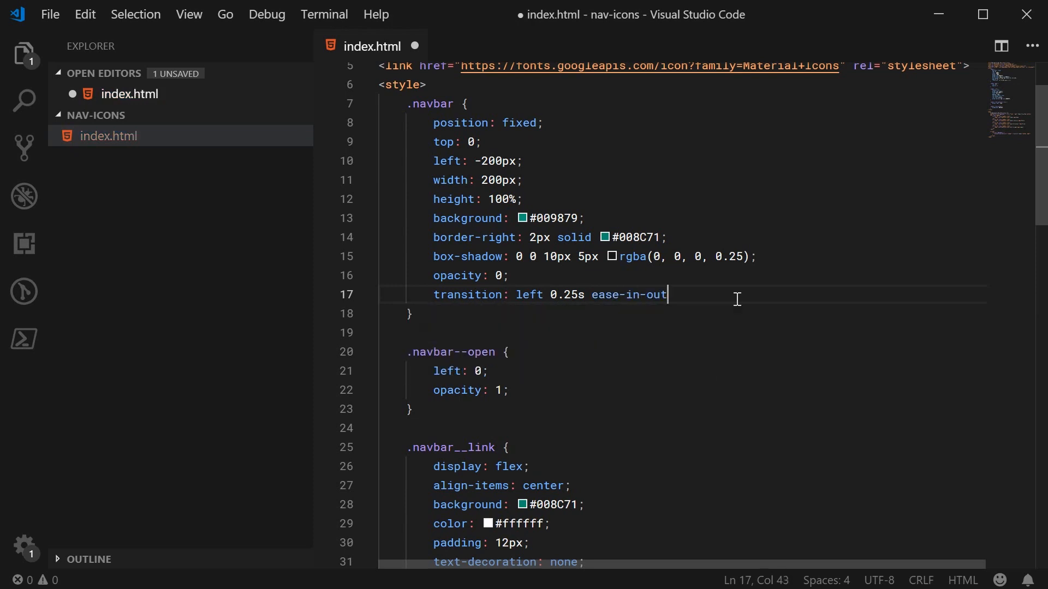
{"action": "type", "text": ", opa 0.25s ease-in-out,"}
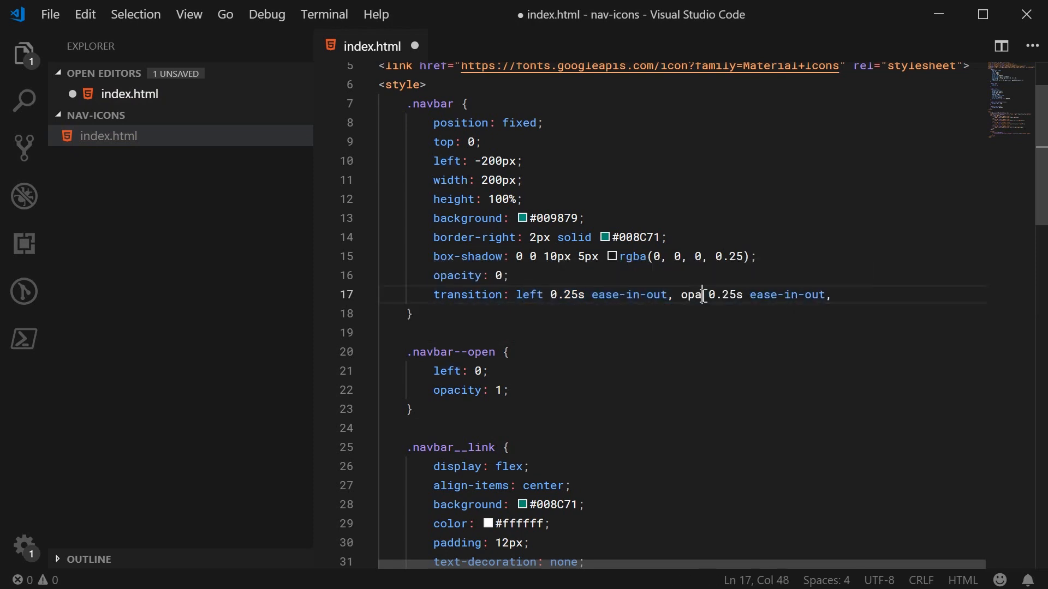
{"action": "type", "text": "city"}
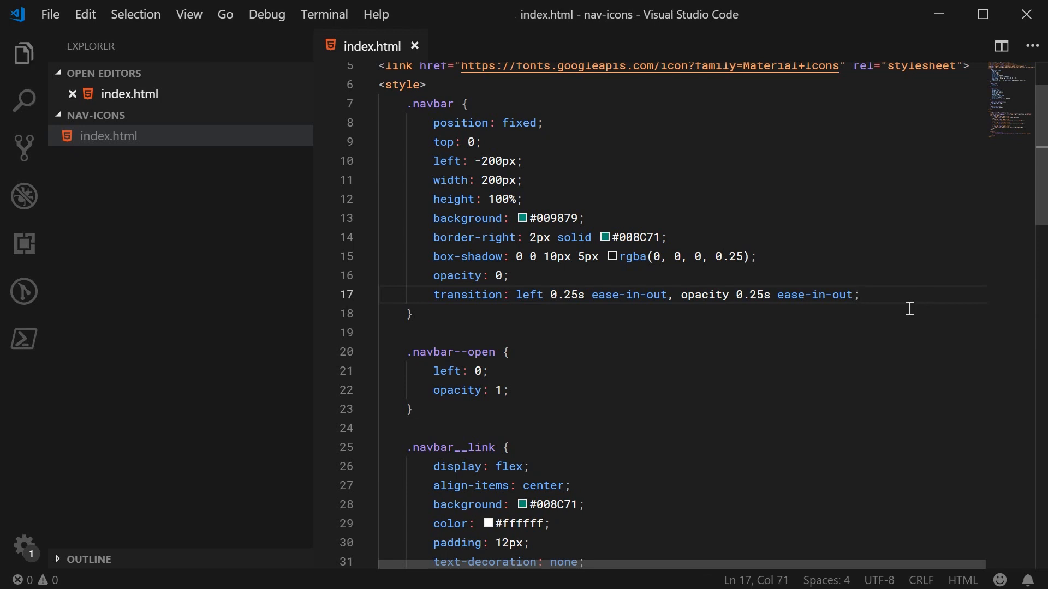
{"action": "mouse_move", "coordinate": [548, 294]}
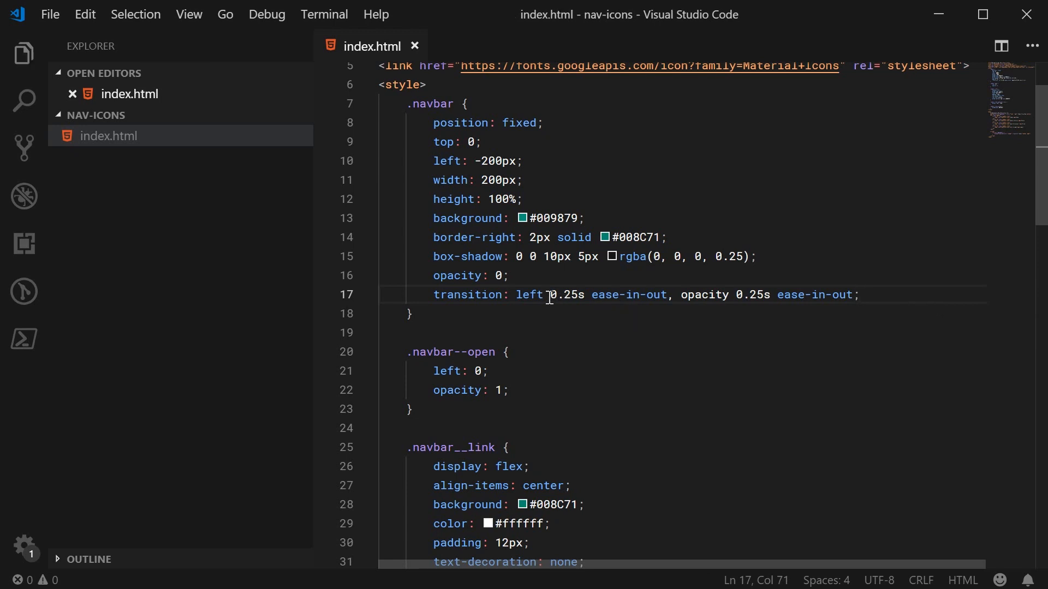
{"action": "double_click", "coordinate": [566, 295]}
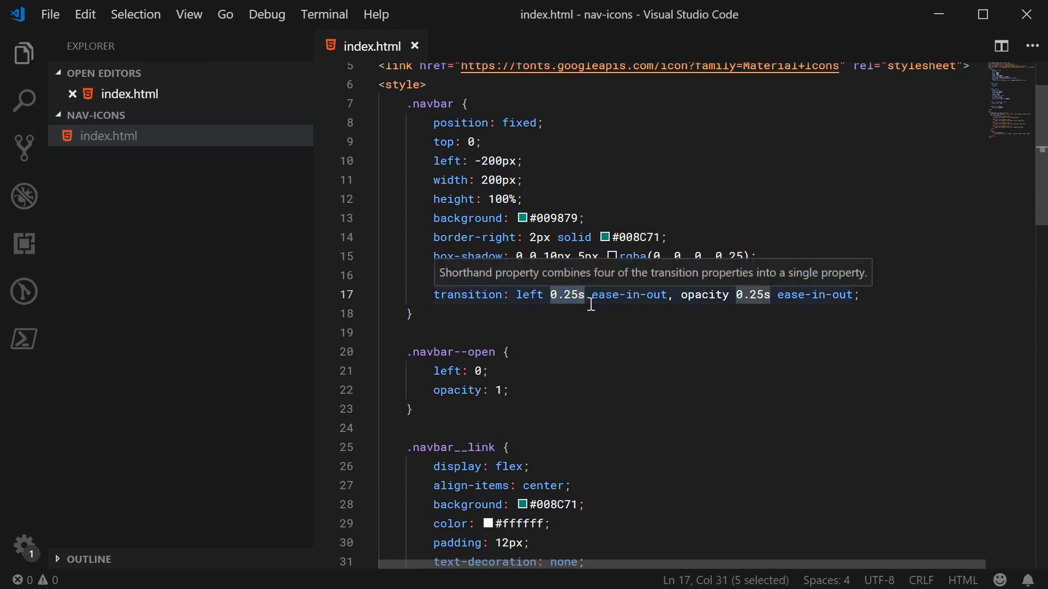
{"action": "mouse_move", "coordinate": [626, 347]}
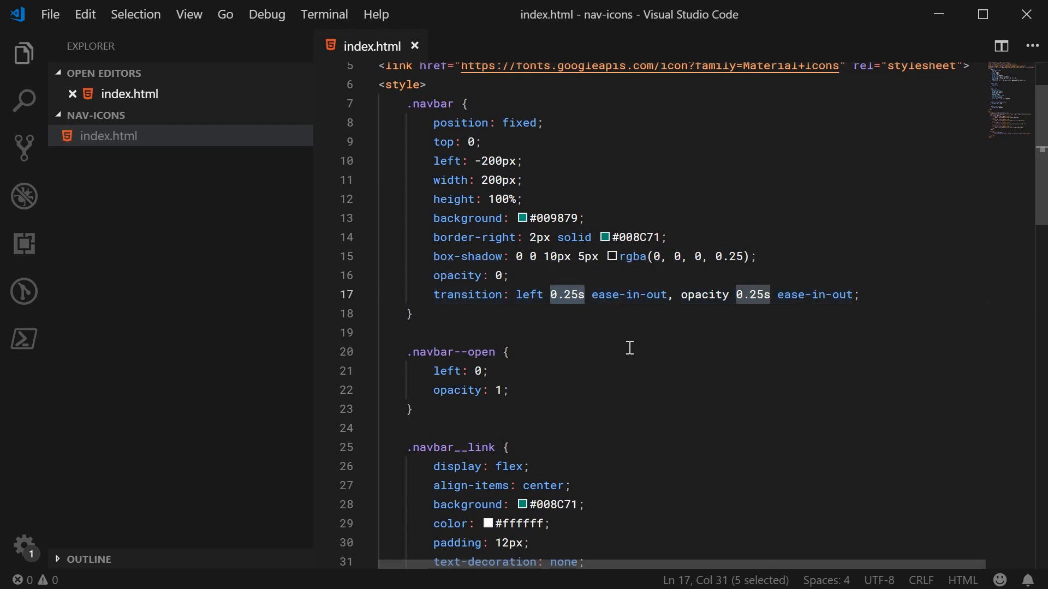
{"action": "left_click", "coordinate": [507, 353]}
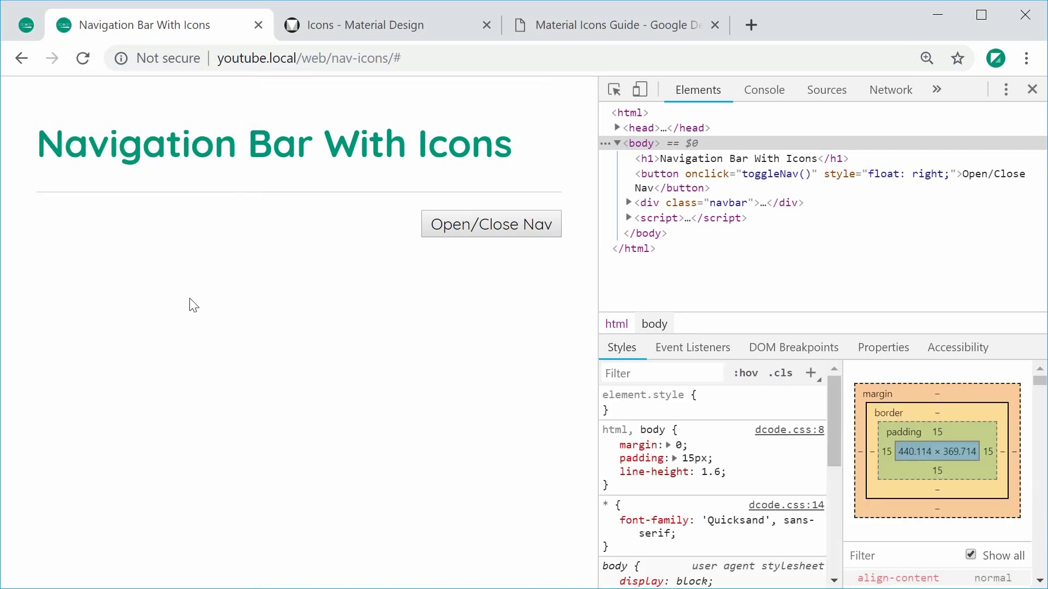
Toggle Open/Close Nav three times to watch the sidebar slide open, closed and open again.
{"action": "left_click", "coordinate": [491, 223]}
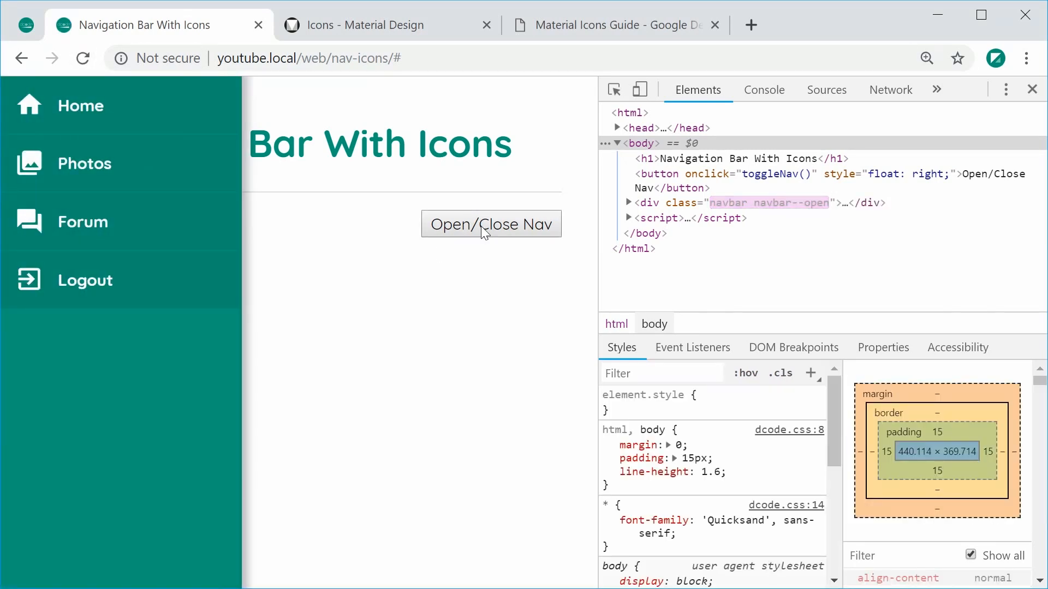
{"action": "left_click", "coordinate": [491, 223]}
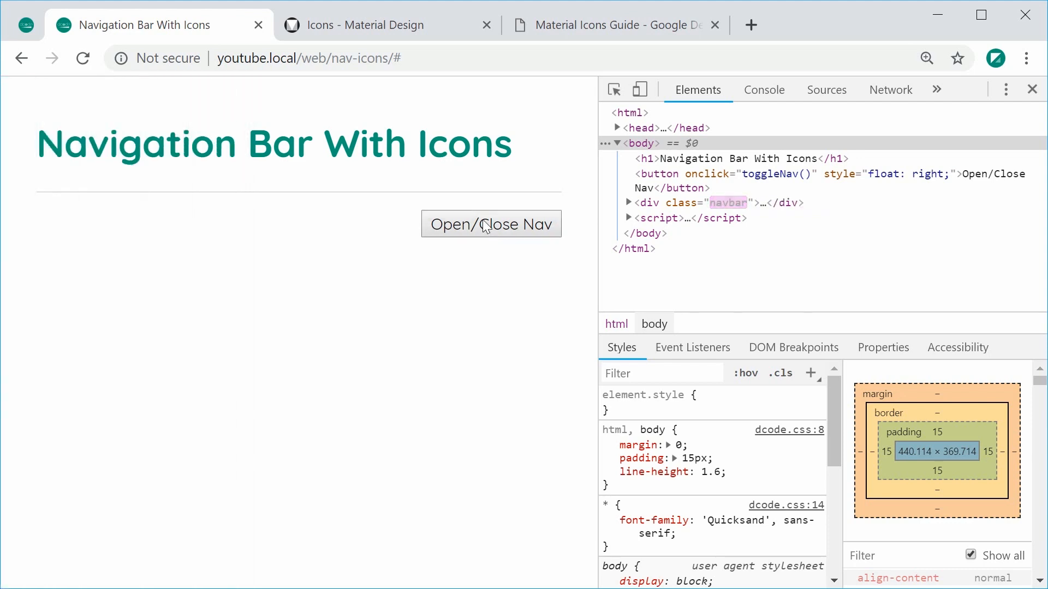
{"action": "left_click", "coordinate": [491, 224]}
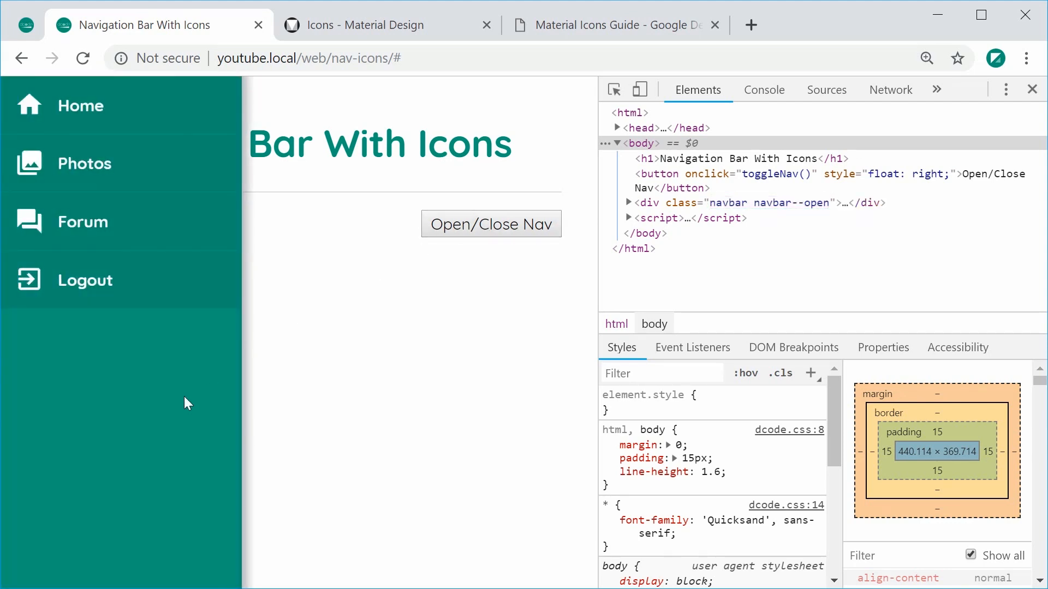